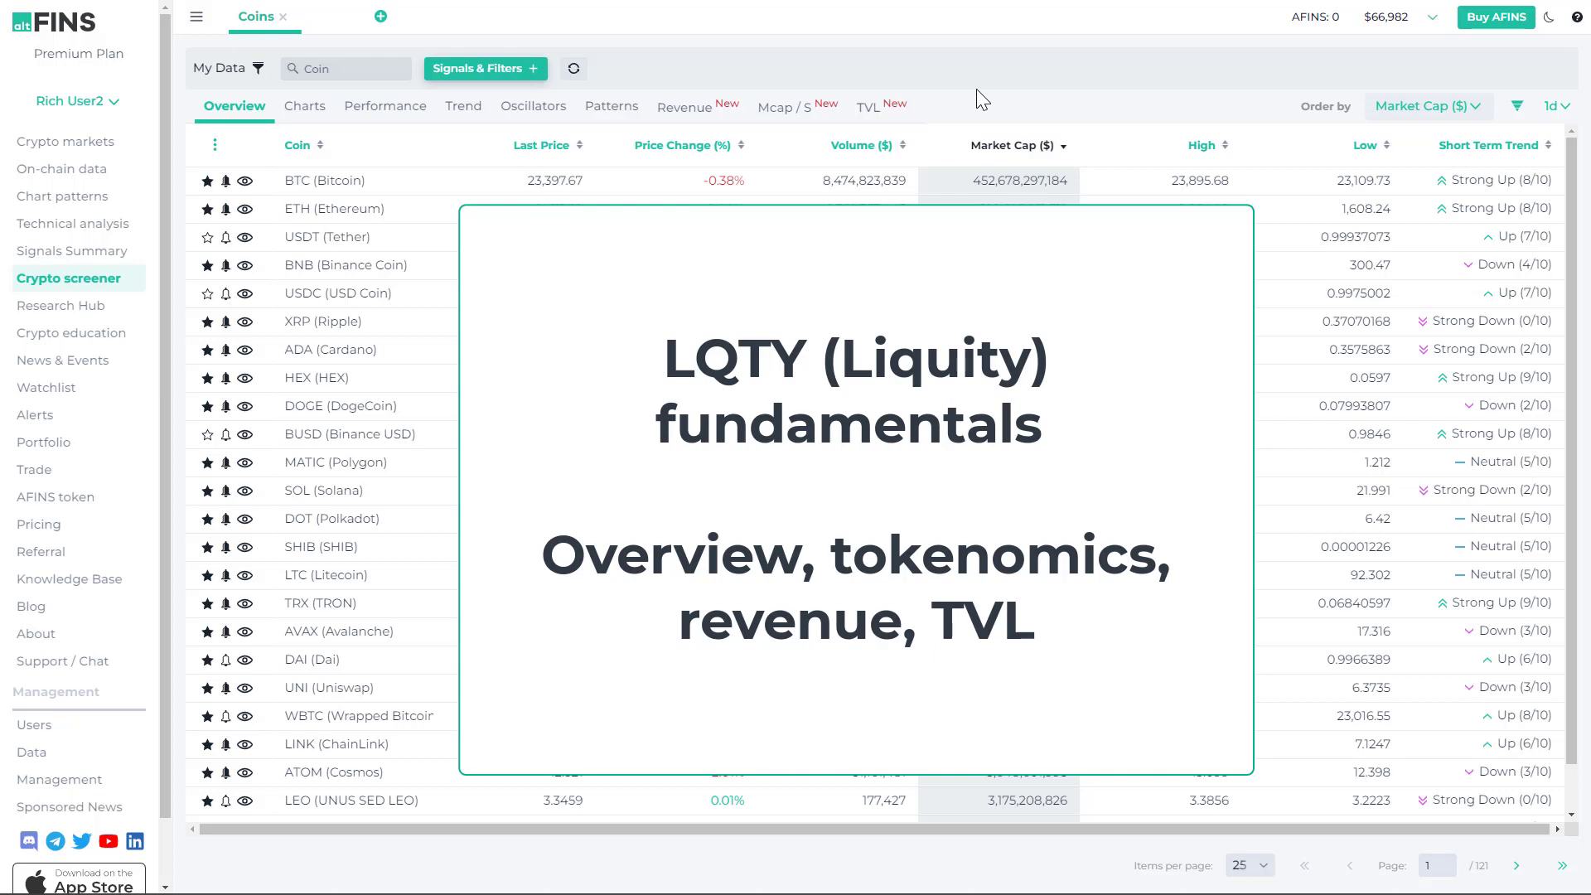
mouse_move(474, 110)
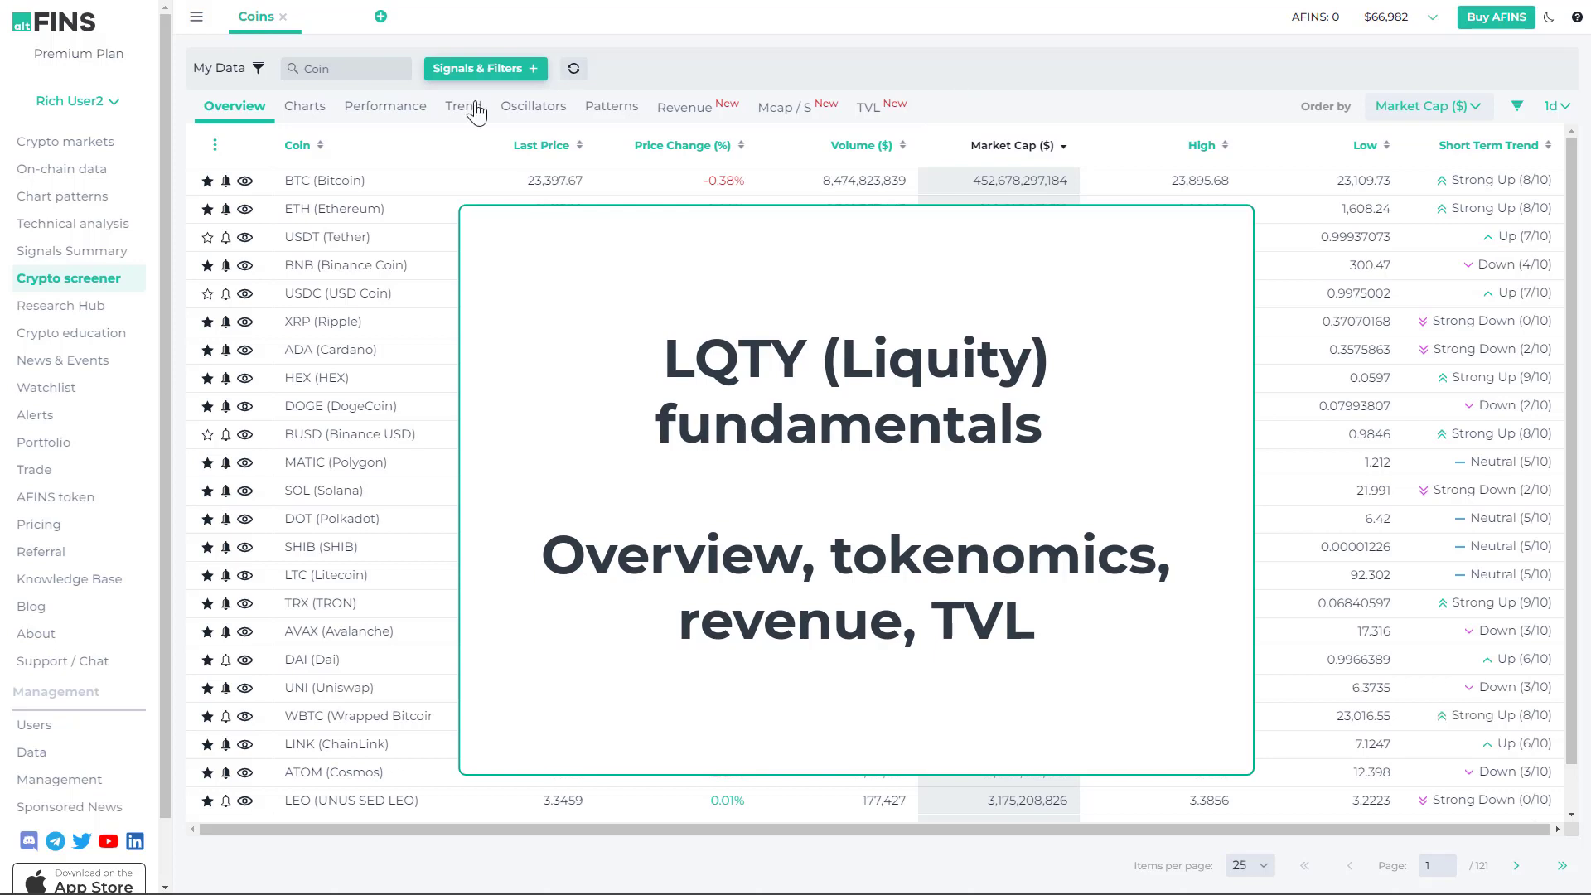
Search the coin list for 'lqty' to filter the screener to Liquity.
left_click(345, 69)
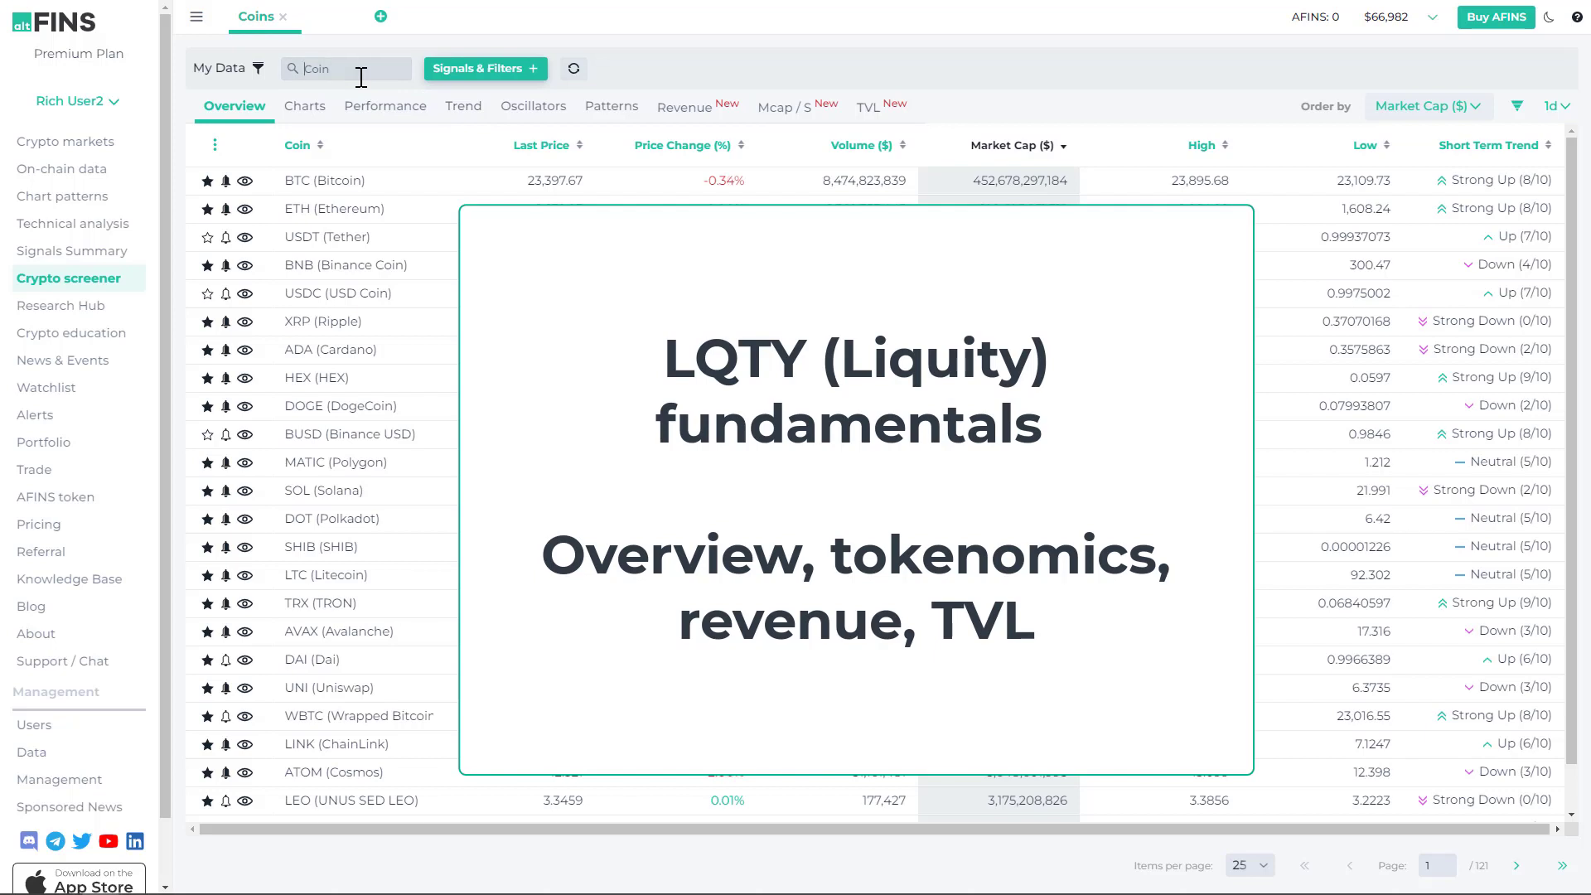
type("lqty")
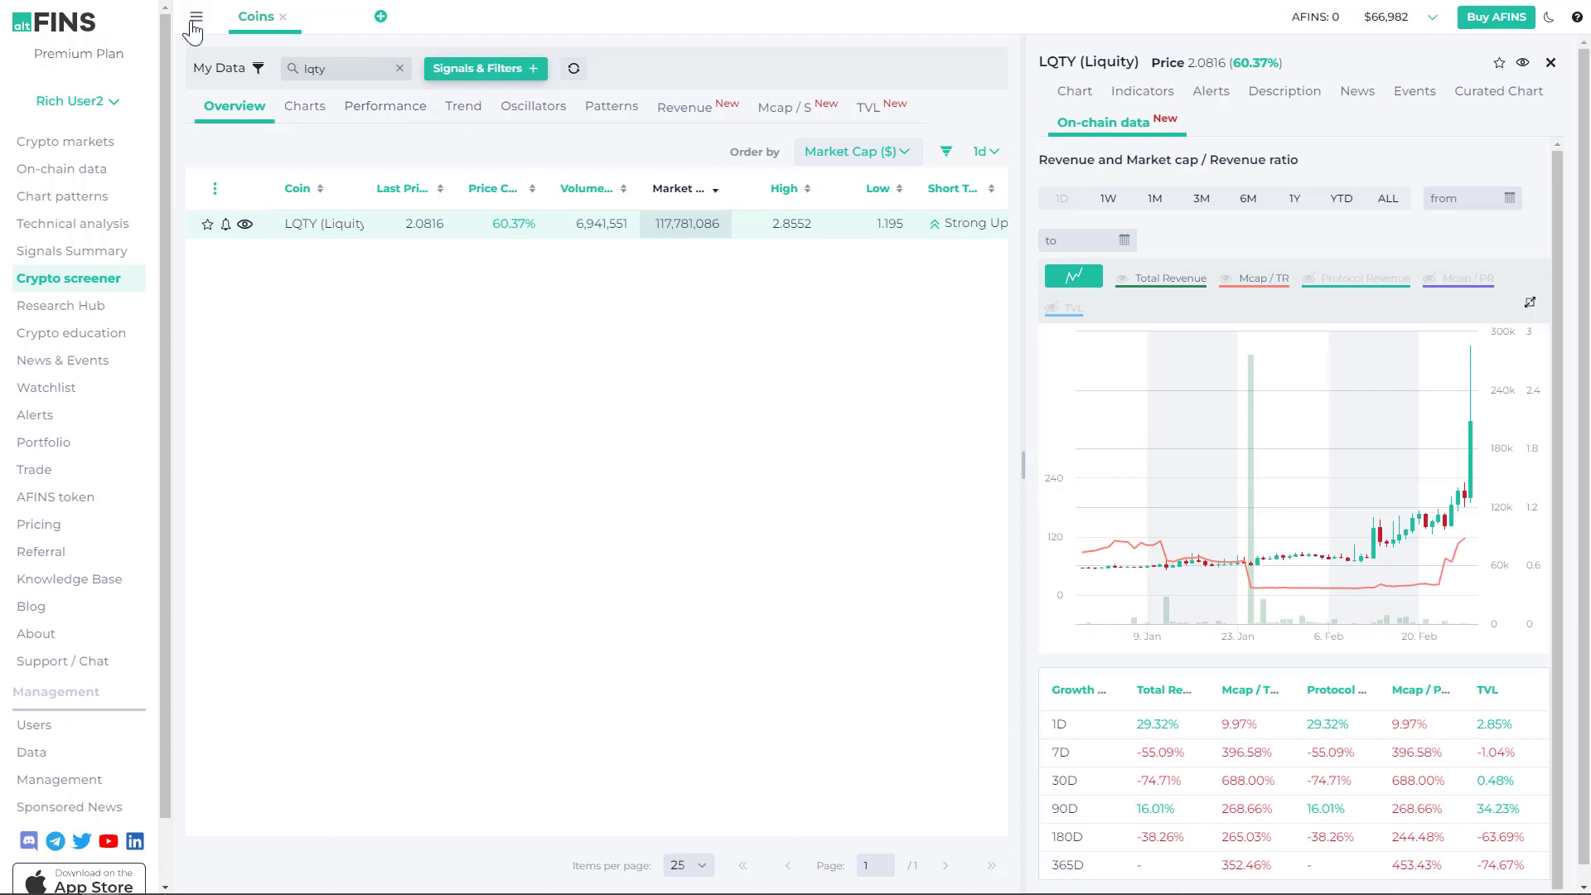
Collapse the sidebar and switch the LQTY panel to its six-month price chart.
left_click(196, 17)
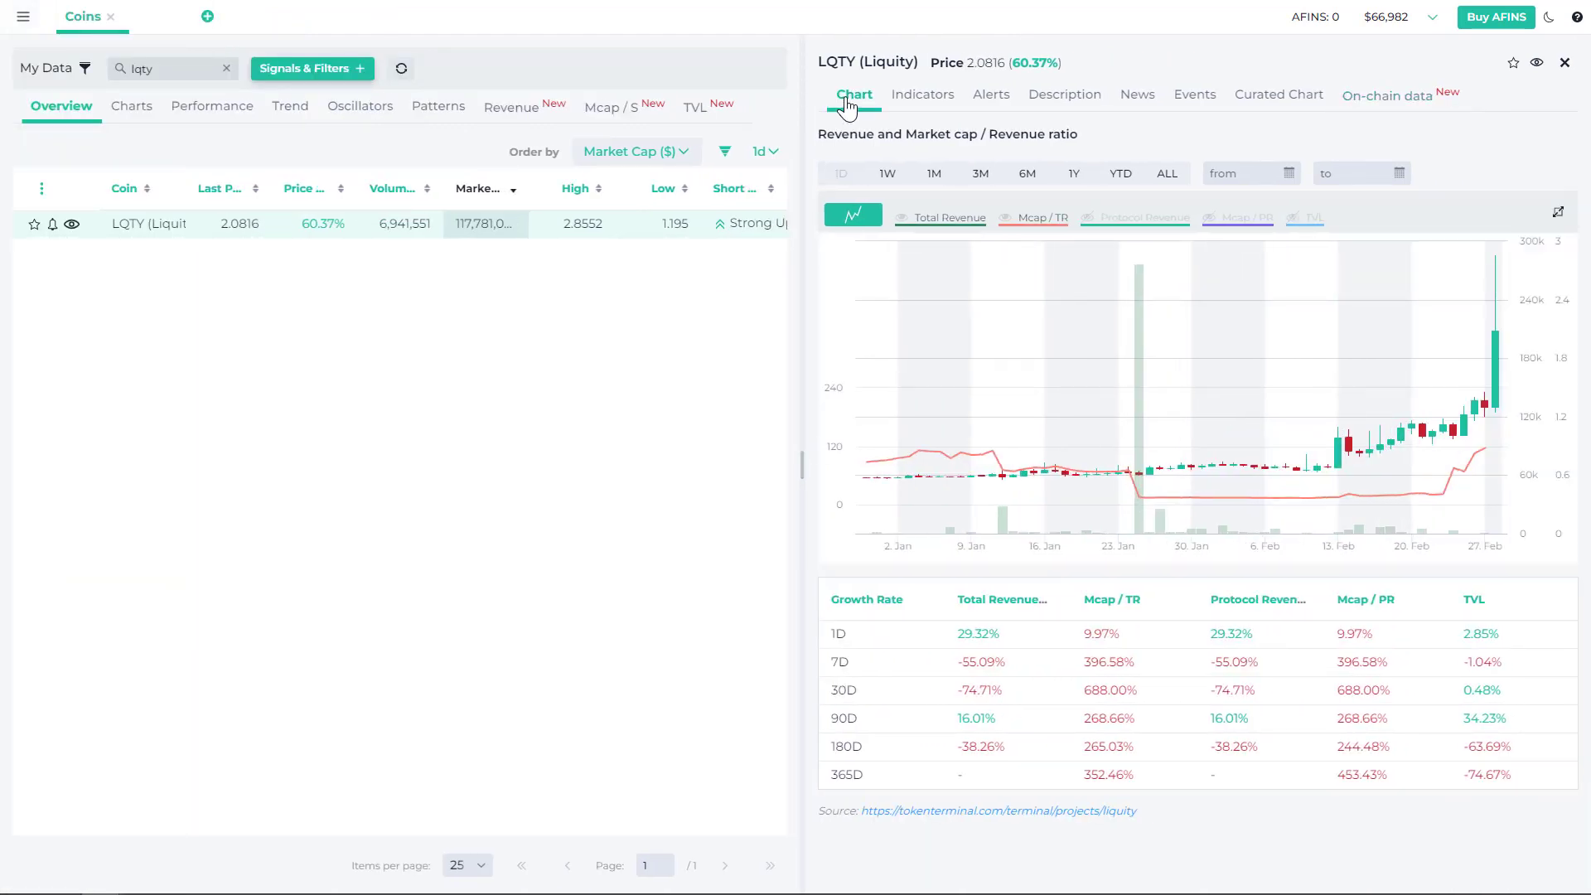
left_click(853, 93)
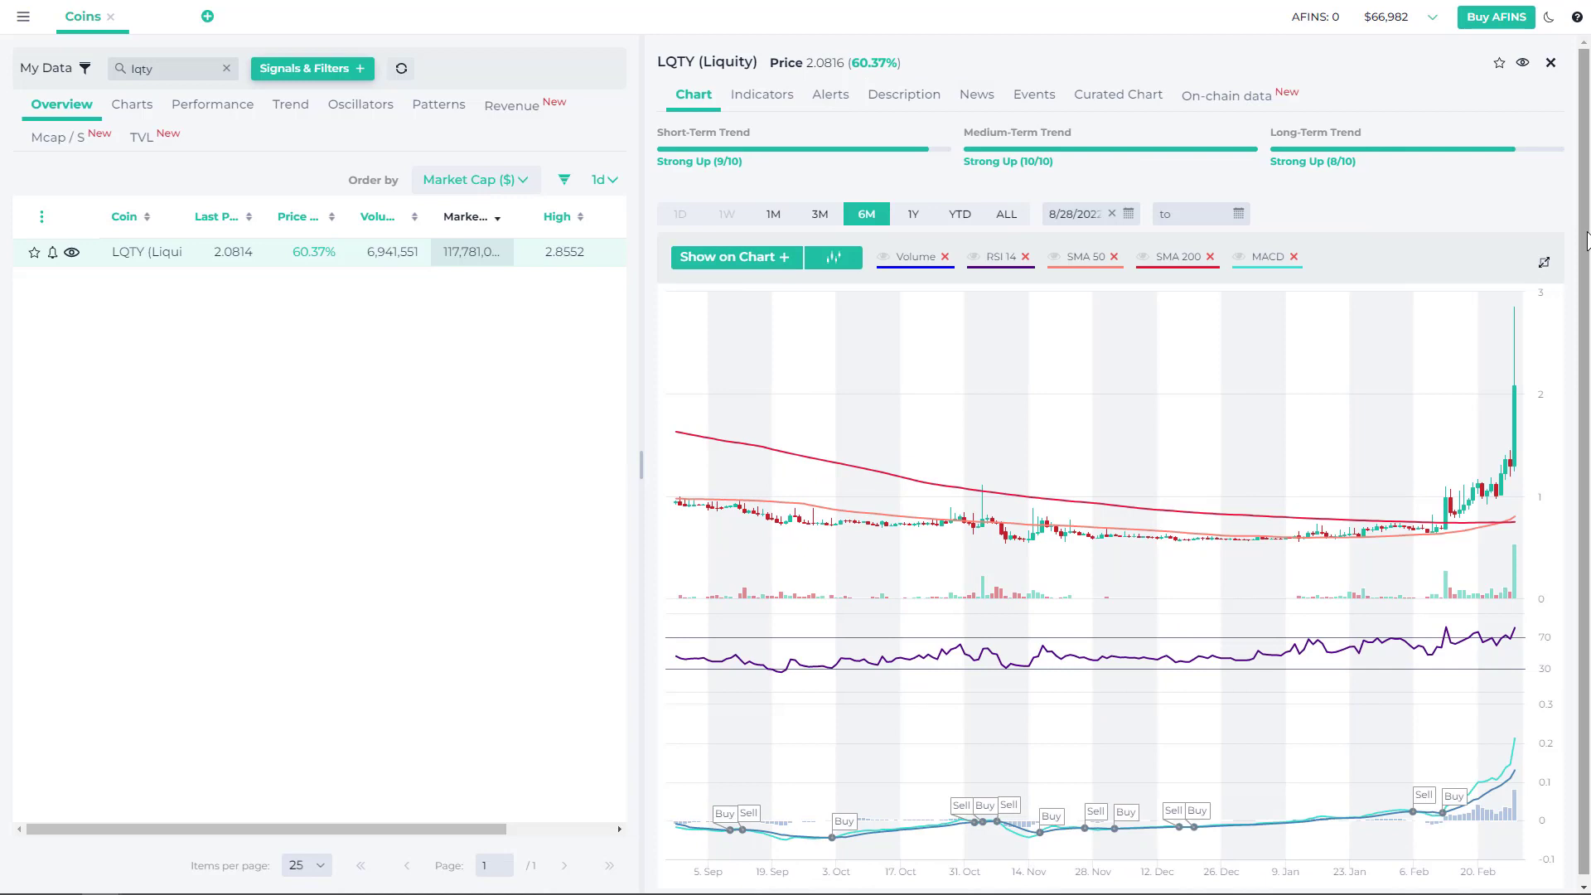
mouse_move(1388, 541)
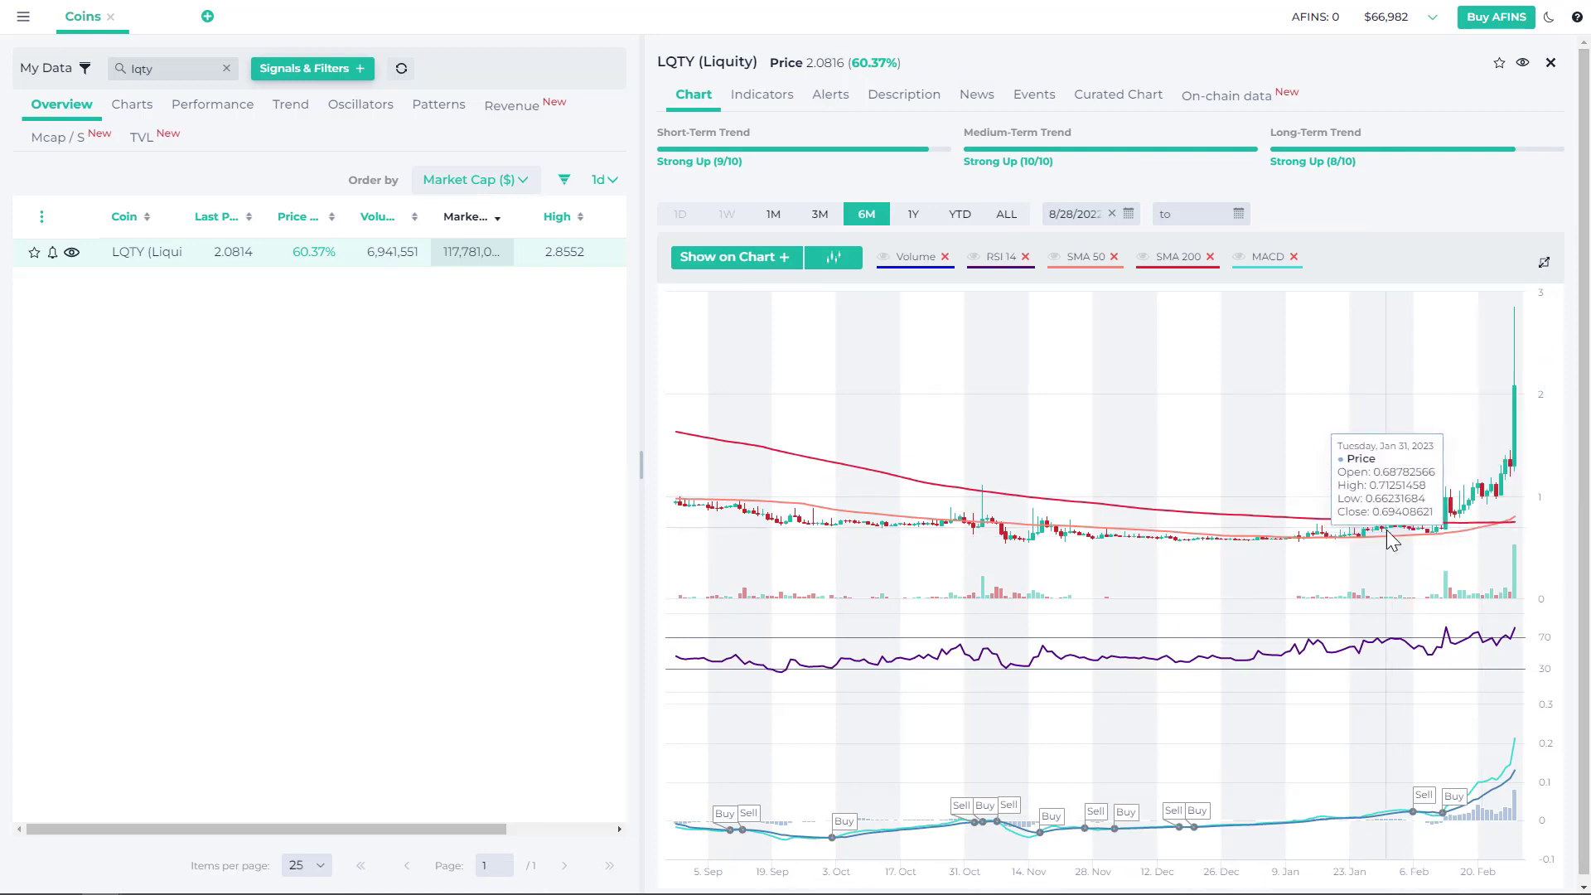
mouse_move(1207, 557)
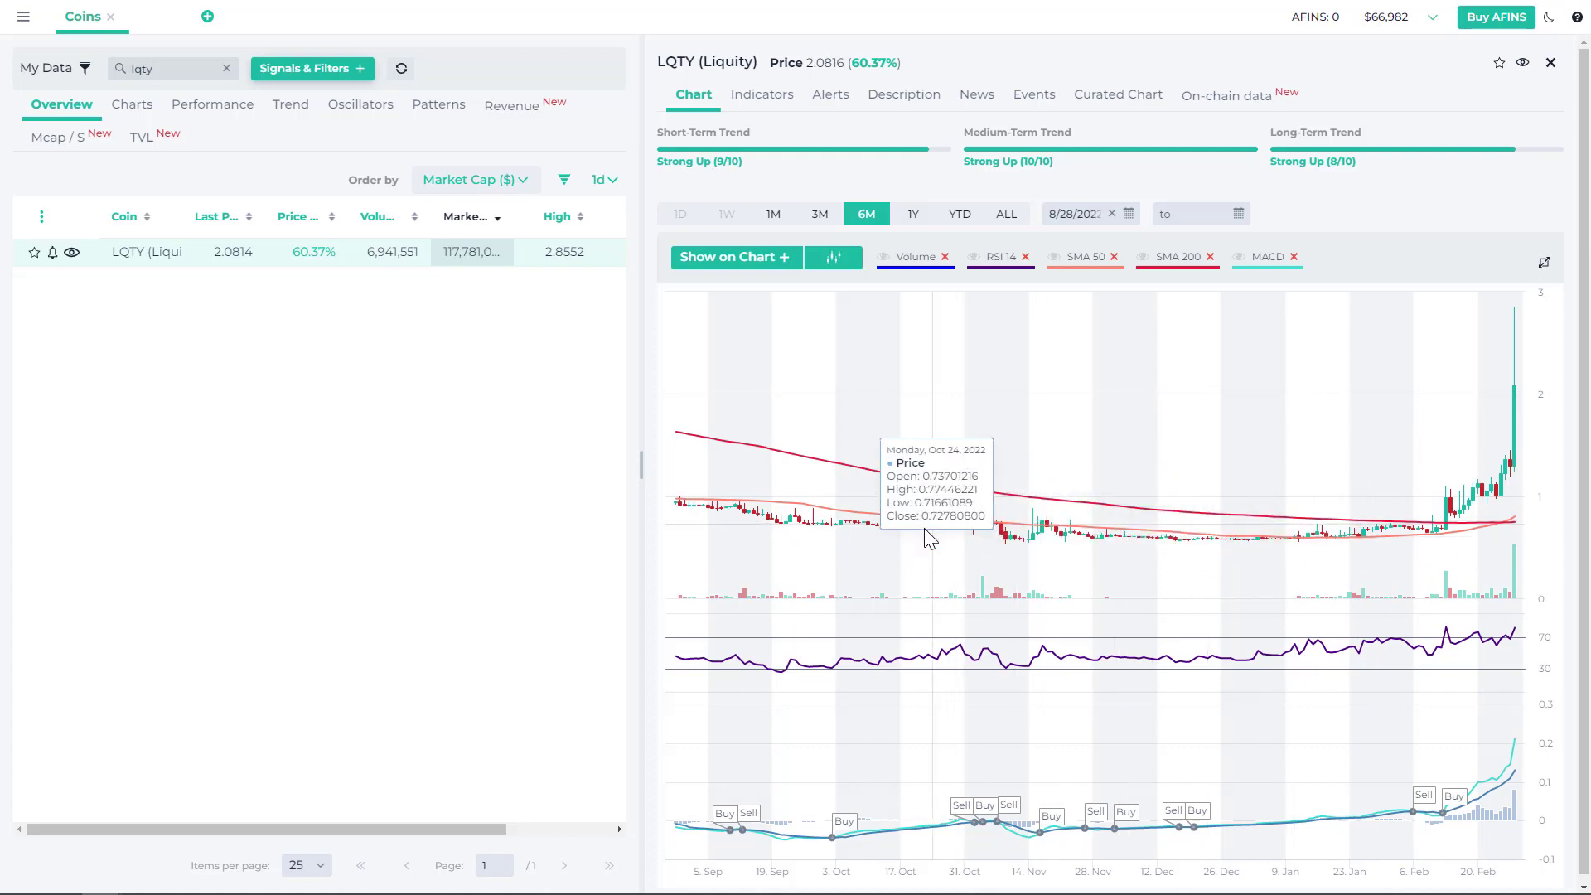
mouse_move(928, 537)
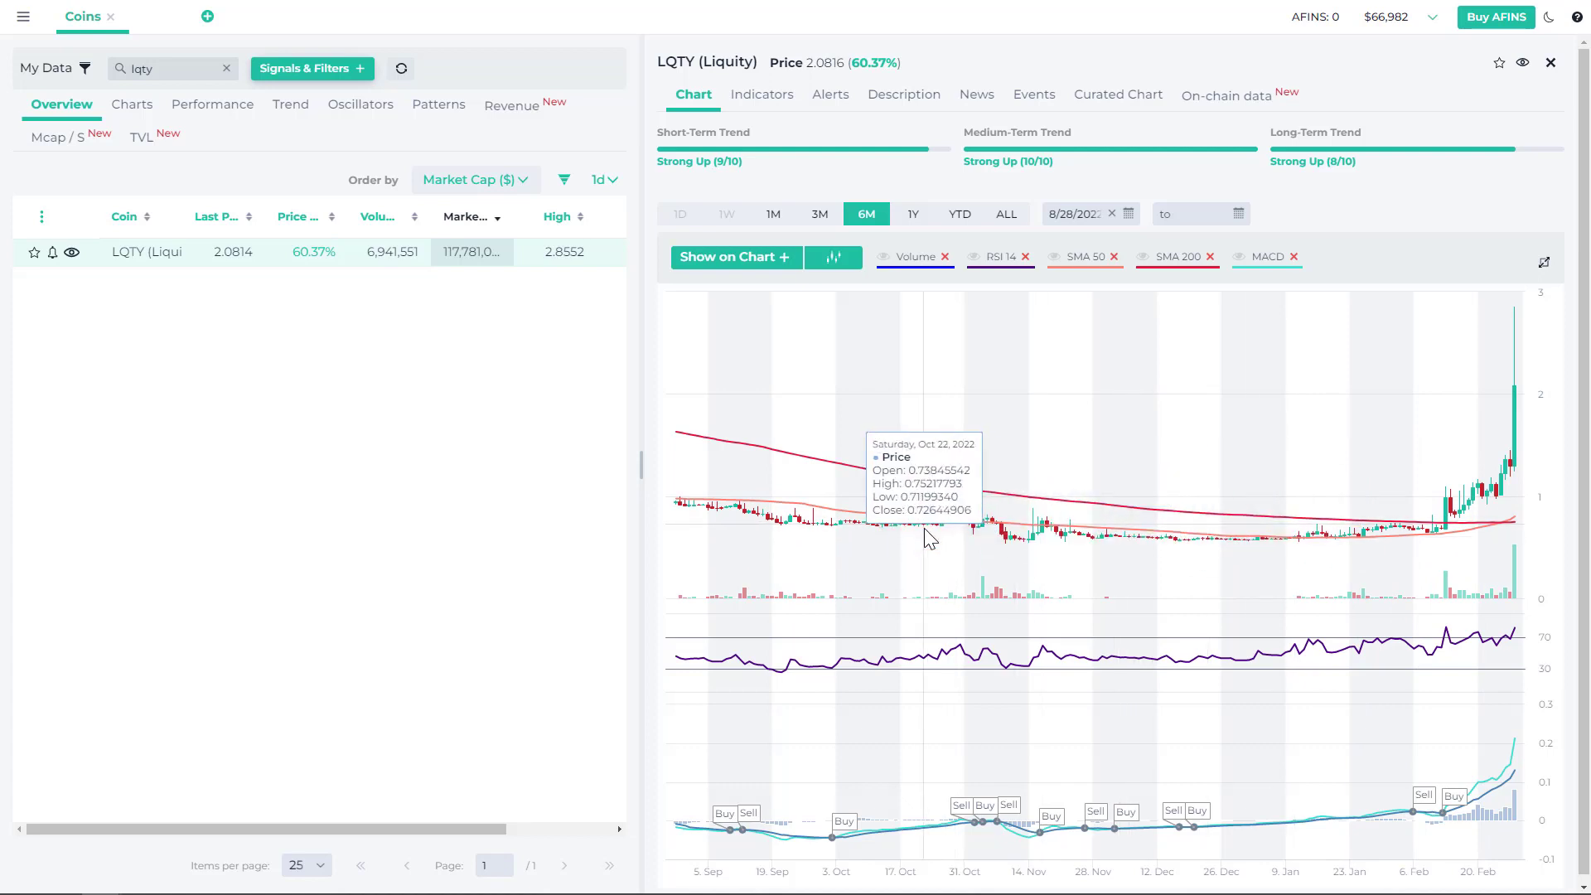
mouse_move(961, 537)
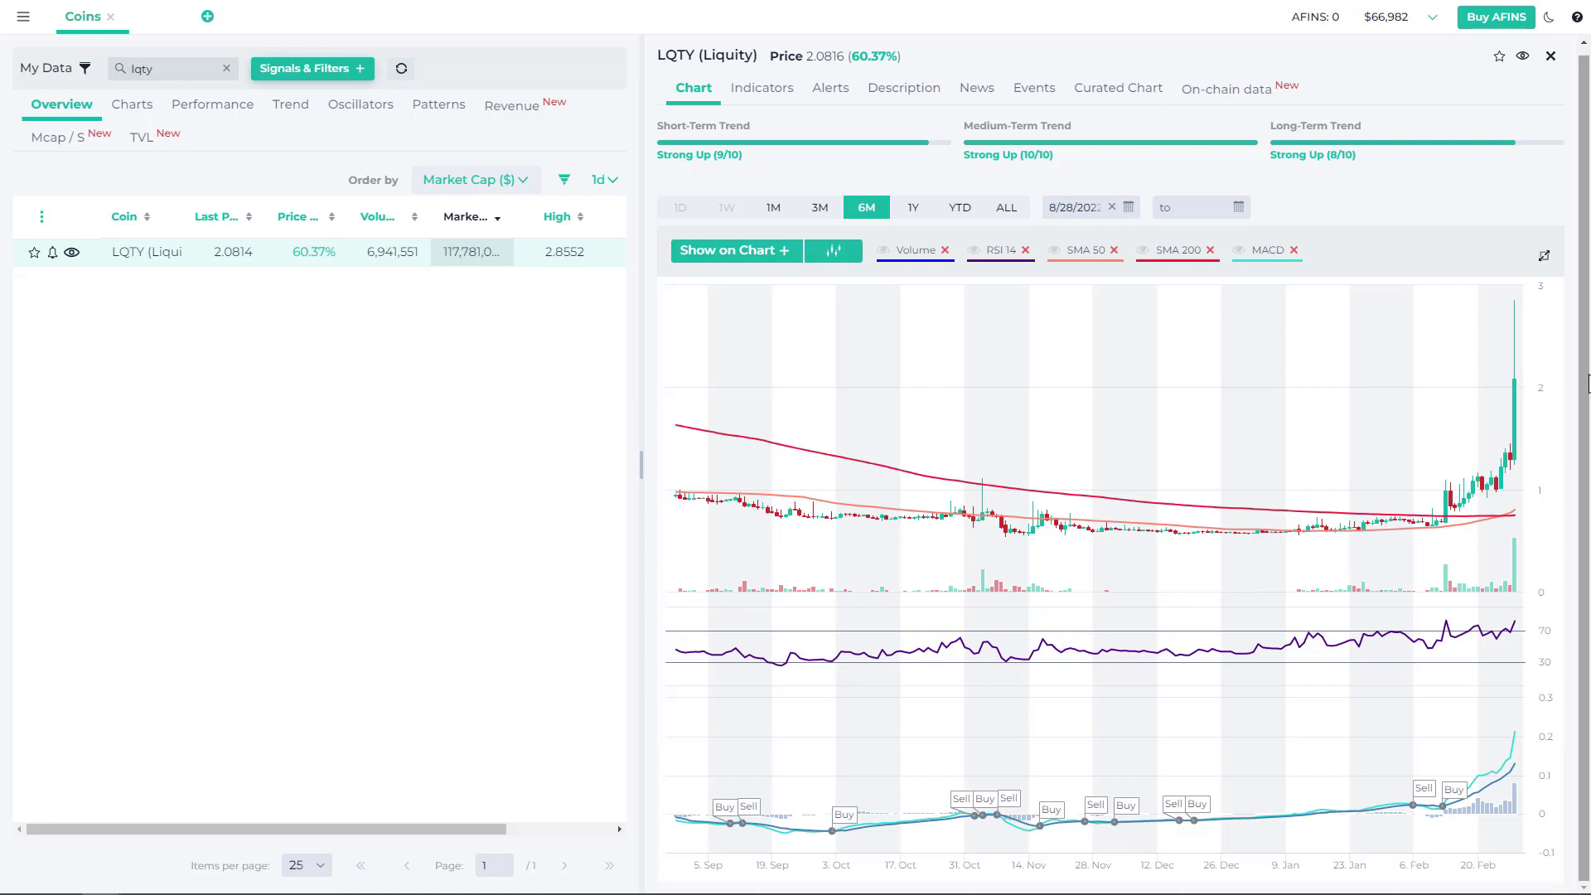
mouse_move(23, 18)
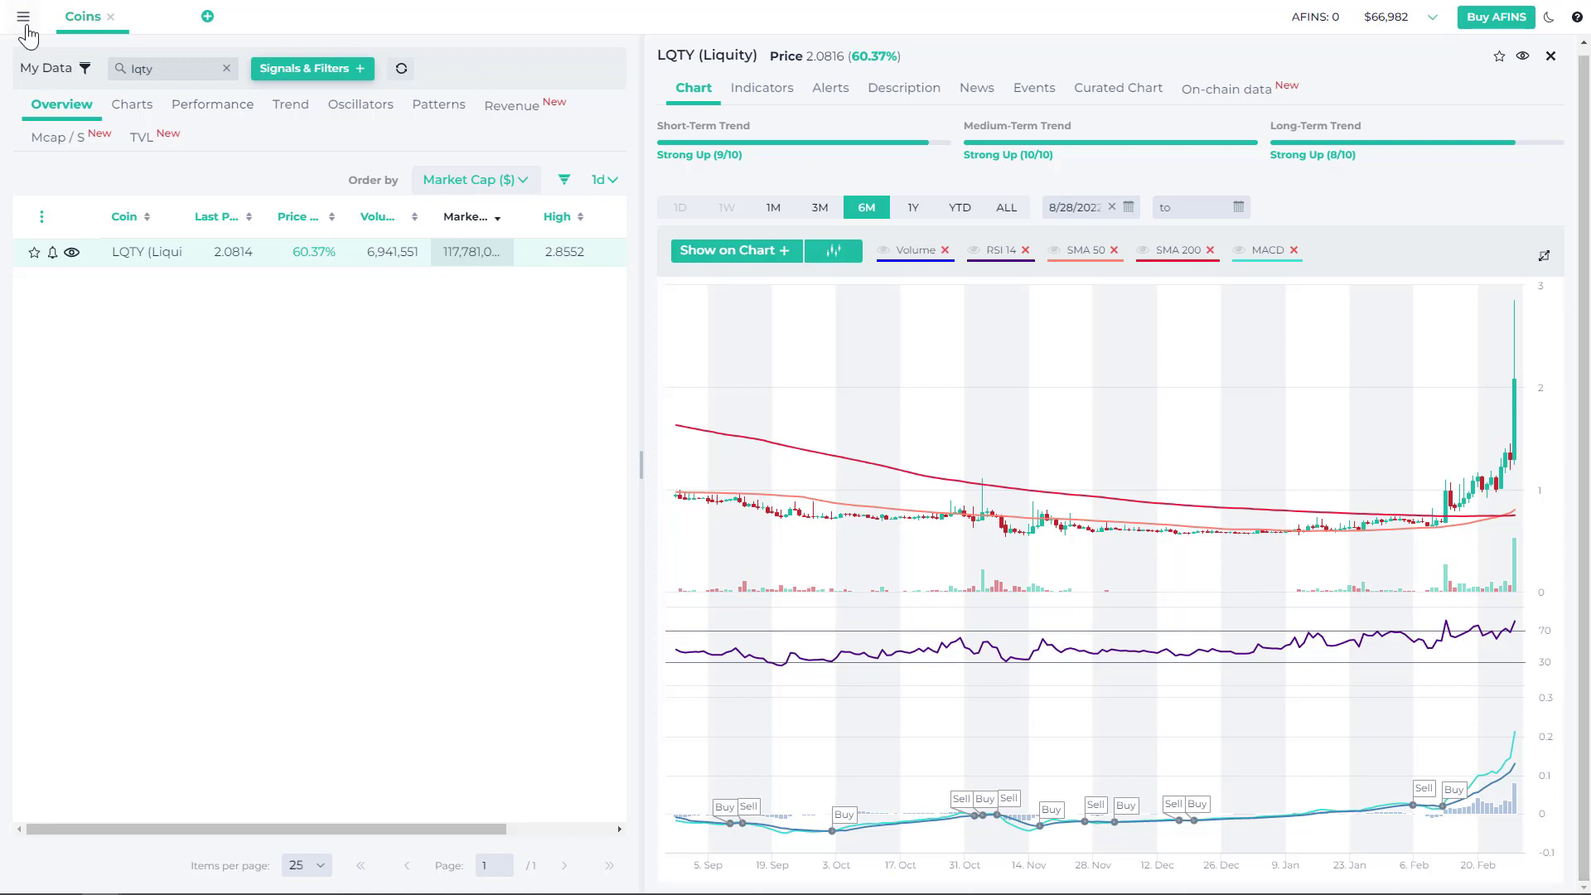
Go to the Research Hub and filter articles by 'coin', scrolling to the coin-pick reports.
left_click(26, 19)
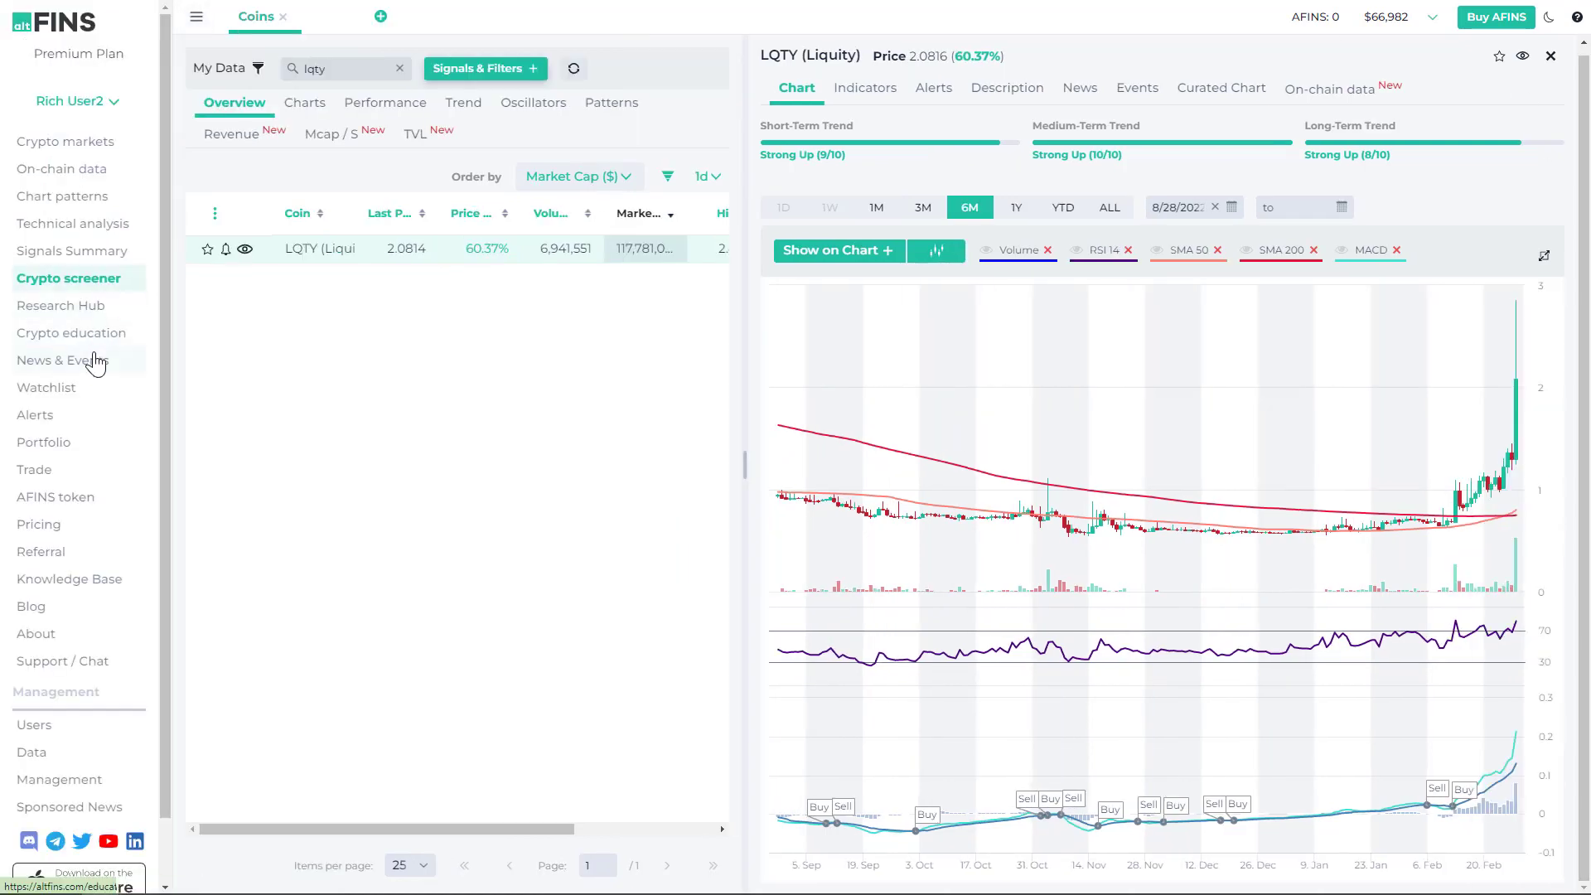
mouse_move(88, 322)
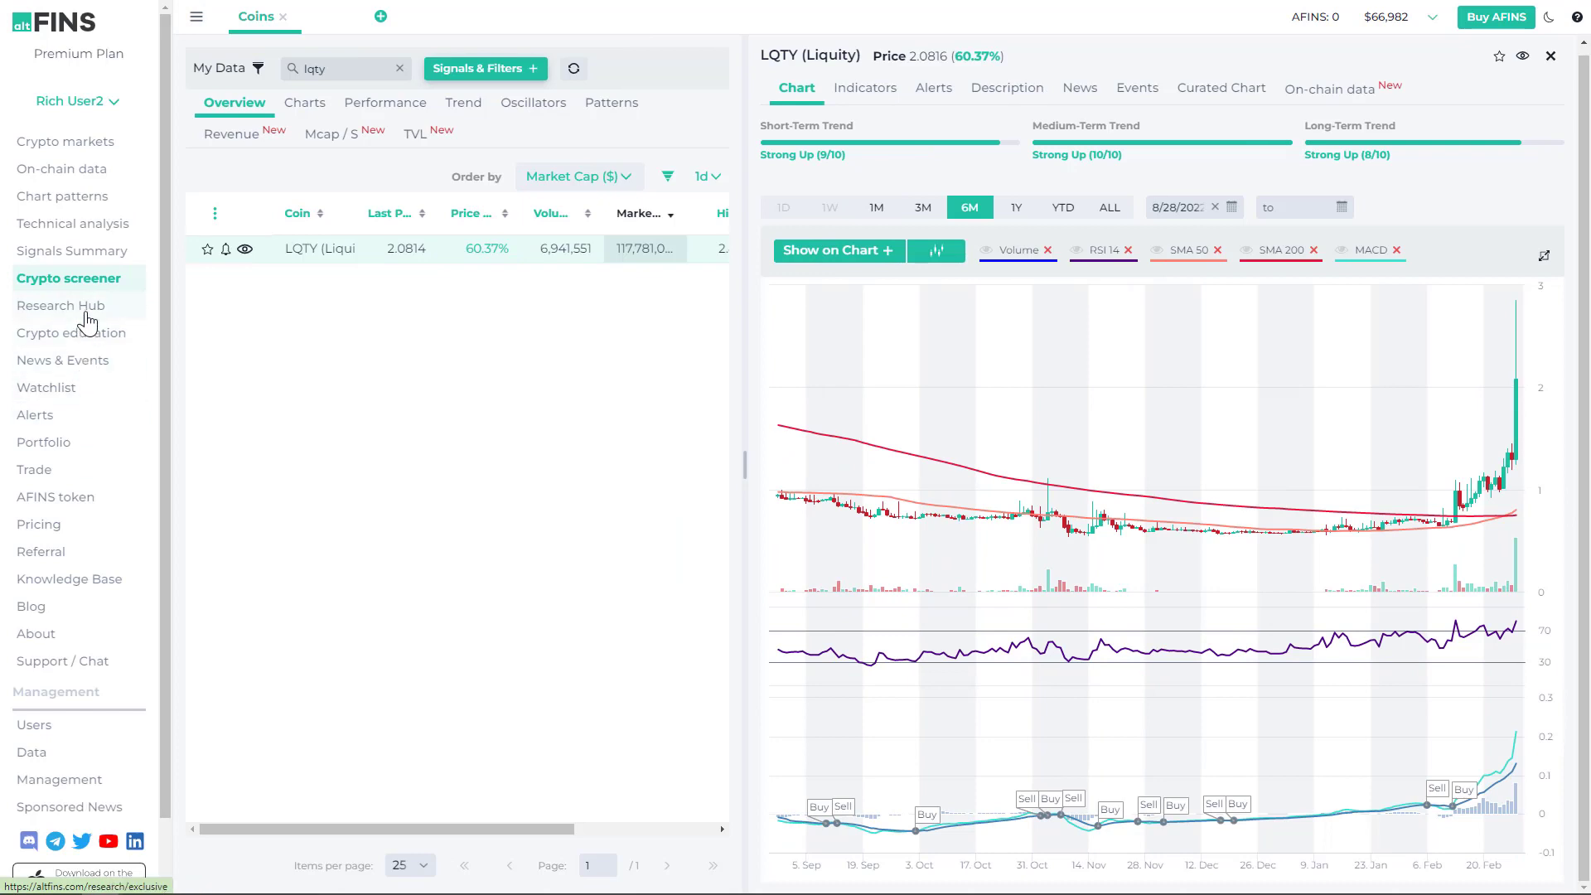
left_click(59, 305)
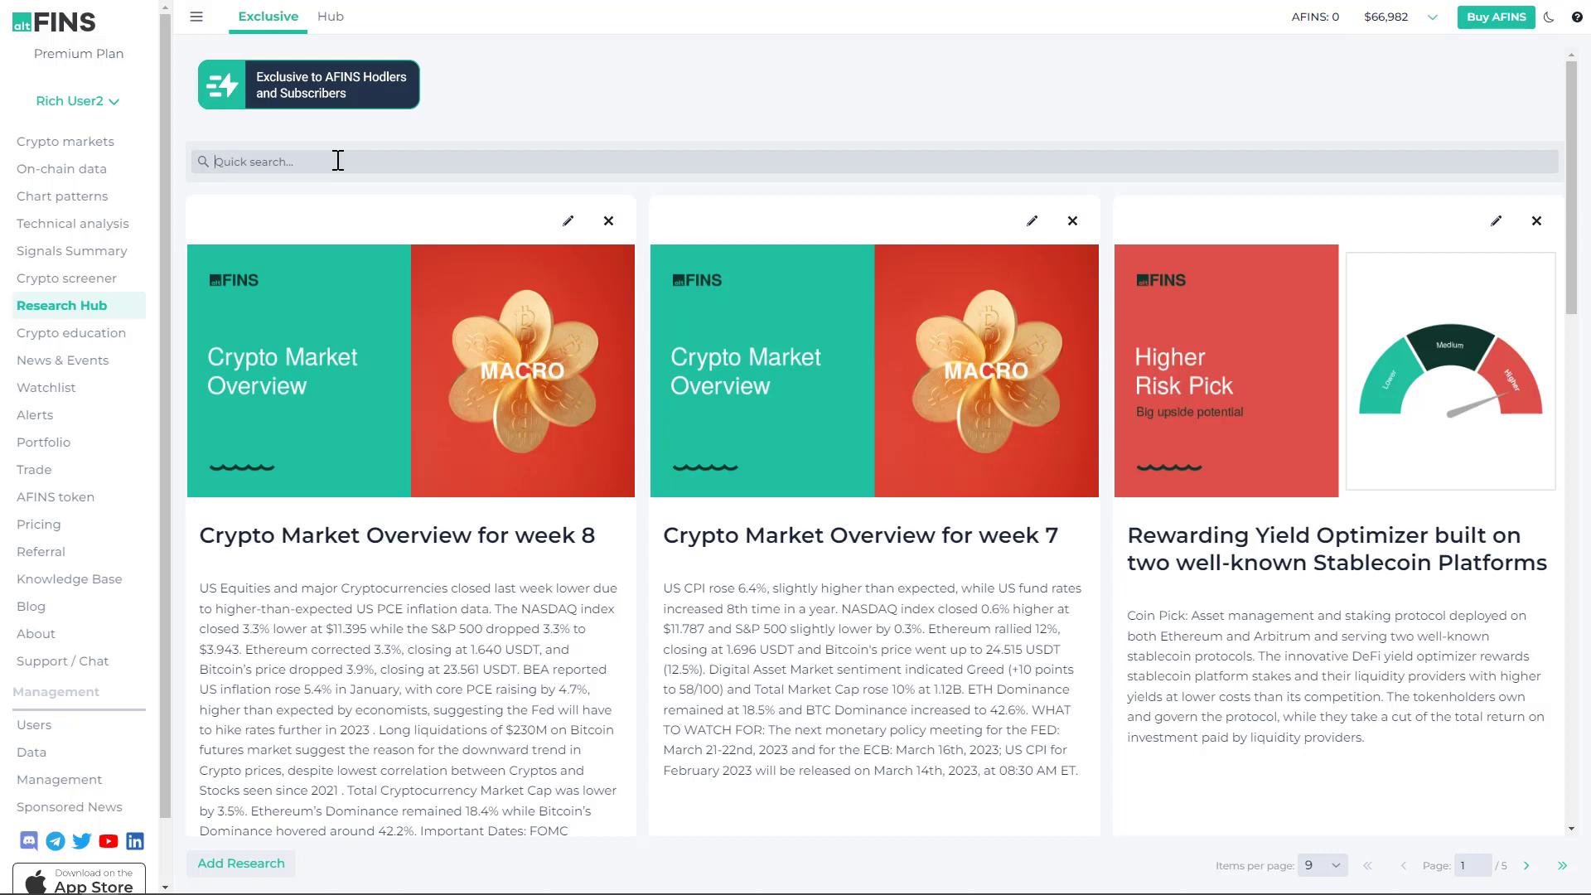
type("coin")
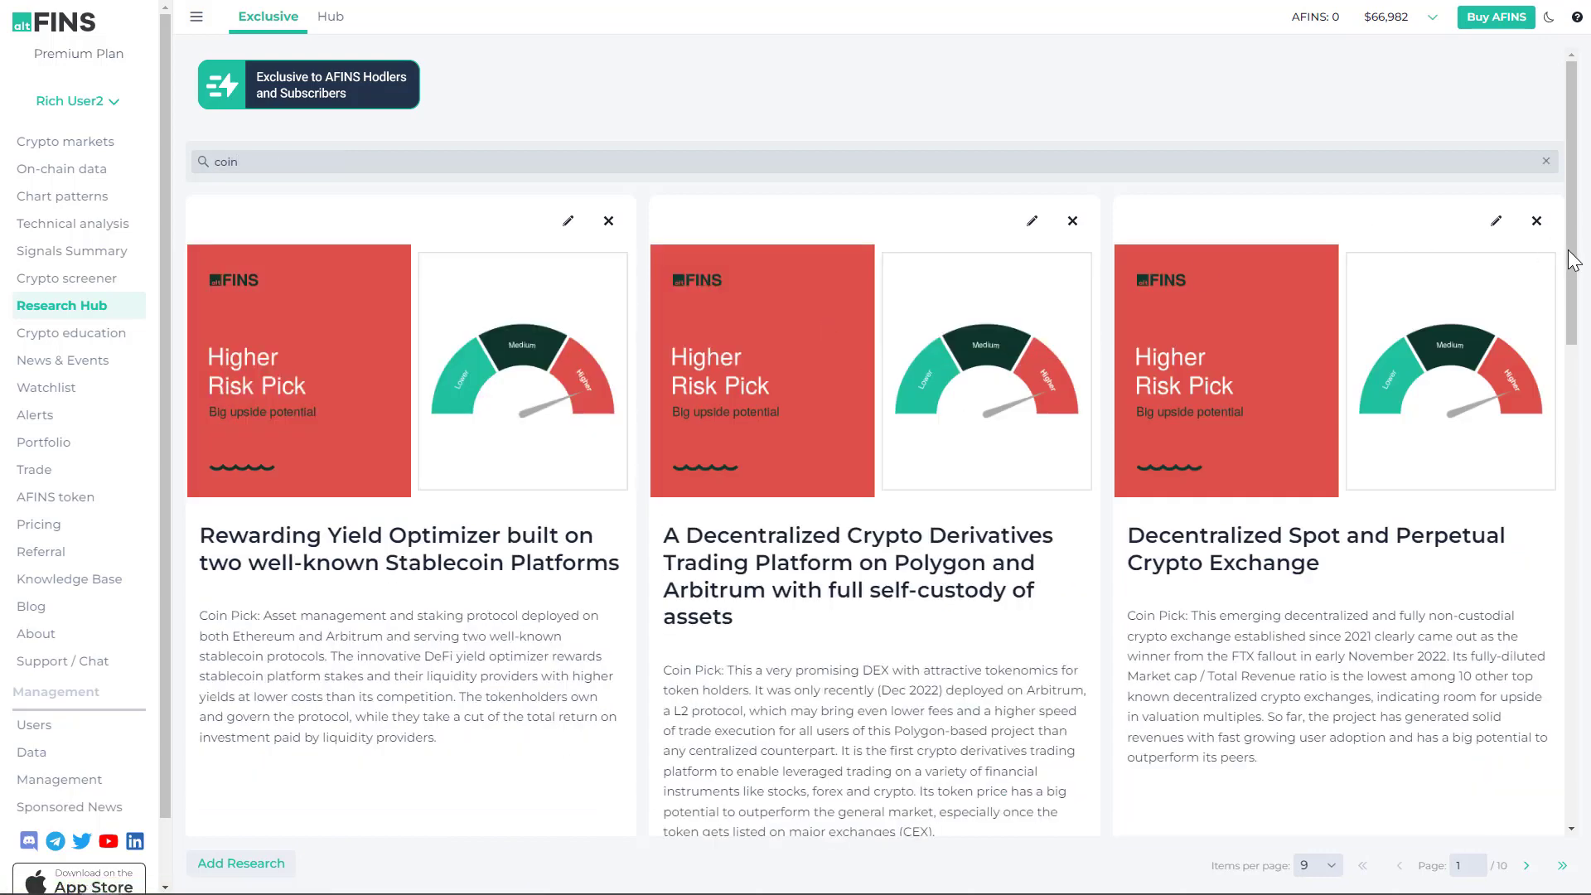
scroll("down", 3)
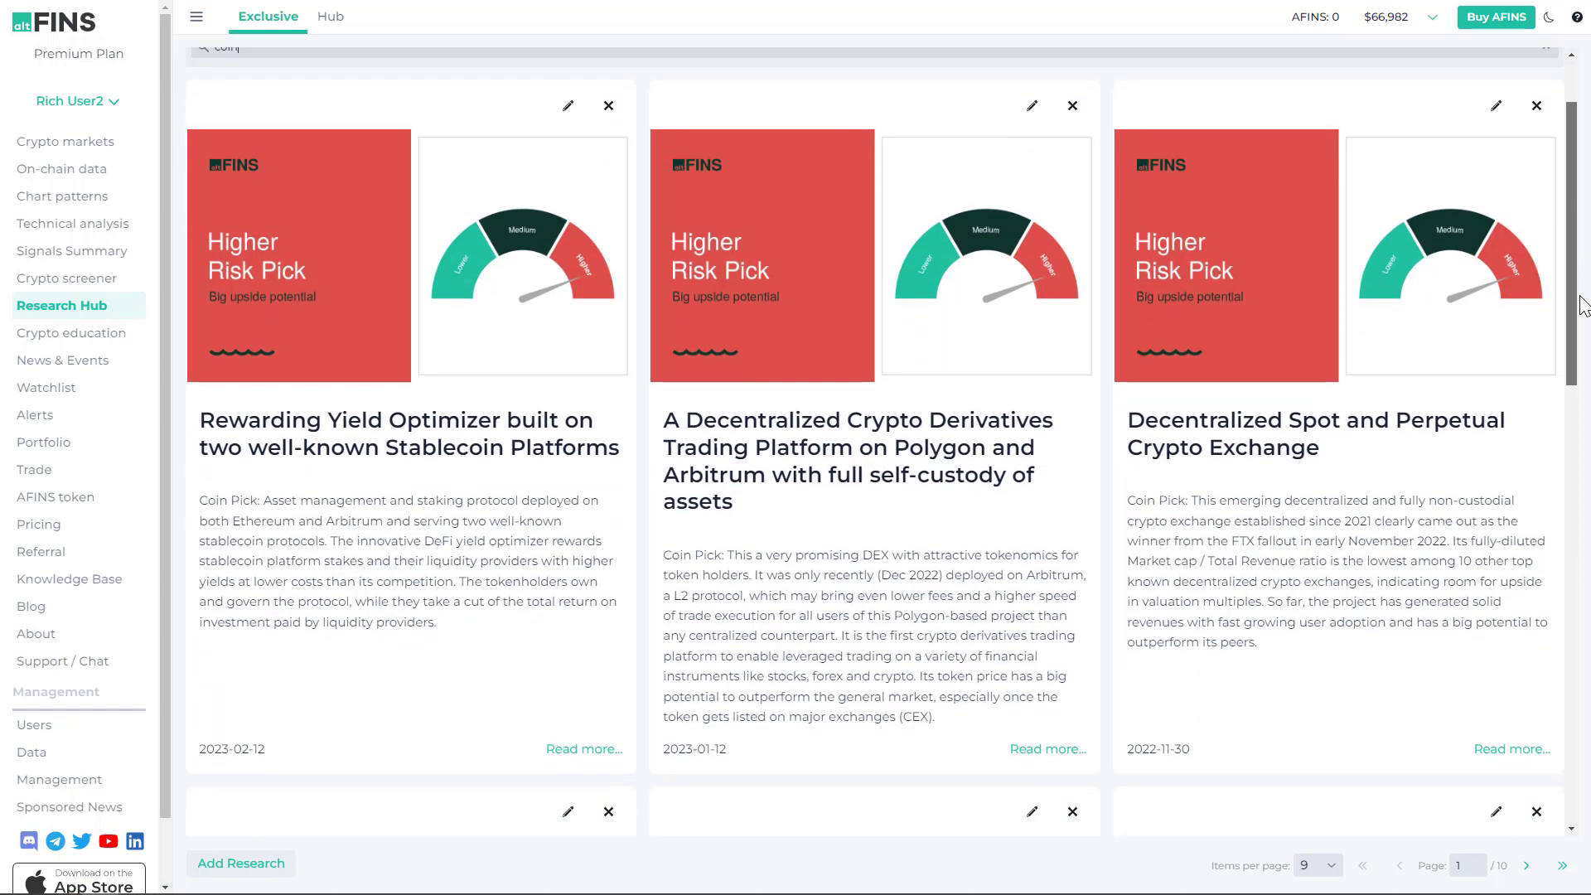
scroll("down", 3)
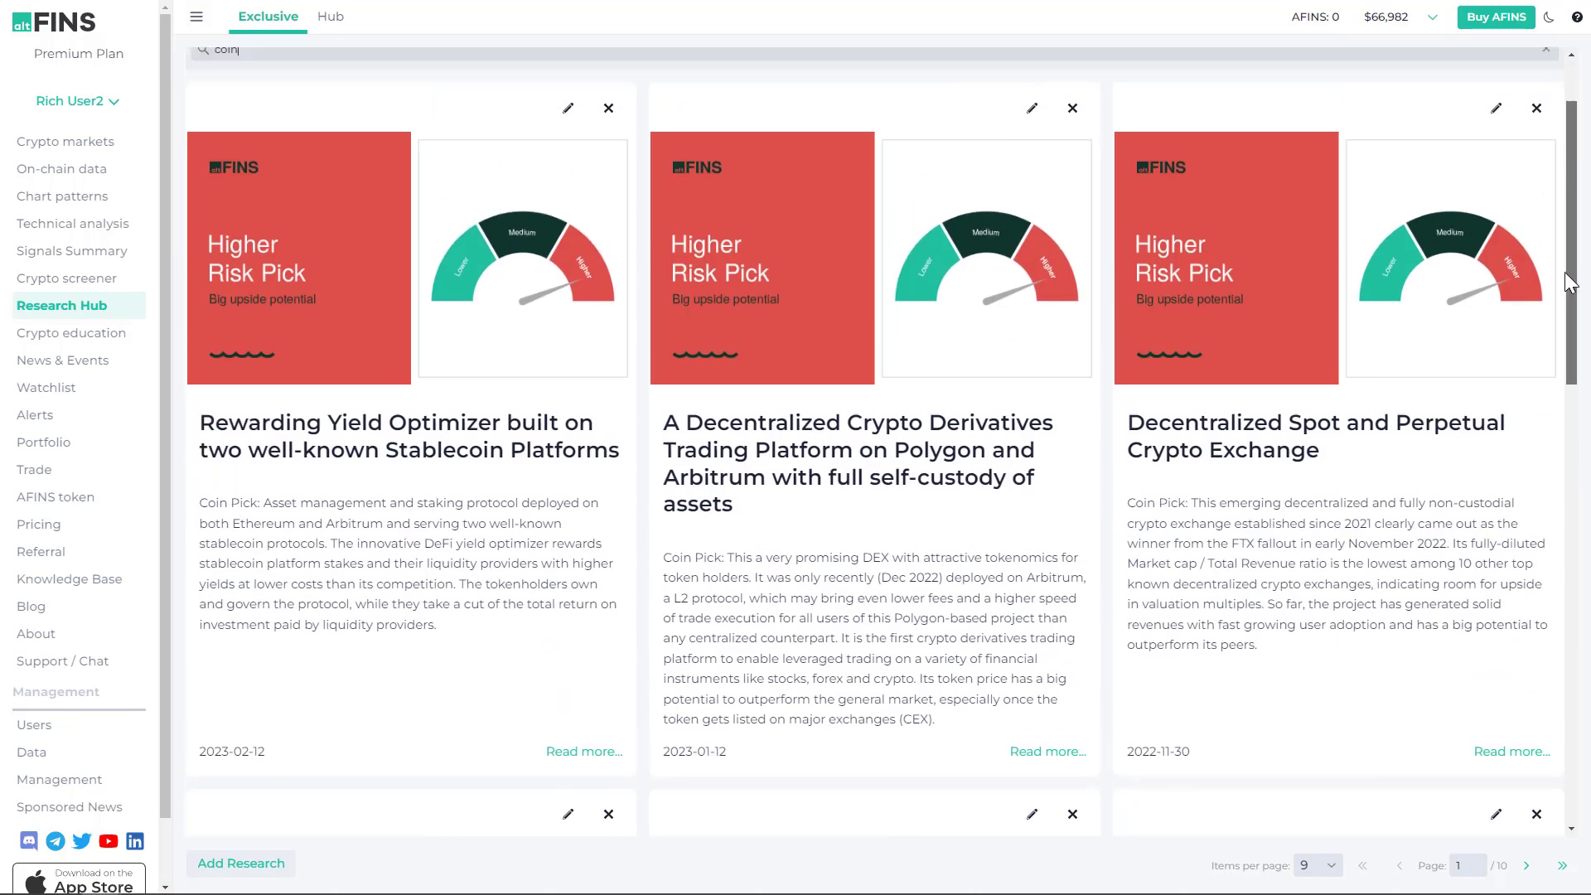
scroll("down", 3)
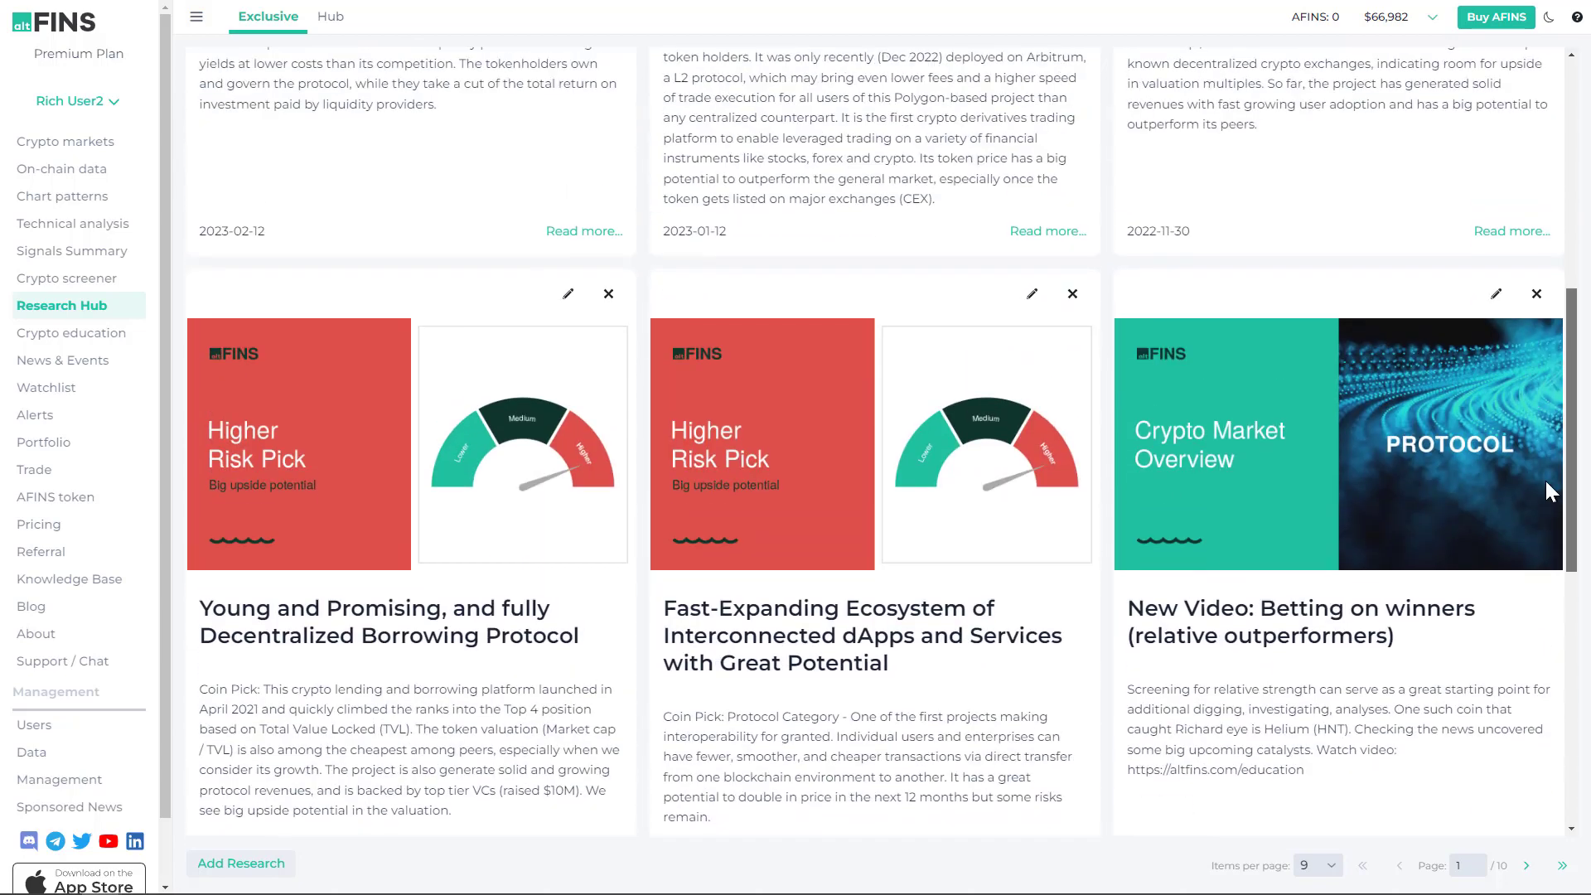
mouse_move(570, 483)
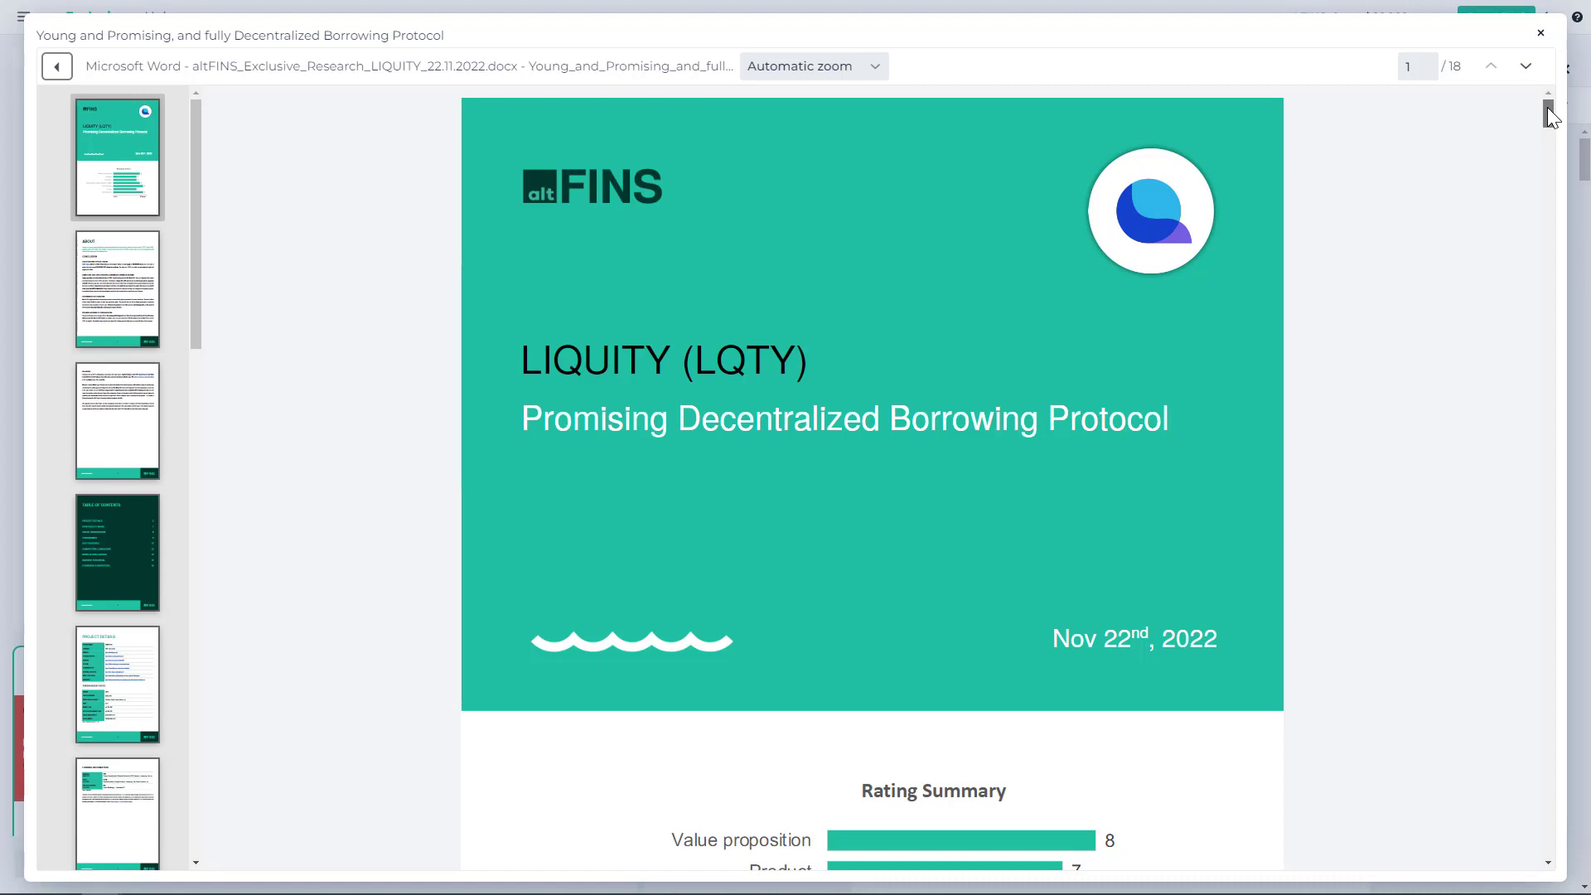
Scroll the Liquity report from the Token Quick Facts table to the Funding Information section.
scroll("down", 3)
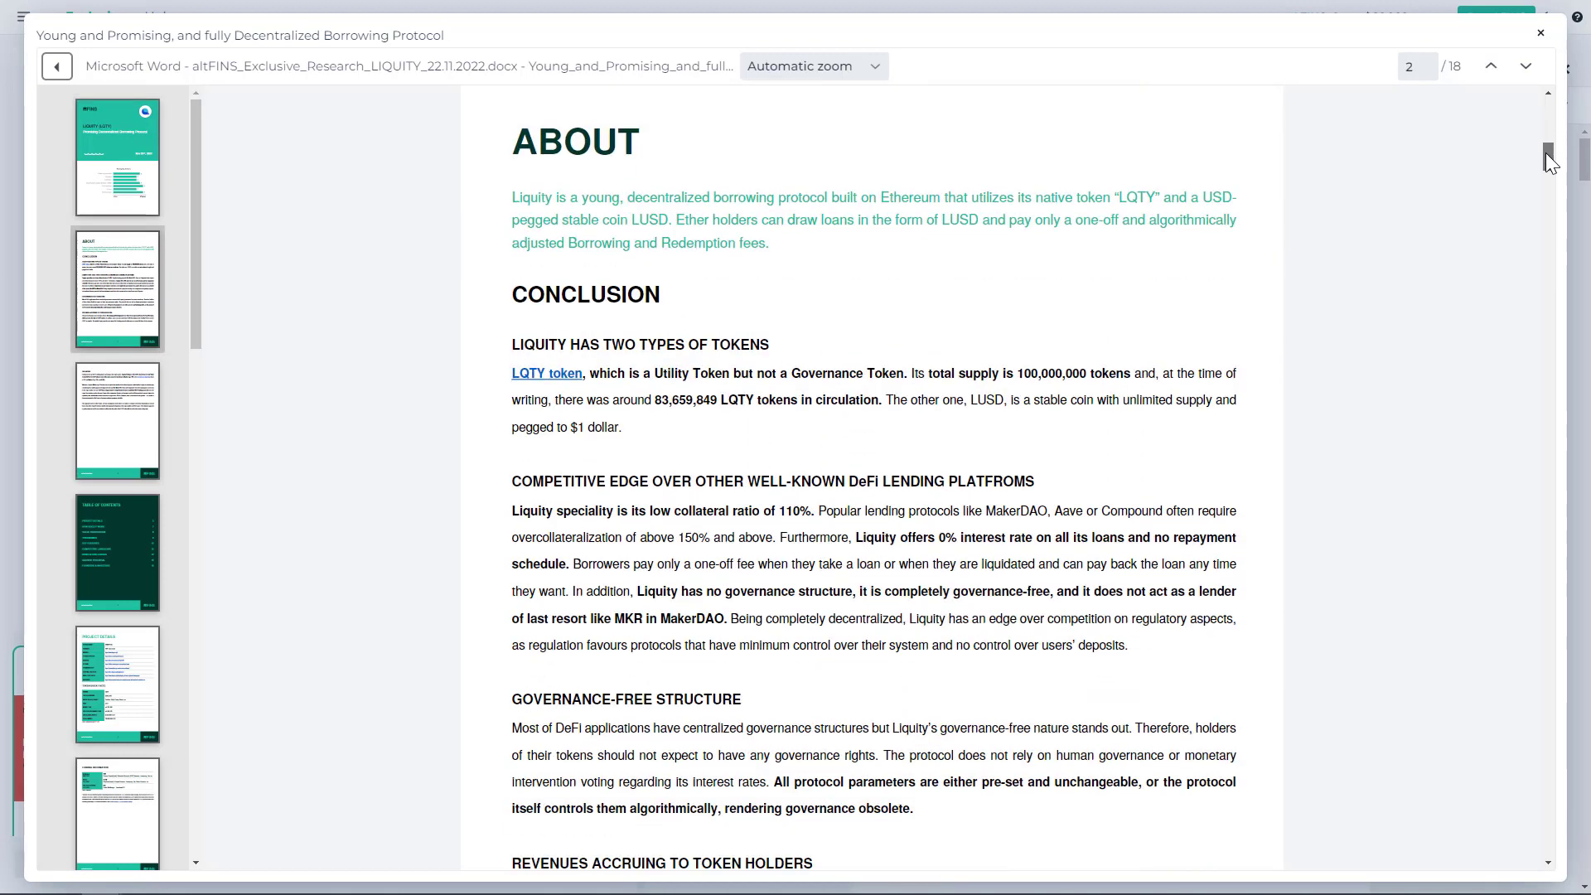
scroll("down", 3)
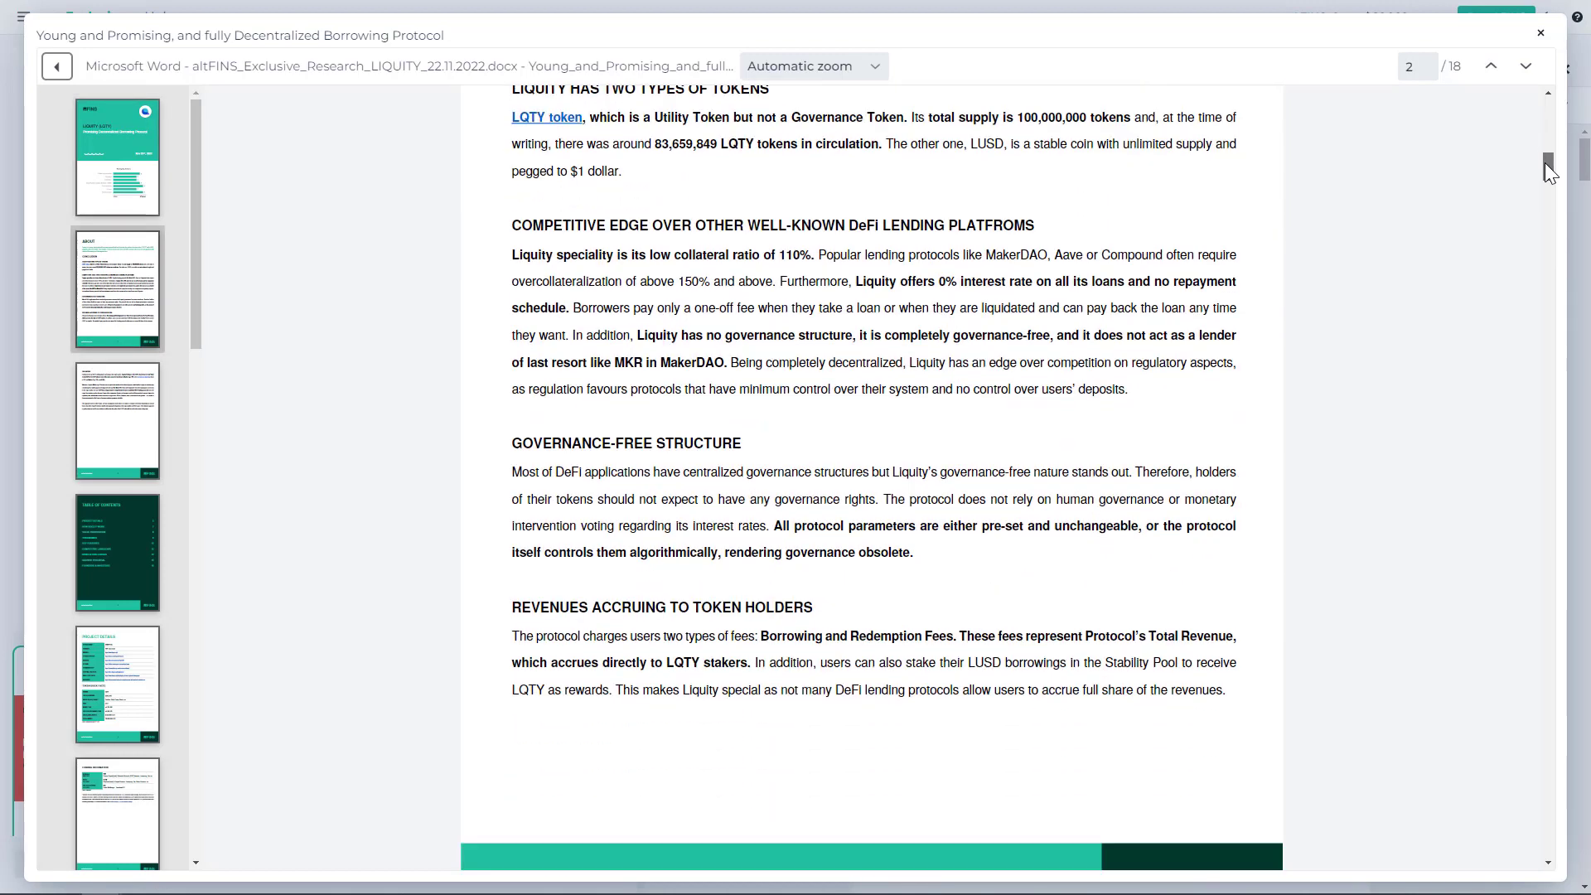
scroll("down", 3)
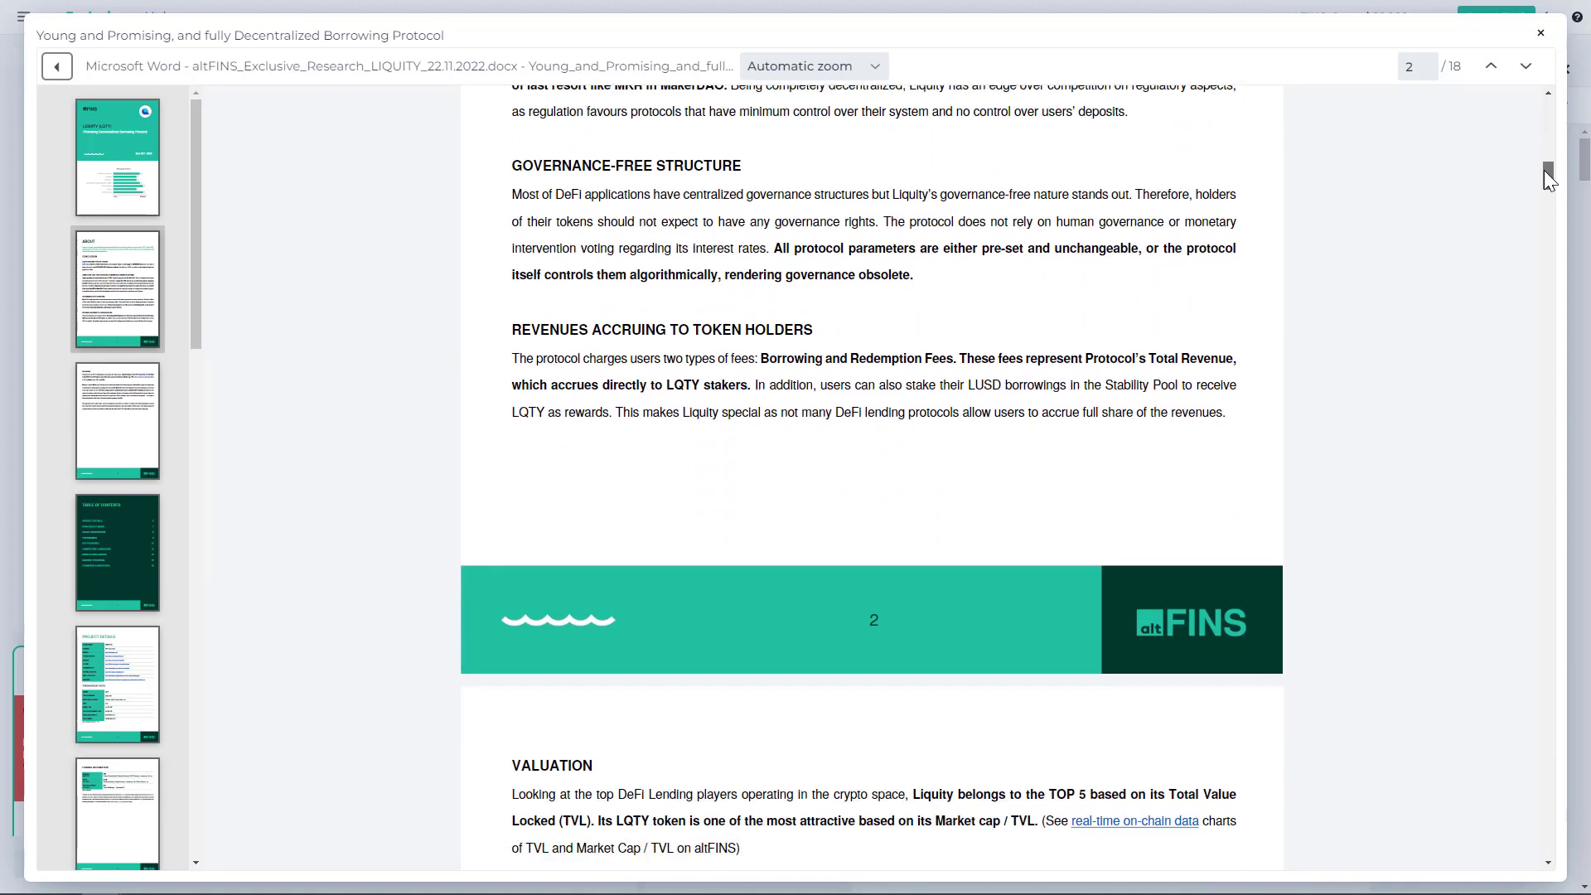
left_click_drag(1548, 172, 1548, 254)
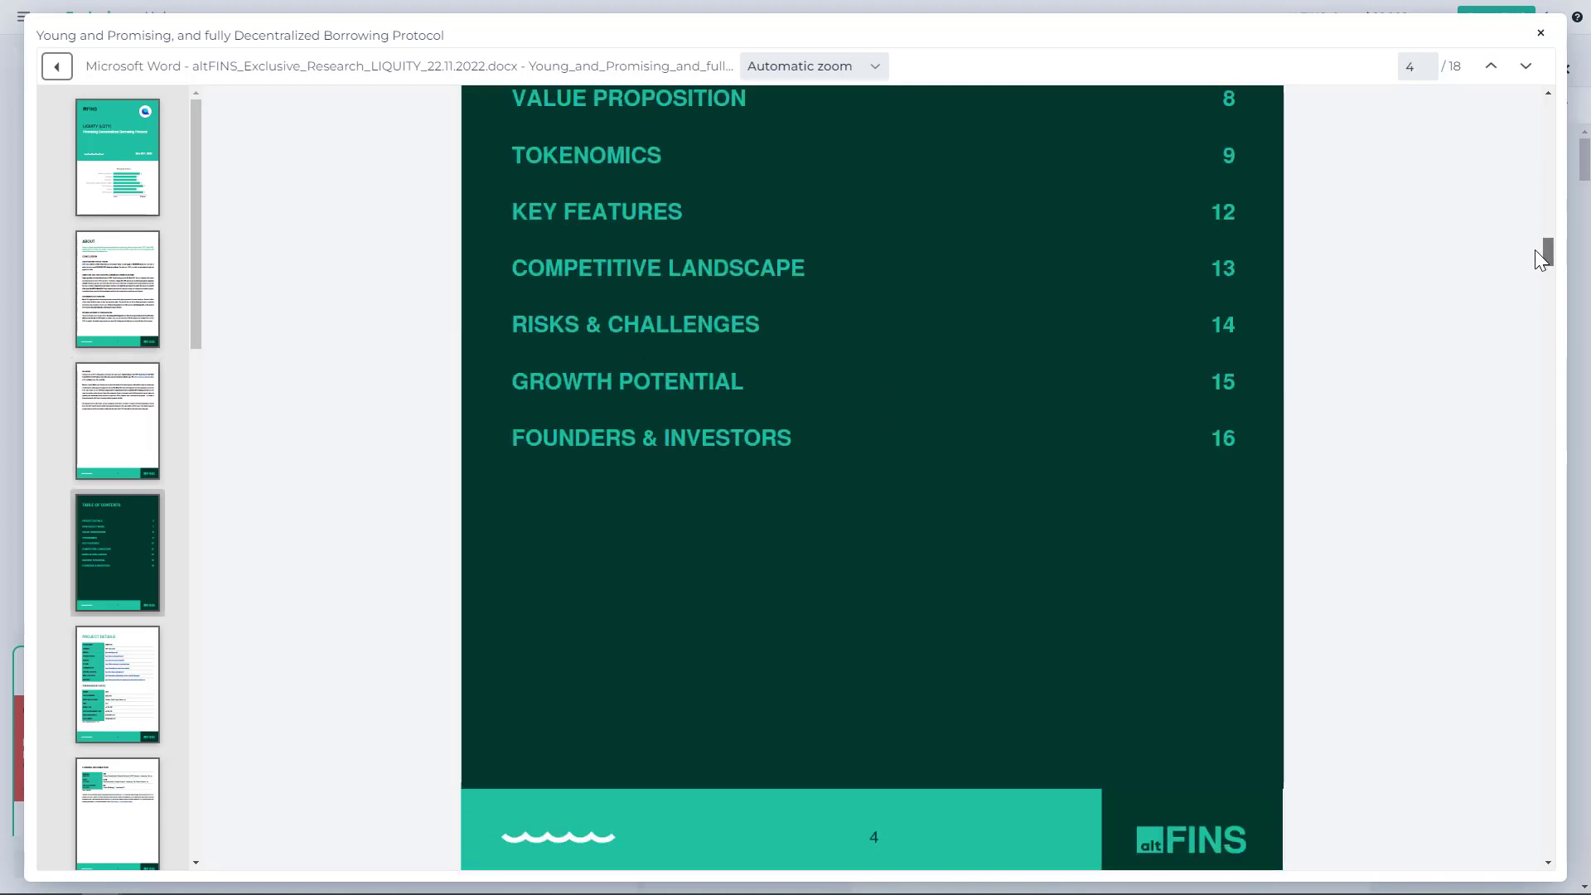
scroll("down", 3)
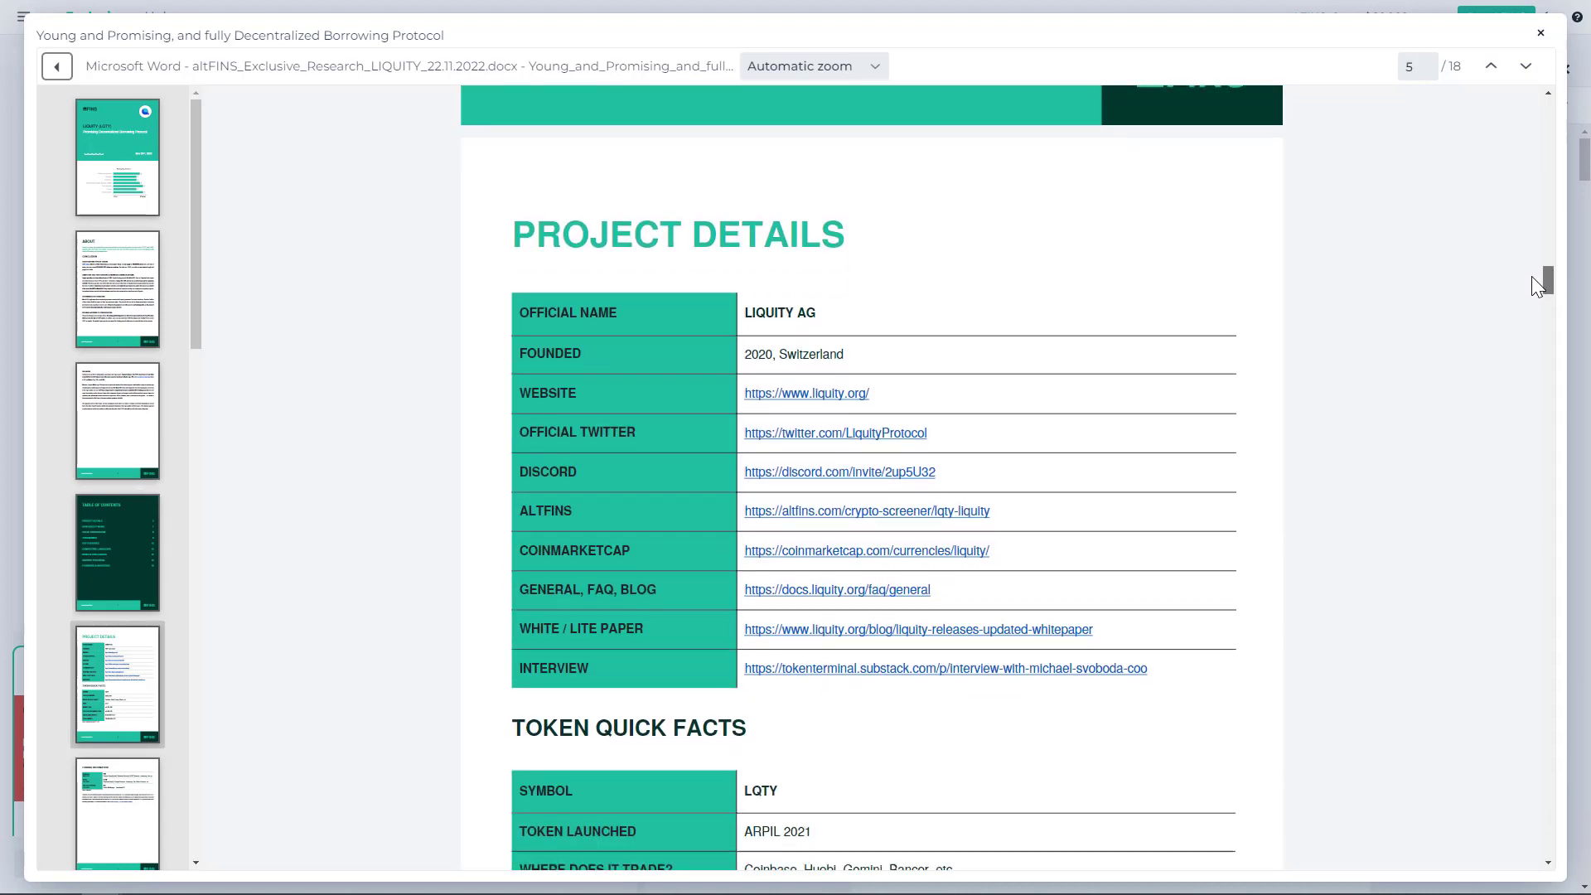
scroll("down", 3)
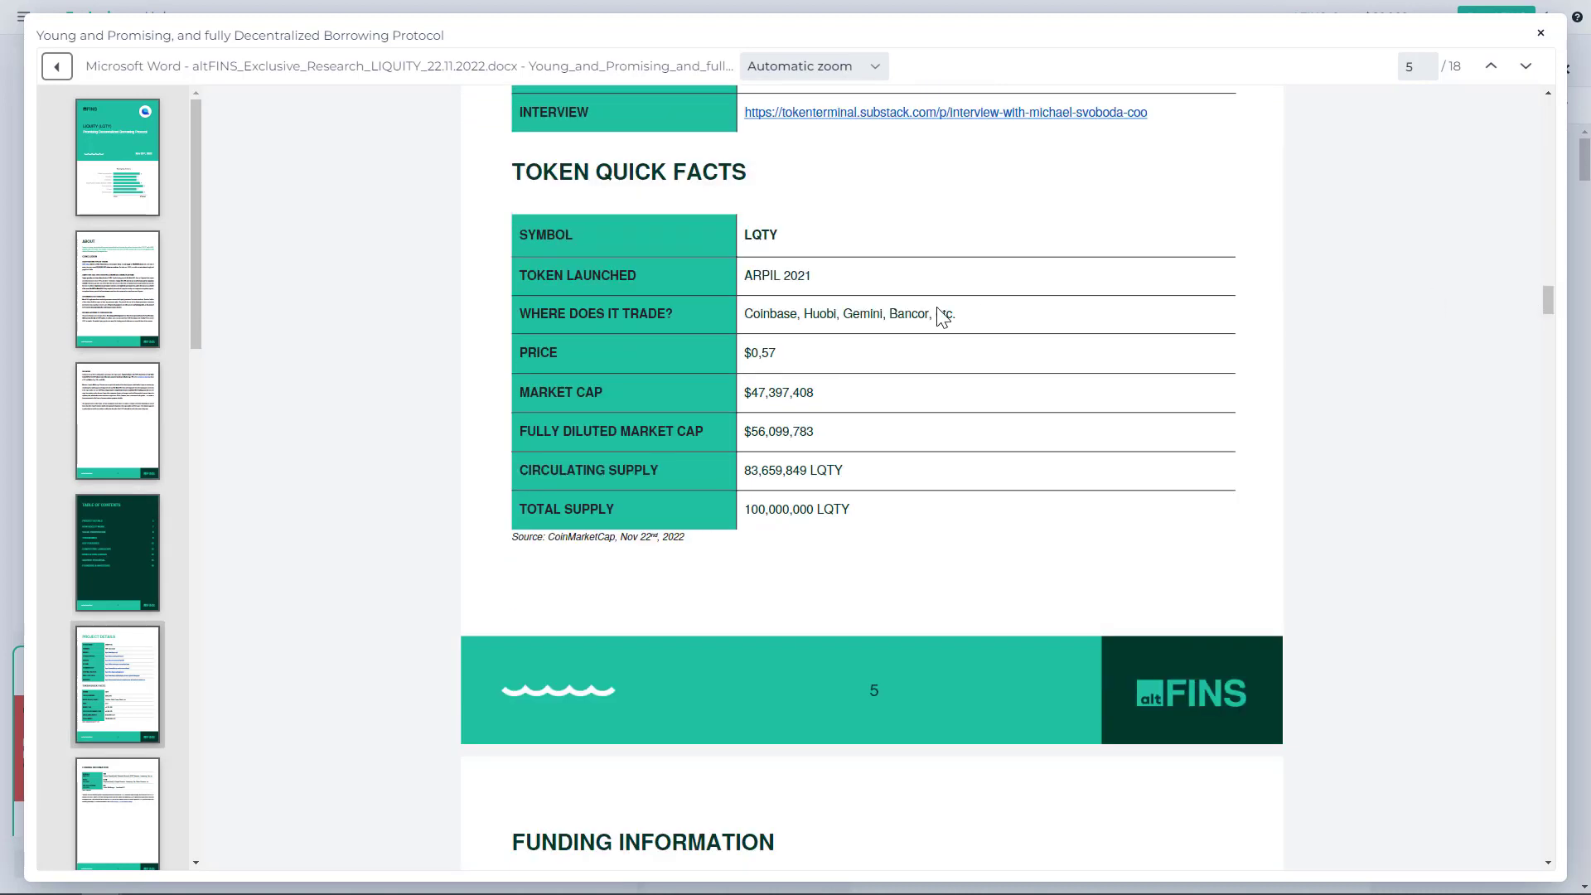
mouse_move(1548, 309)
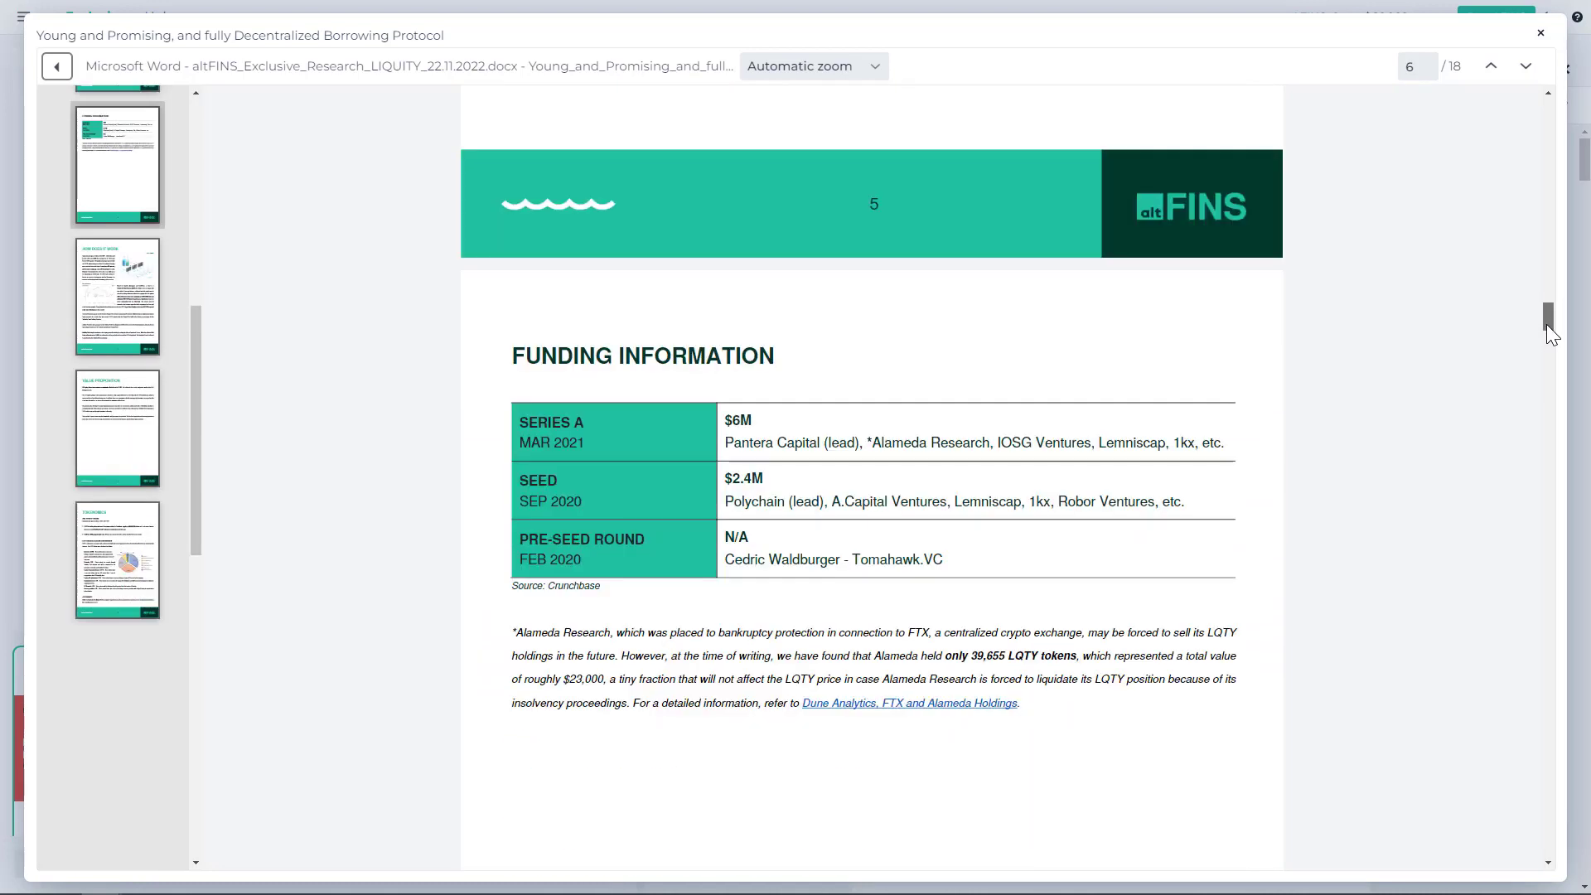
scroll("down", 3)
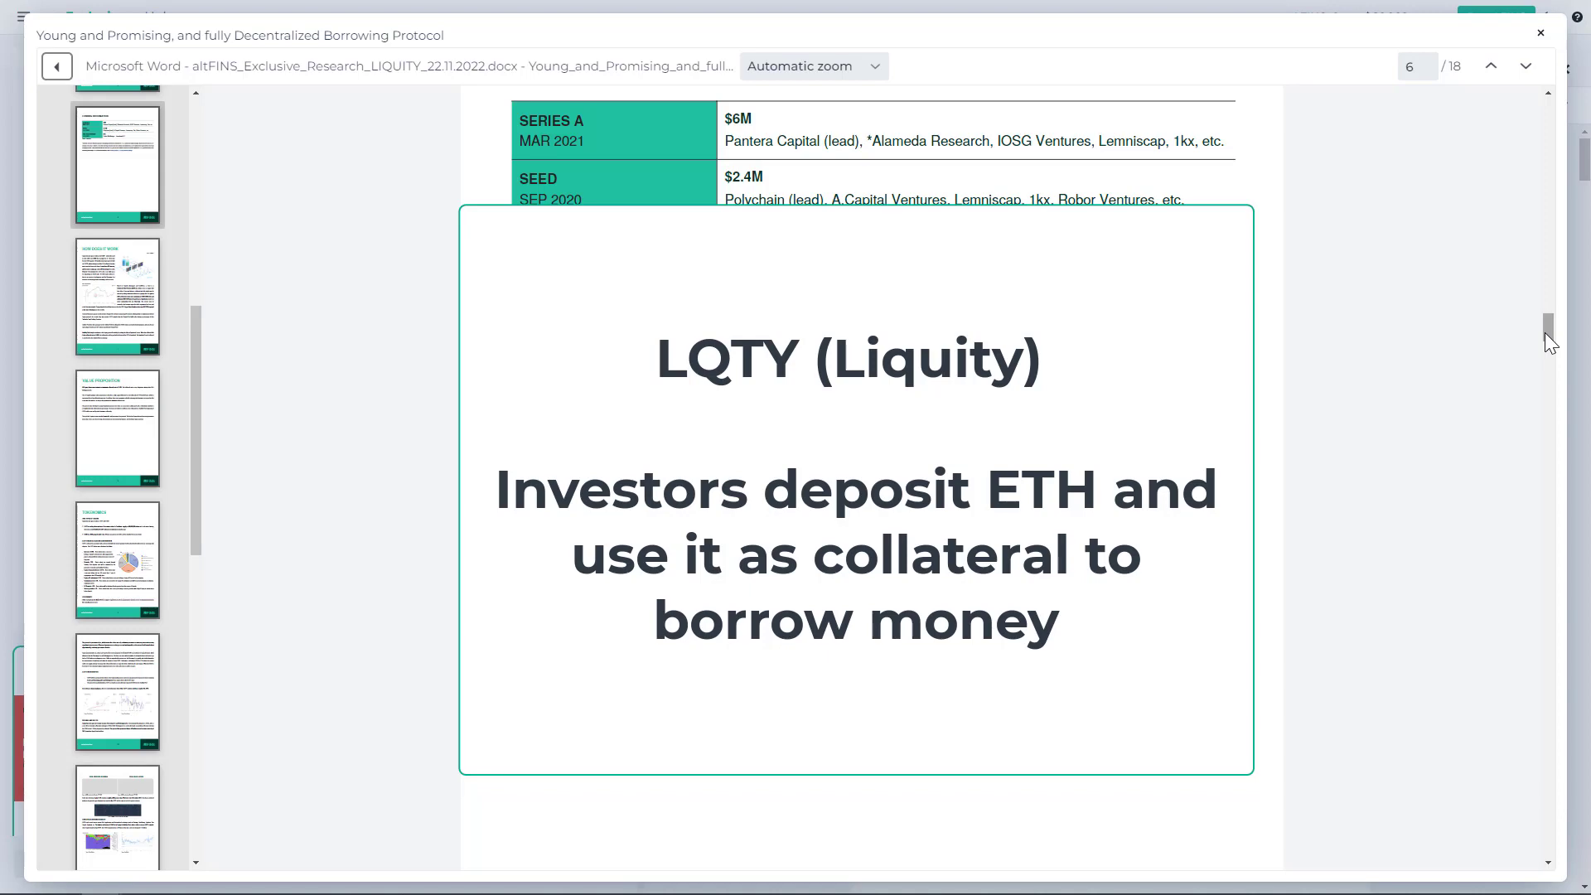
Scroll the Liquity report down to its 'How does it work' section on page 7.
scroll("down", 3)
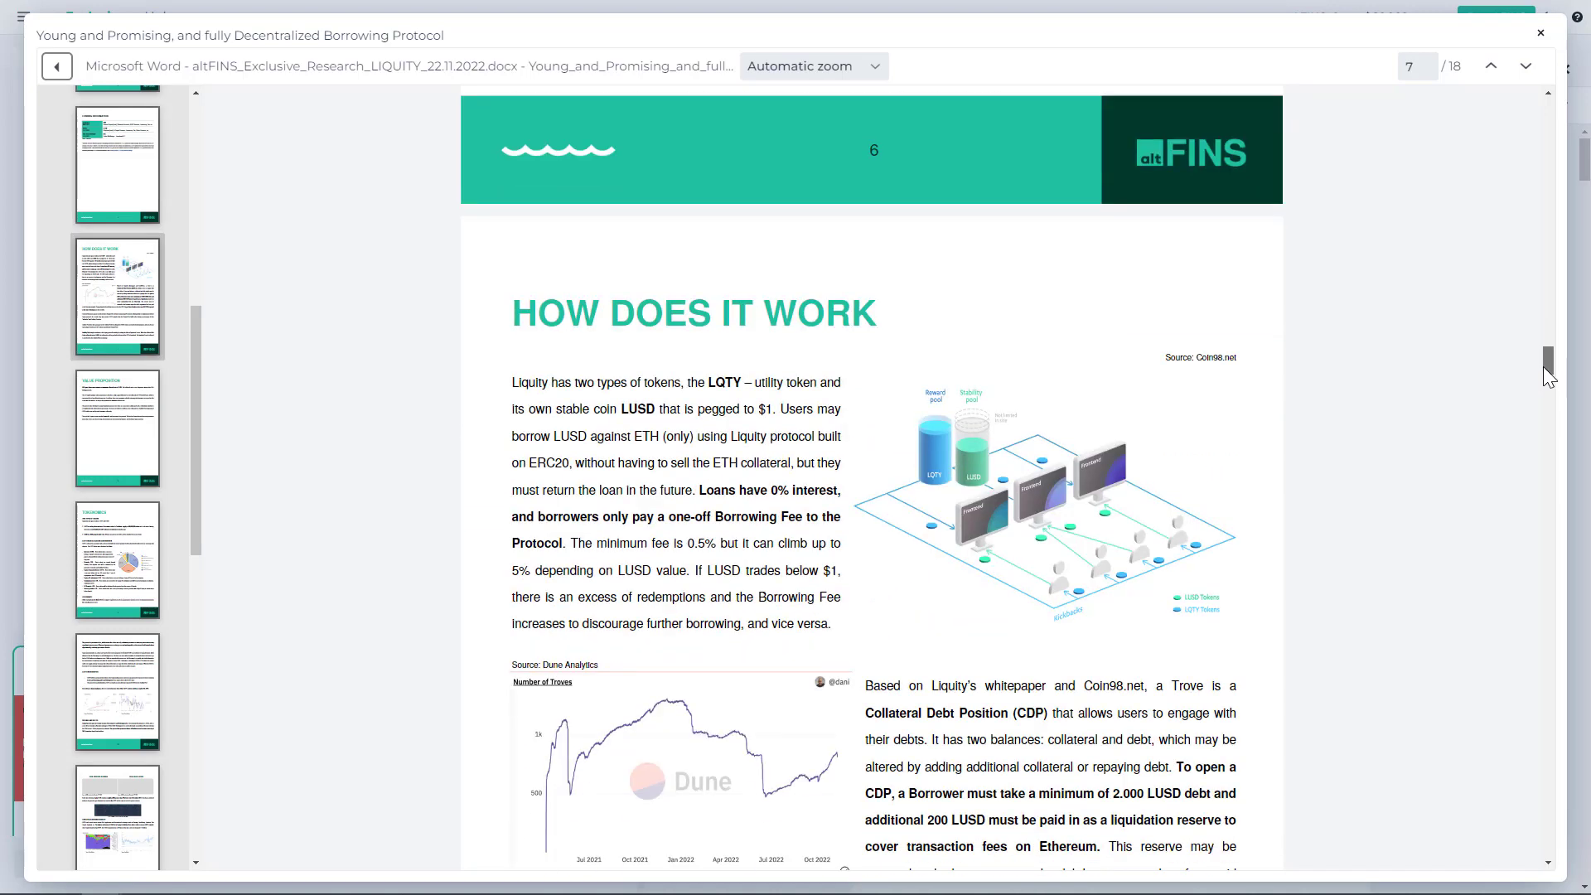
scroll("down", 3)
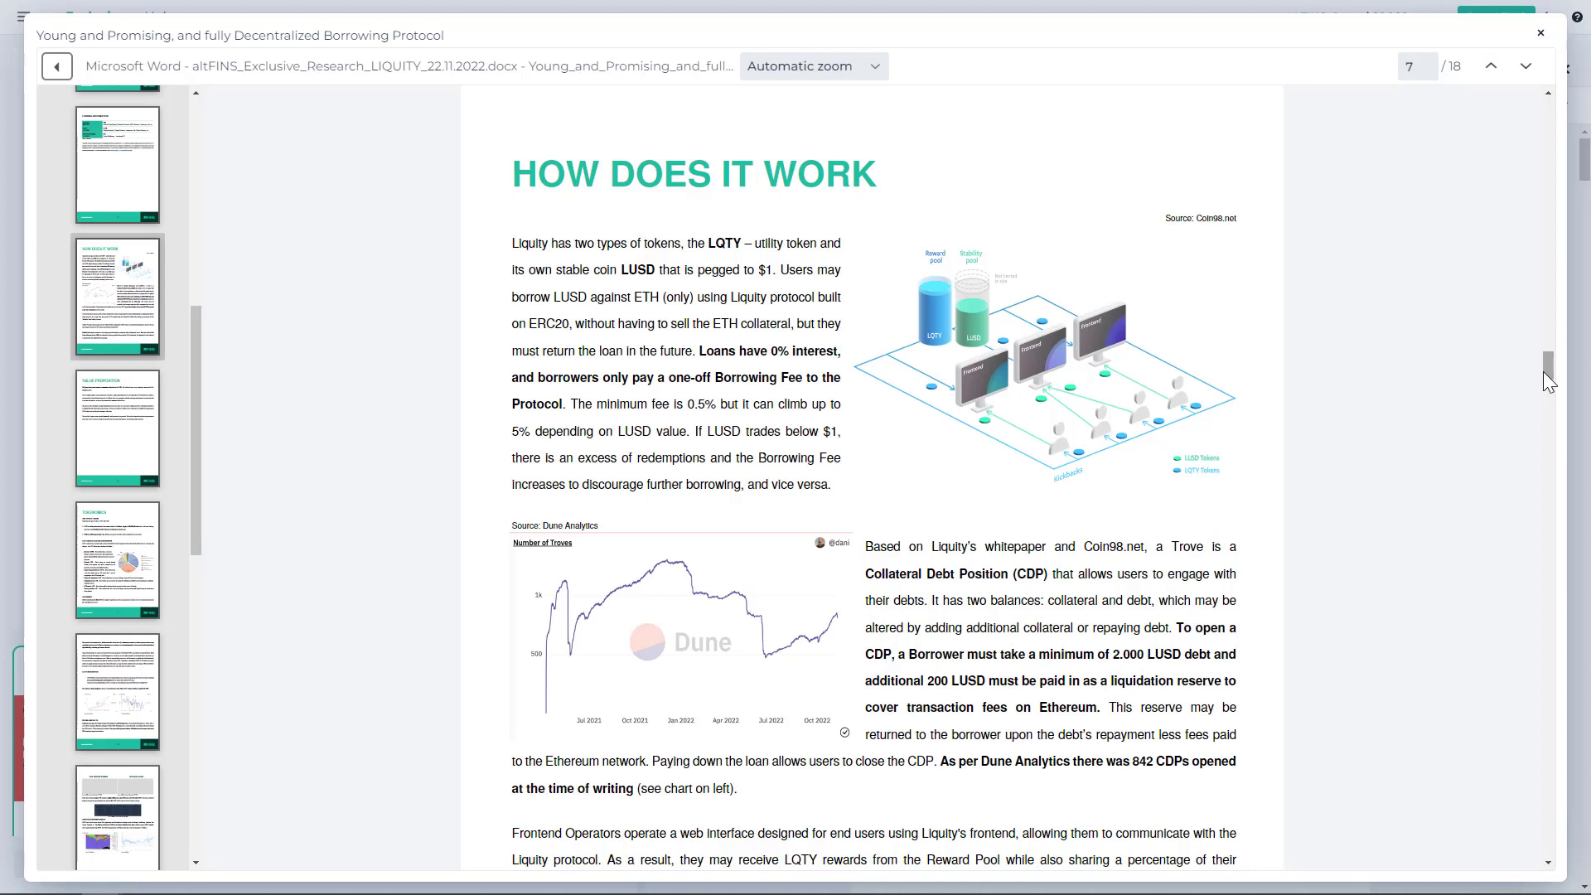
mouse_move(1583, 321)
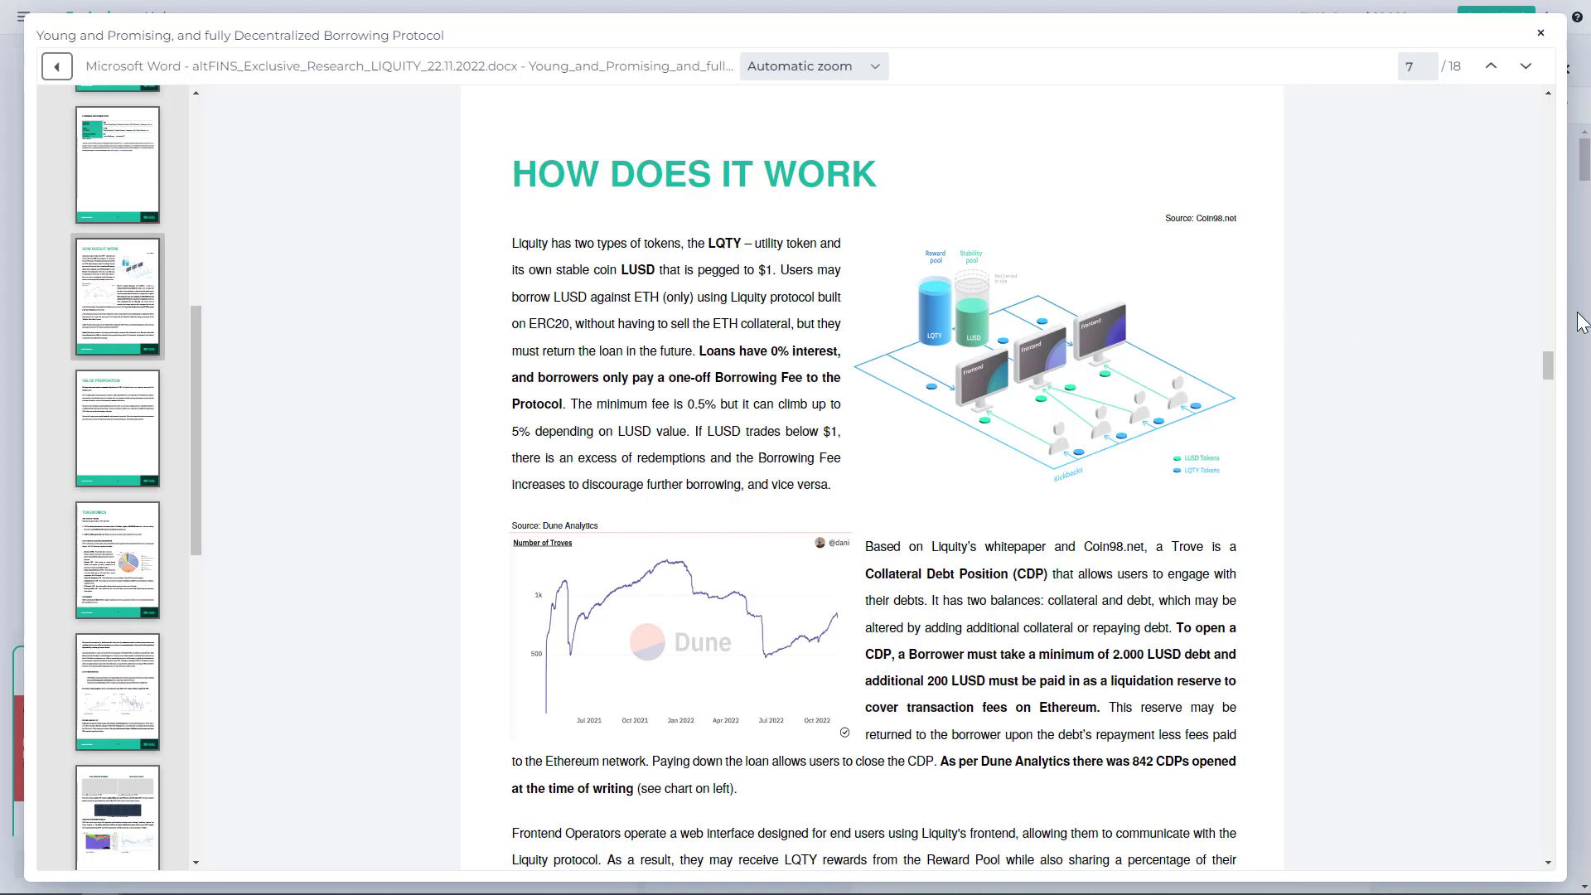
mouse_move(1545, 374)
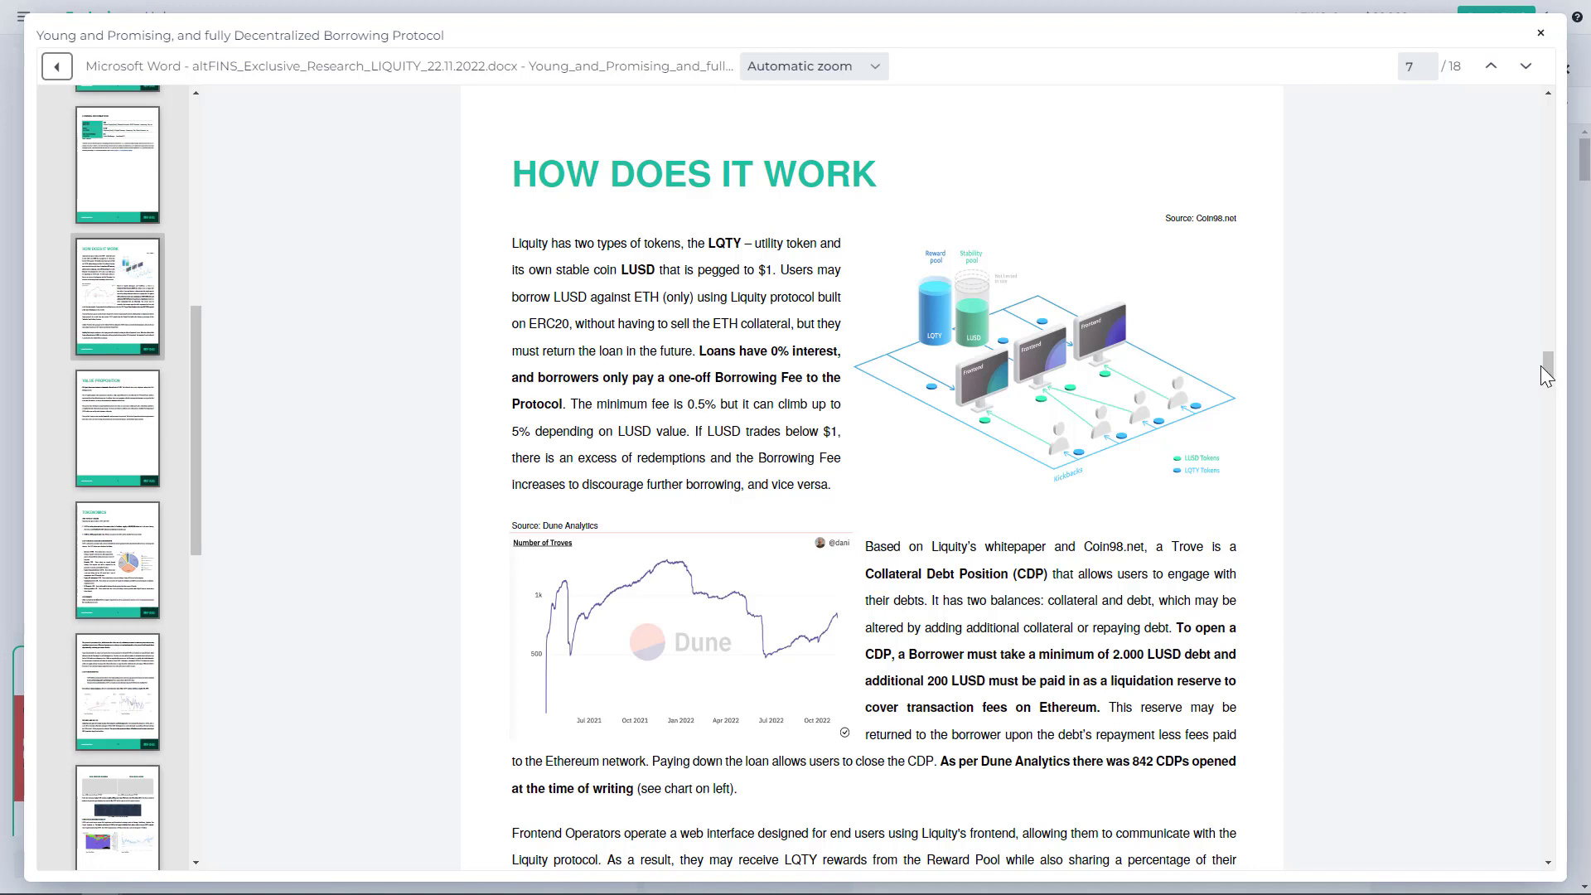
mouse_move(1553, 384)
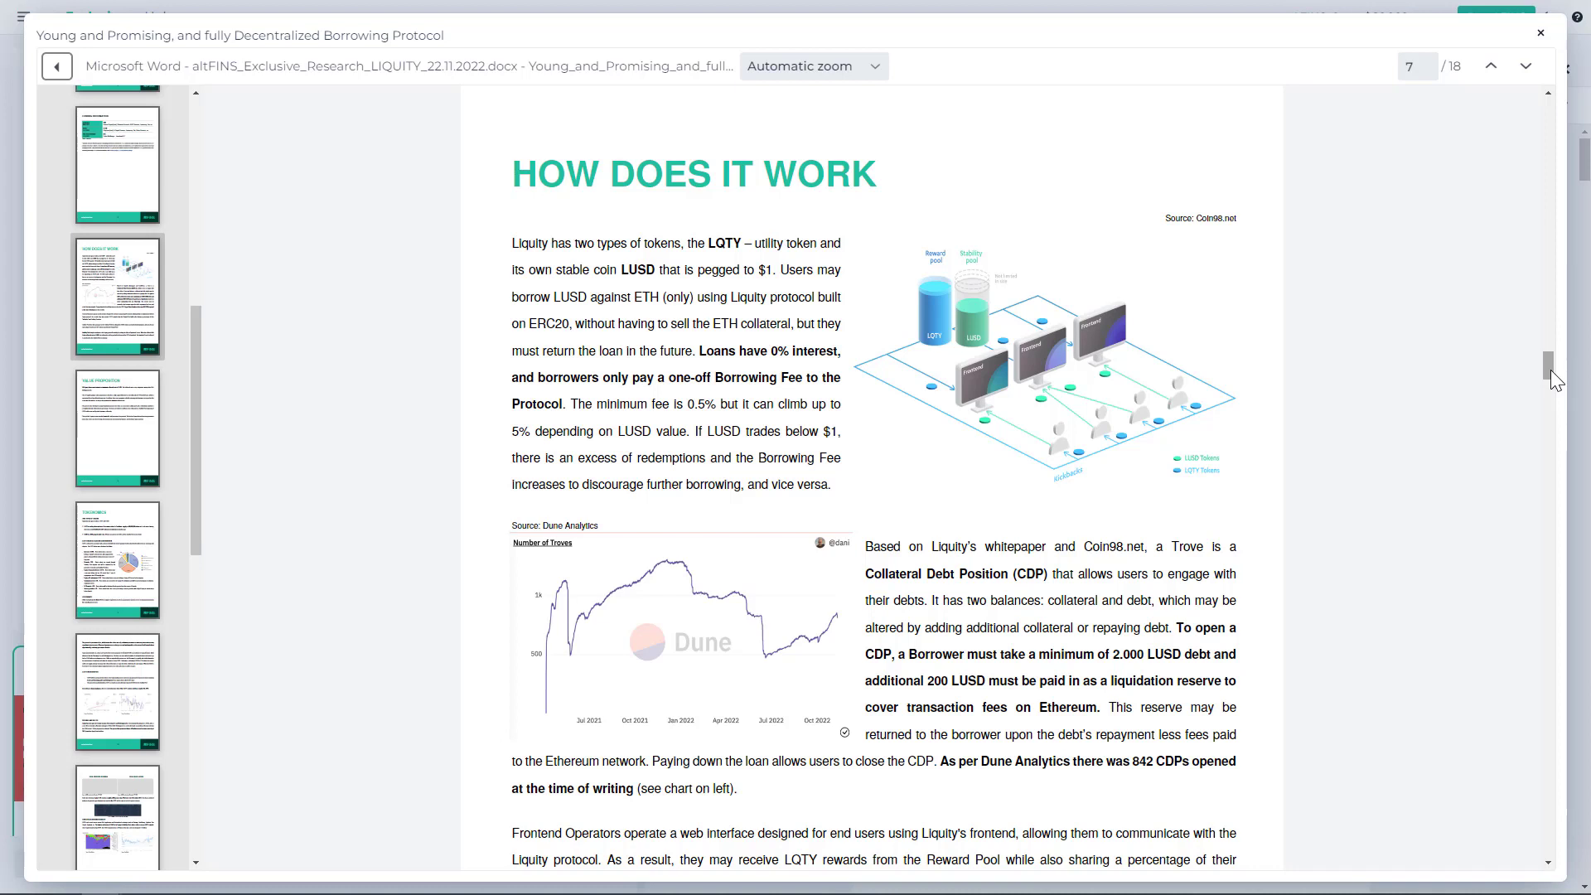
mouse_move(908, 464)
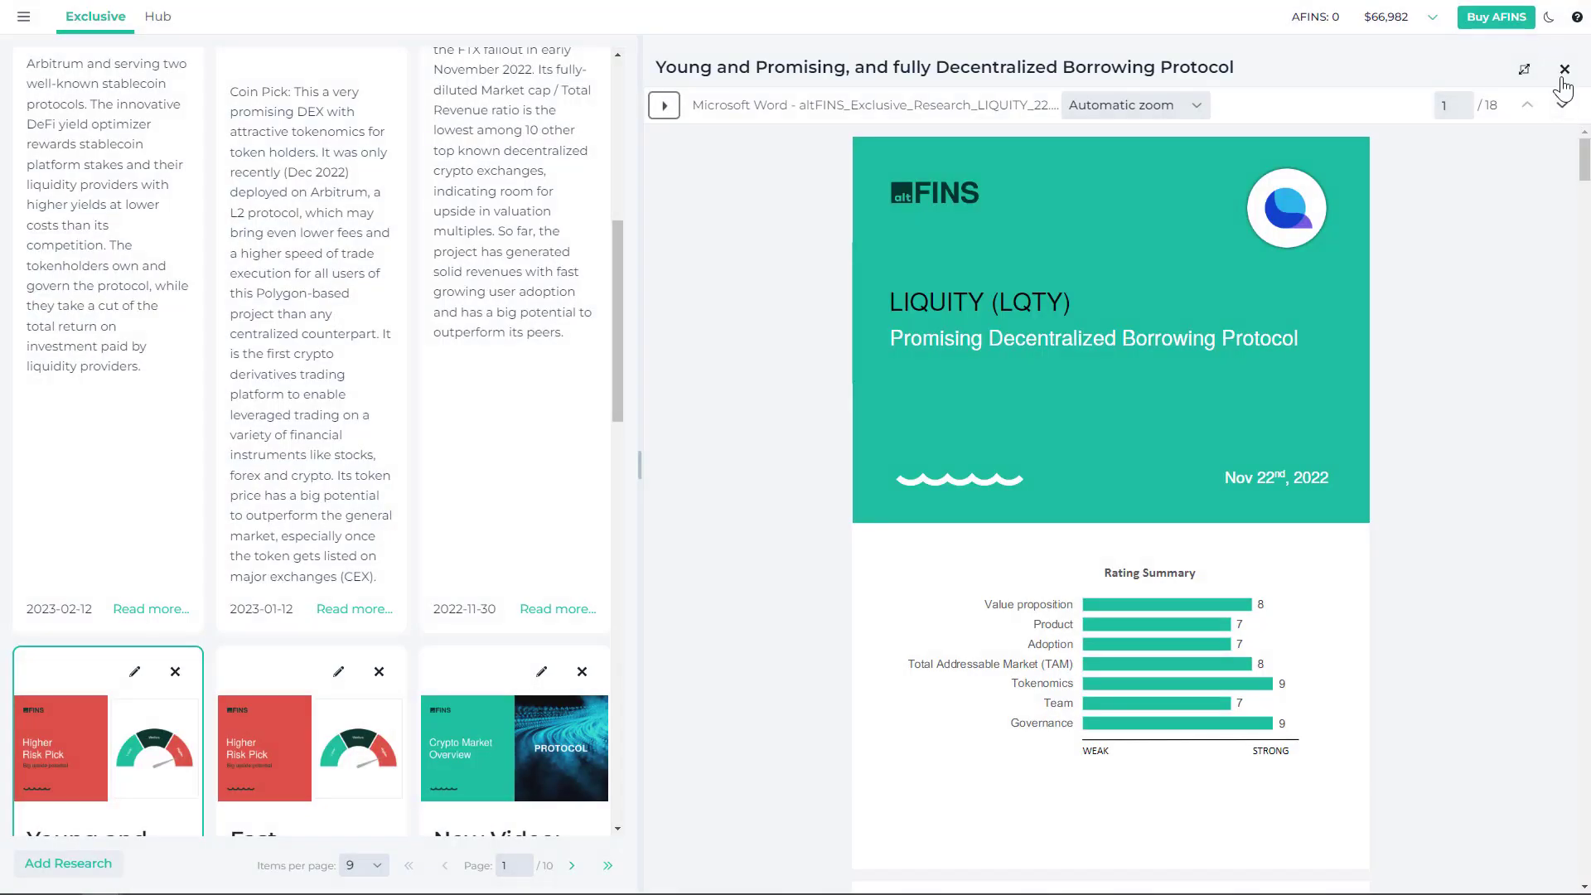
Close the Liquity report preview and reopen the main navigation menu.
left_click(1565, 70)
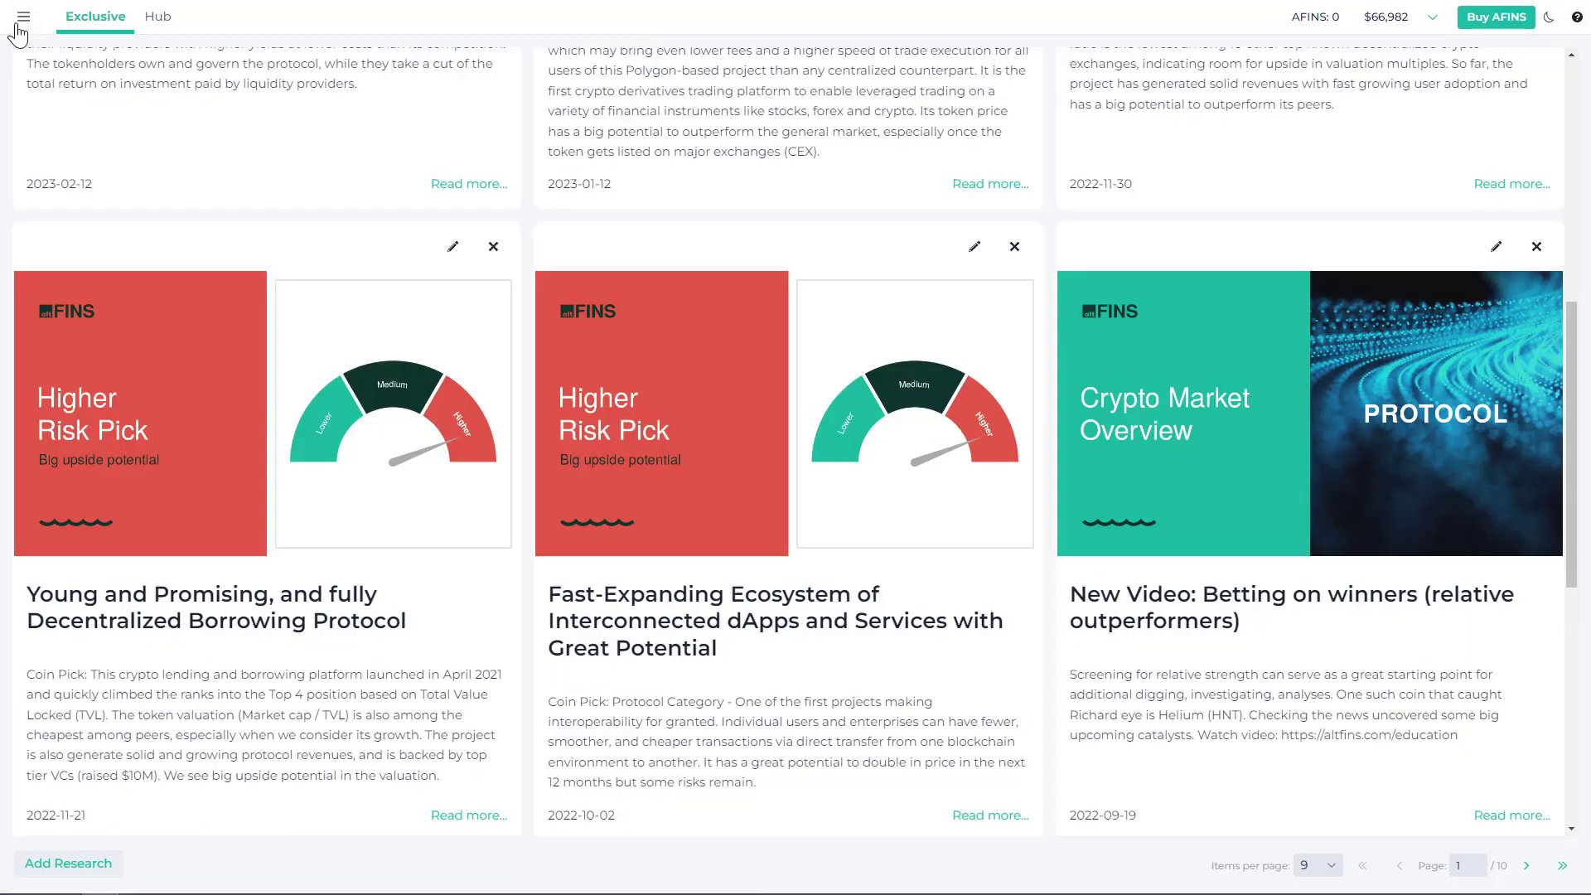
left_click(23, 17)
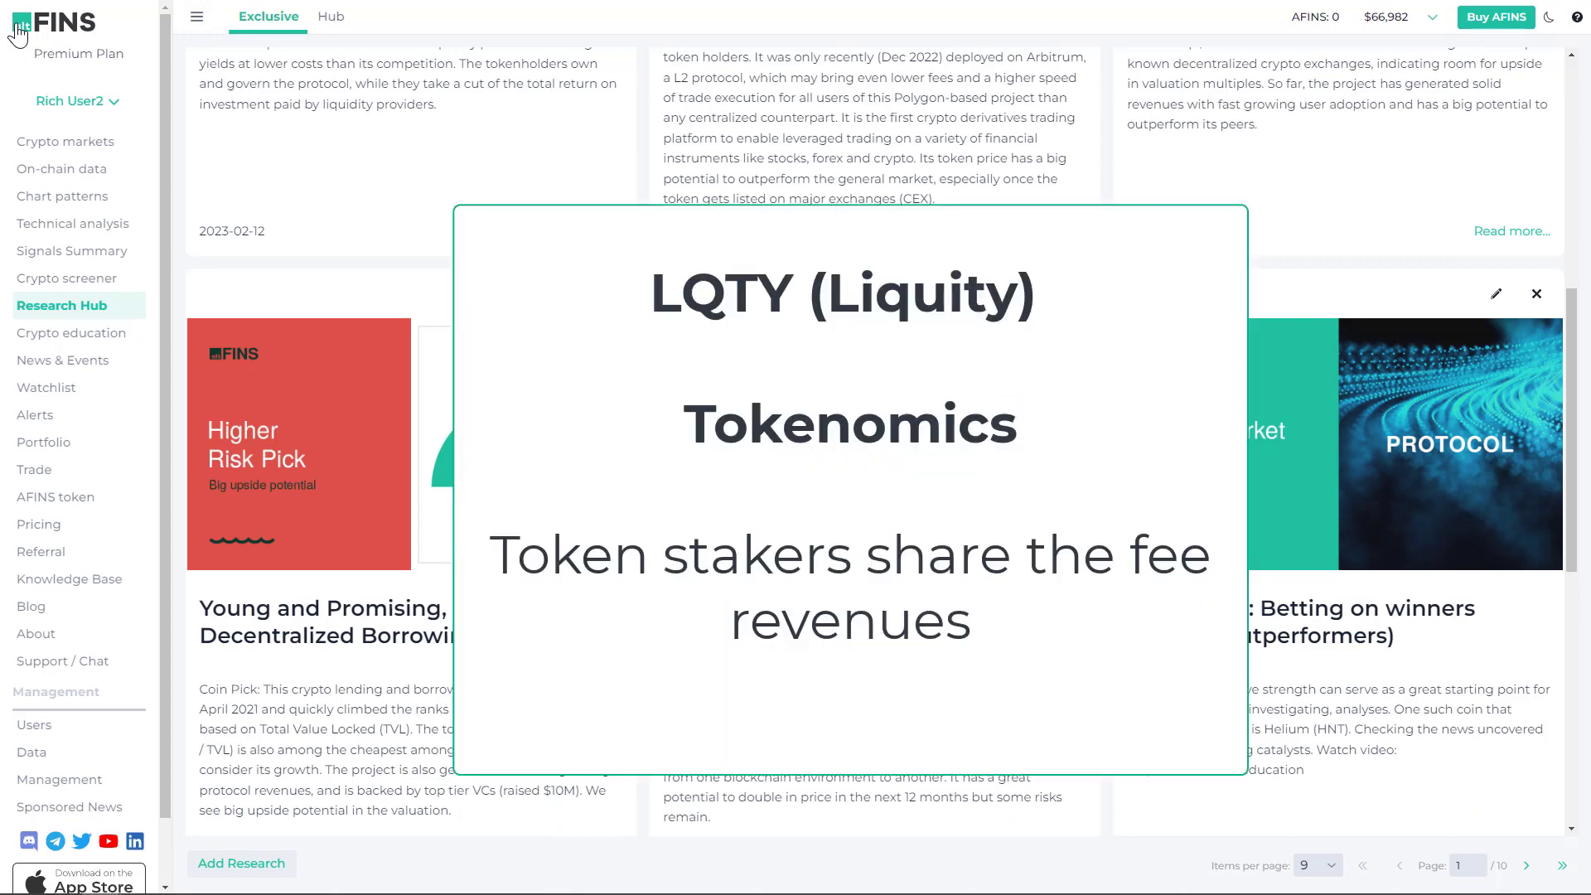
mouse_move(153, 170)
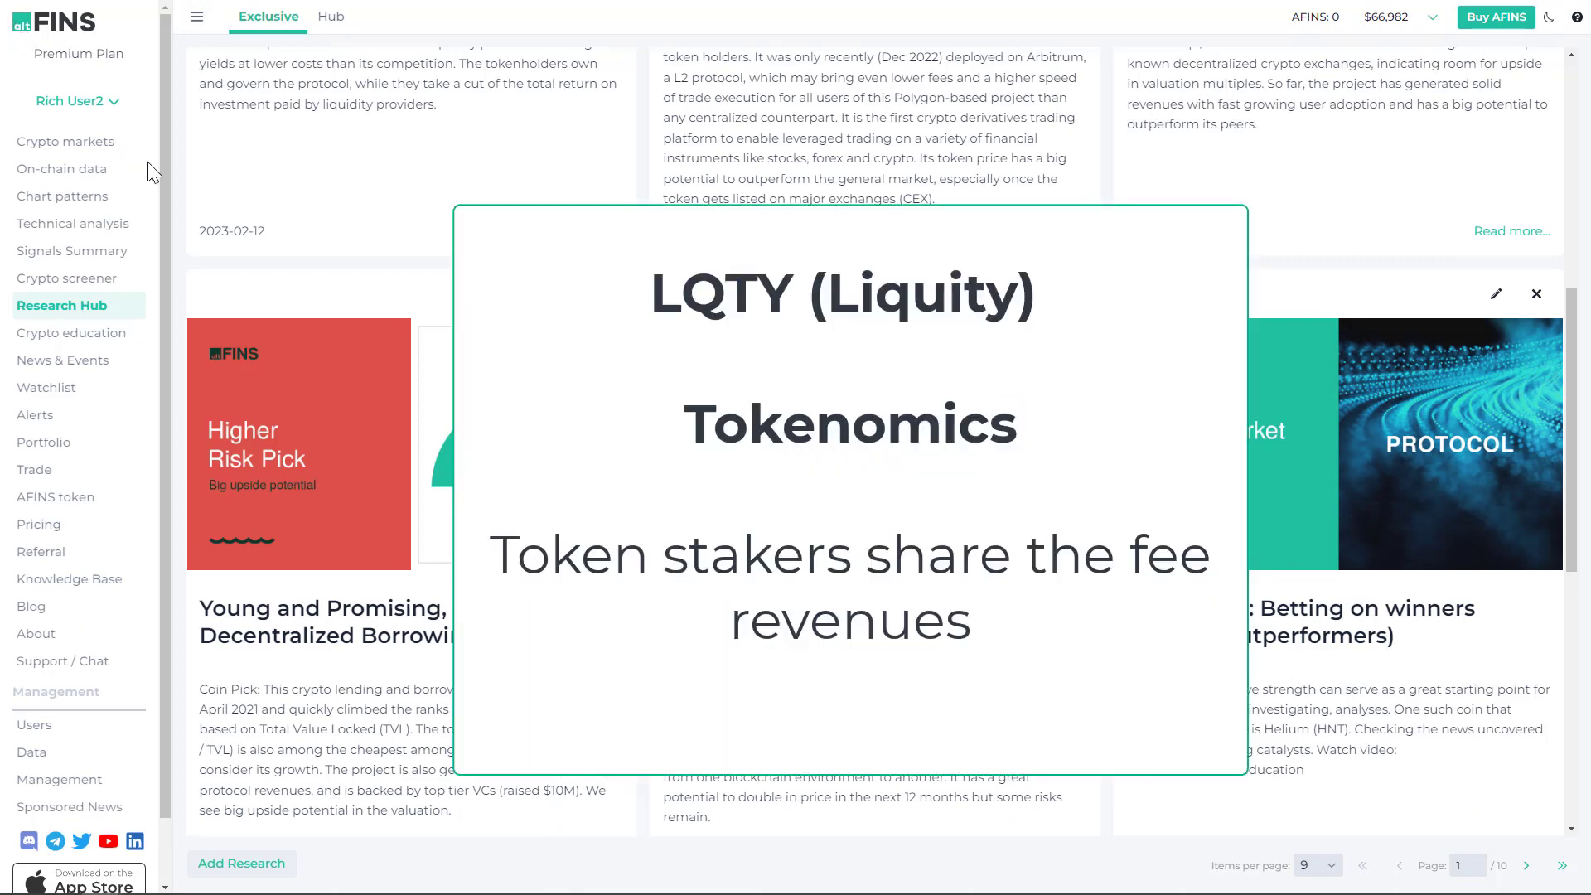
mouse_move(62, 169)
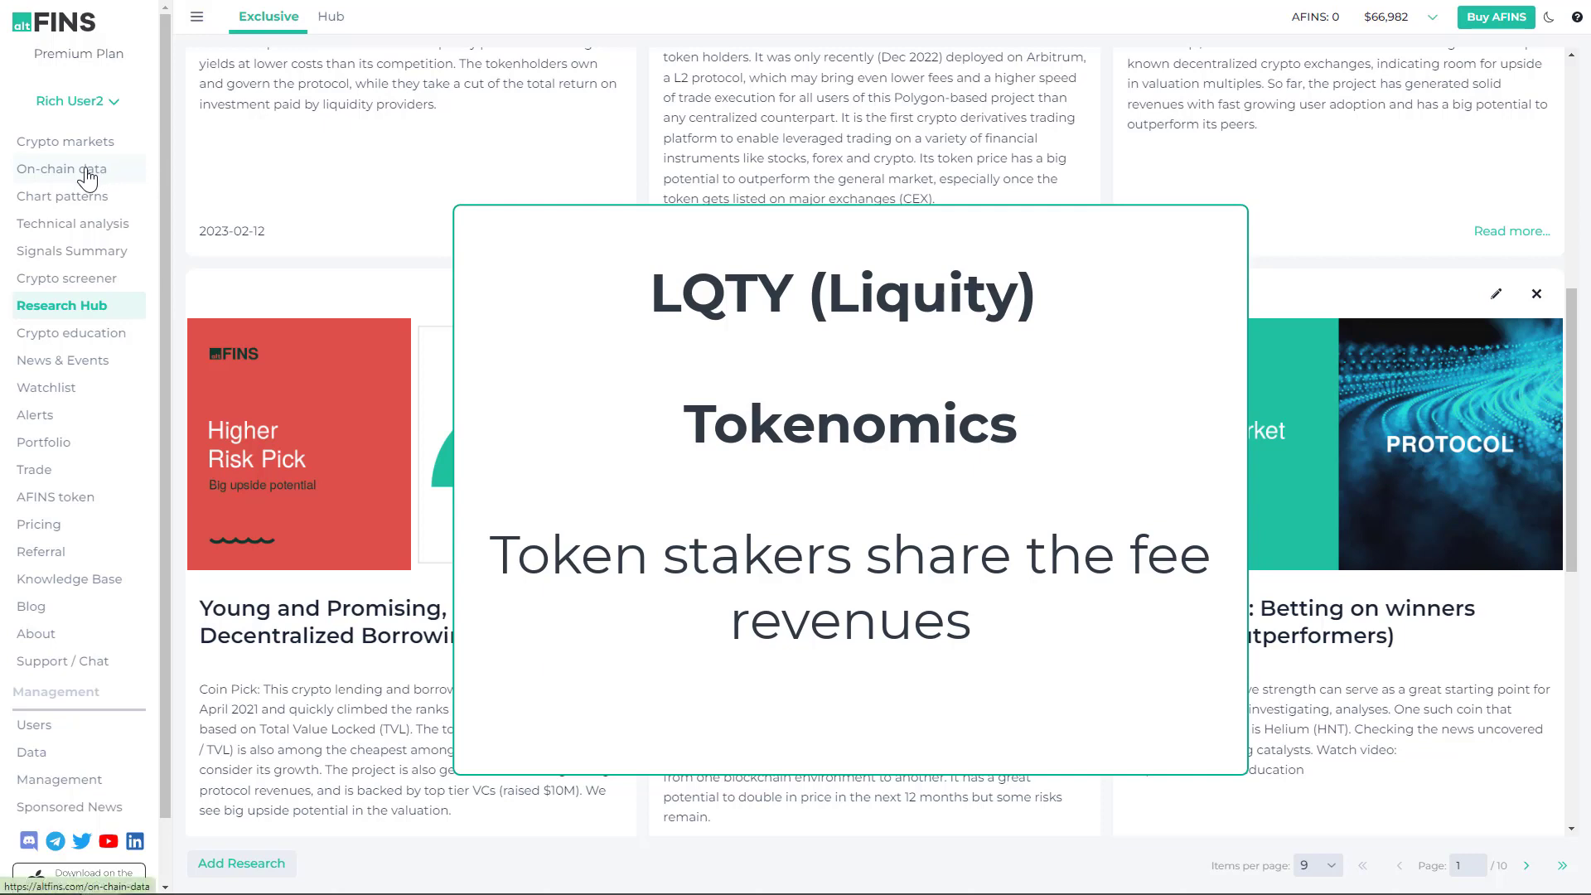
mouse_move(99, 269)
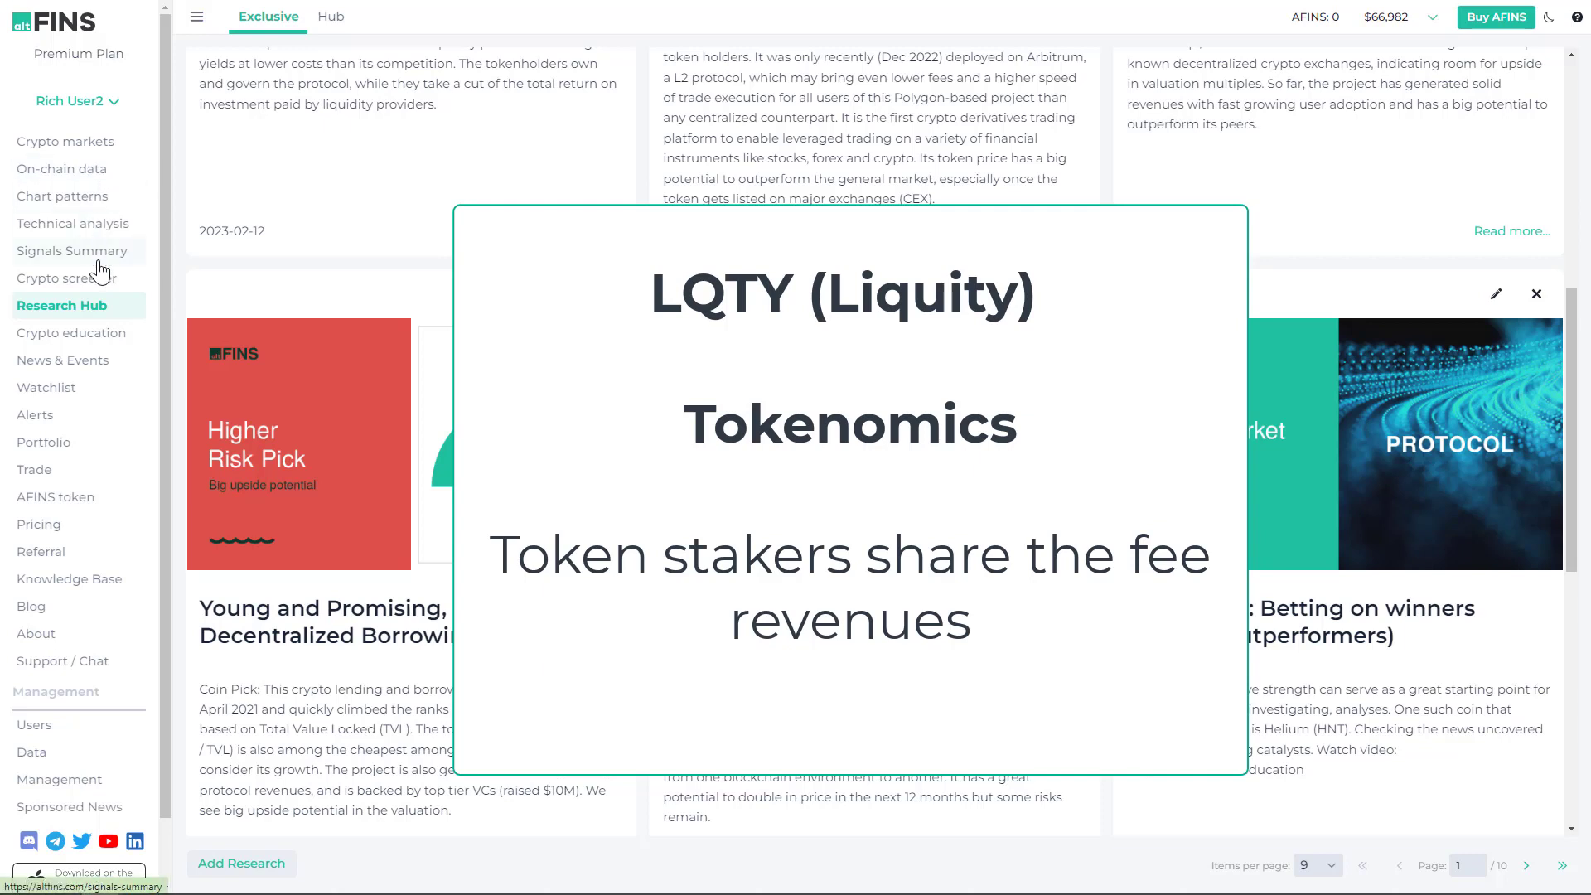
Return to the crypto screener with LQTY's price chart panel.
left_click(68, 278)
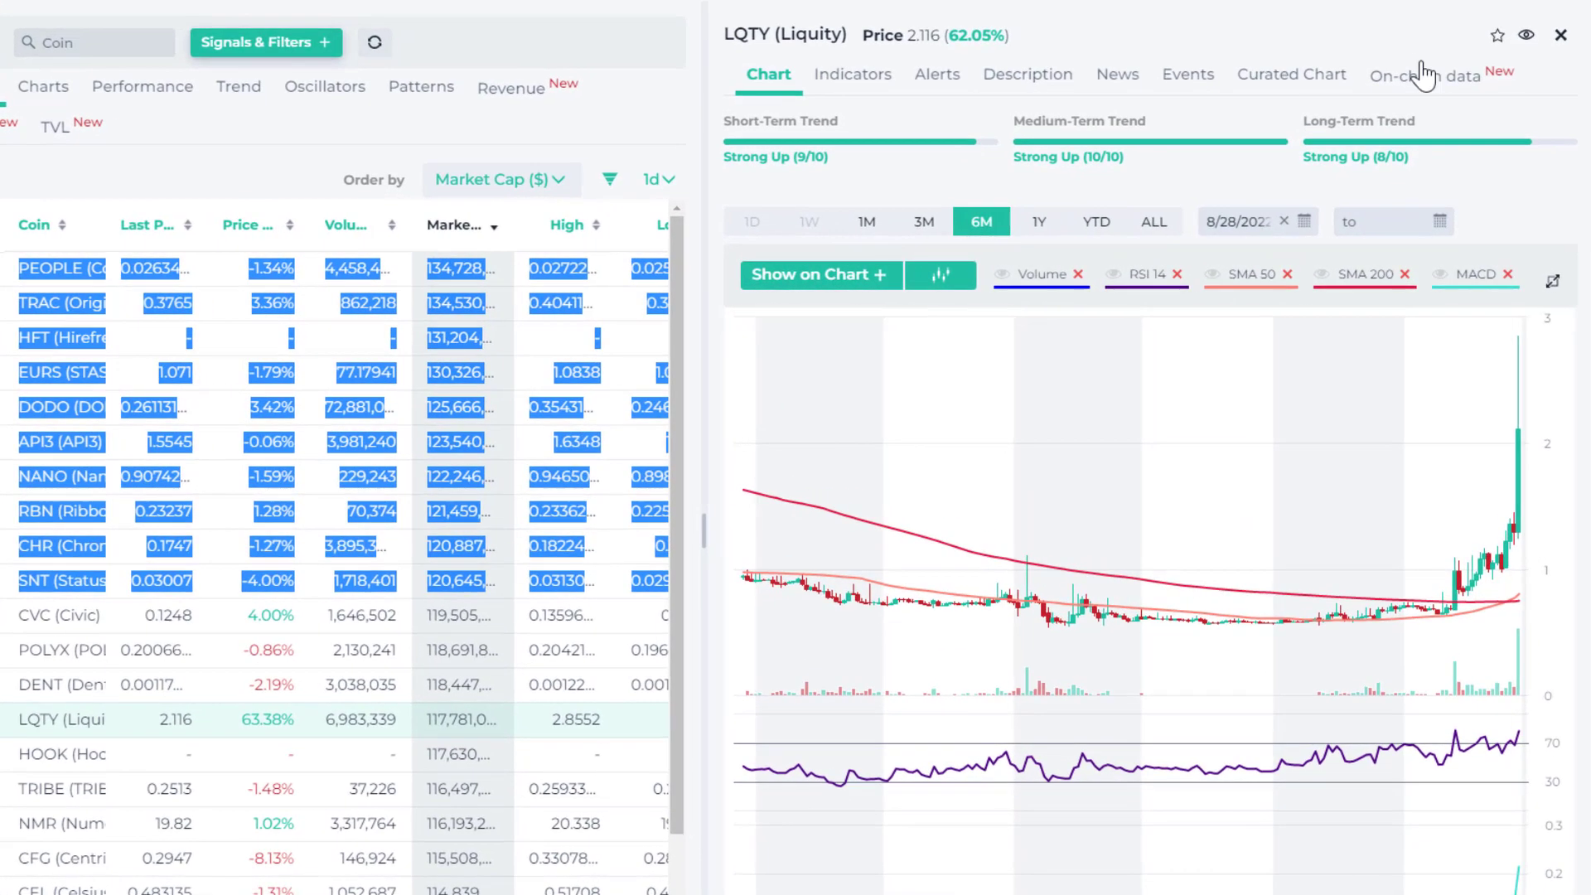
Show LQTY's on-chain revenue and market cap/revenue chart with its growth rate table.
left_click(1427, 75)
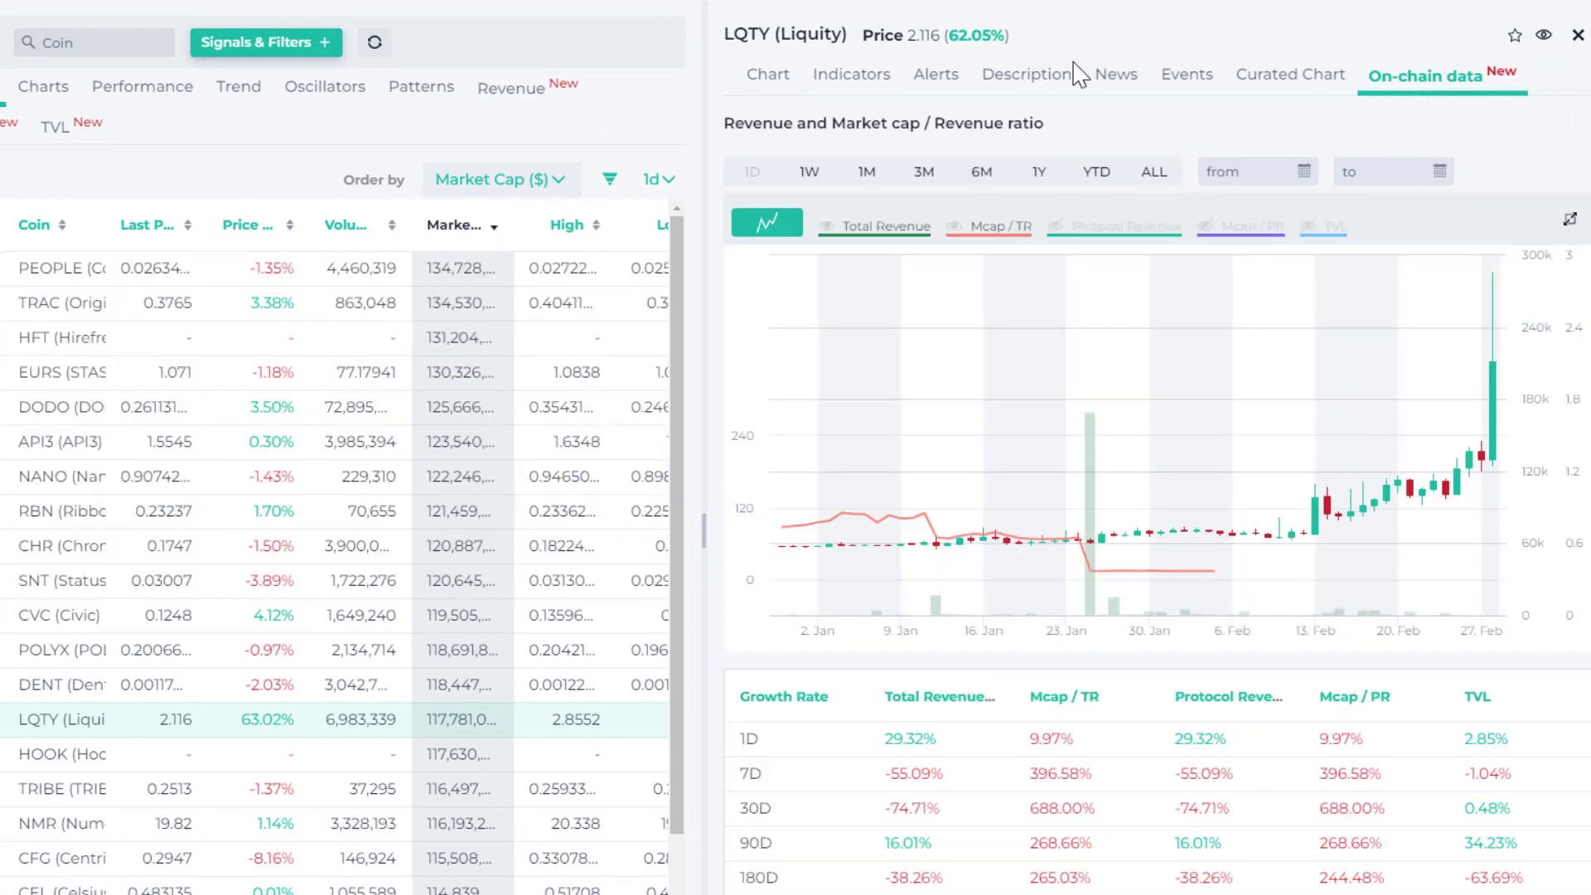
left_click(768, 222)
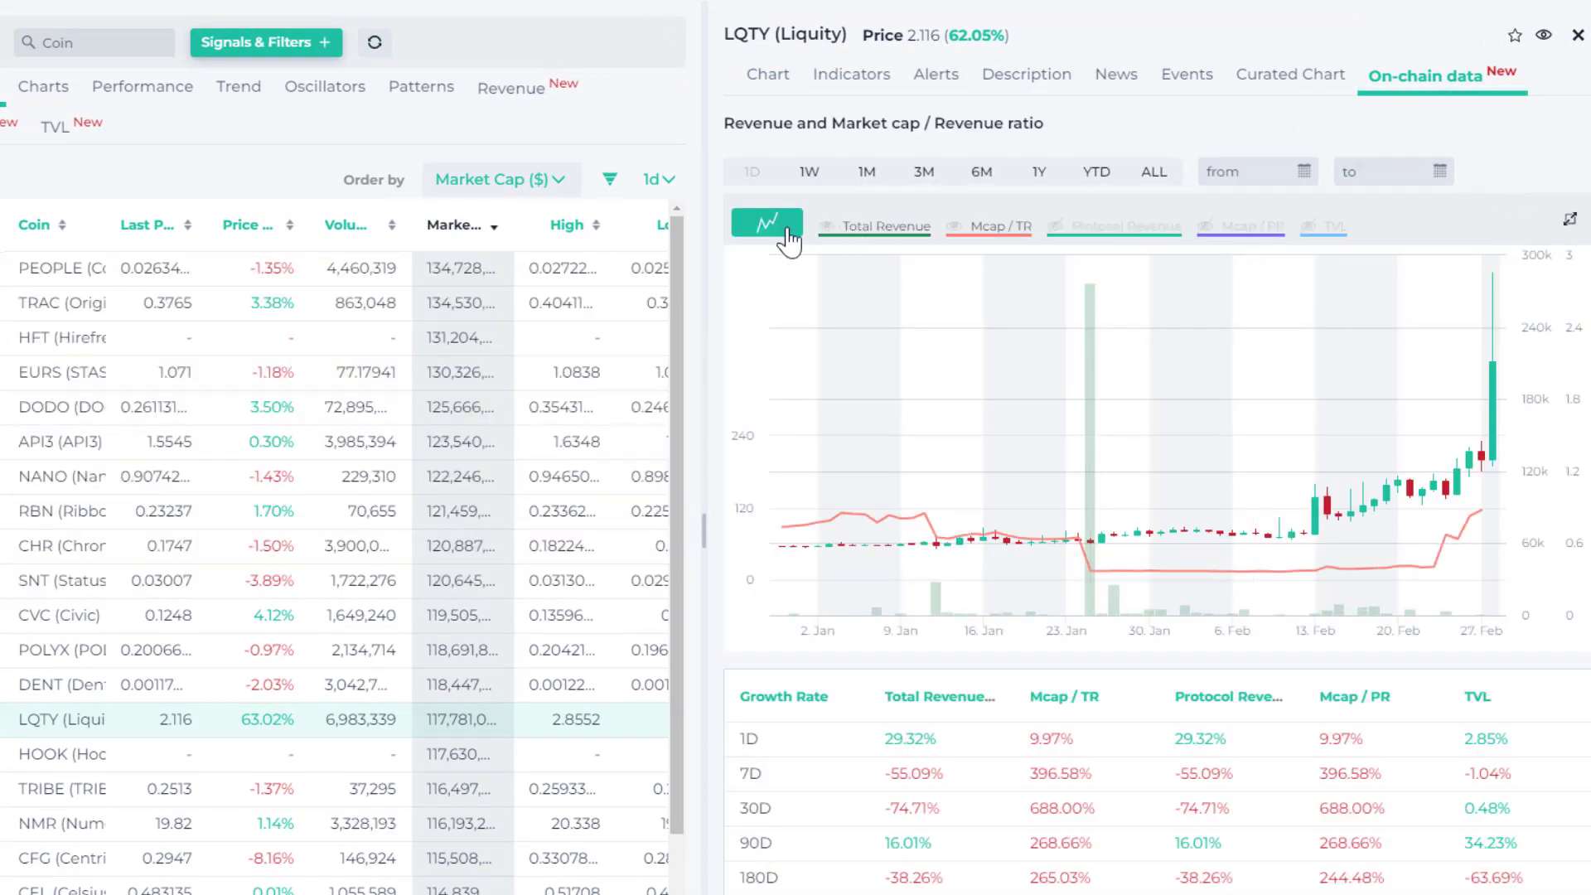
mouse_move(1094, 394)
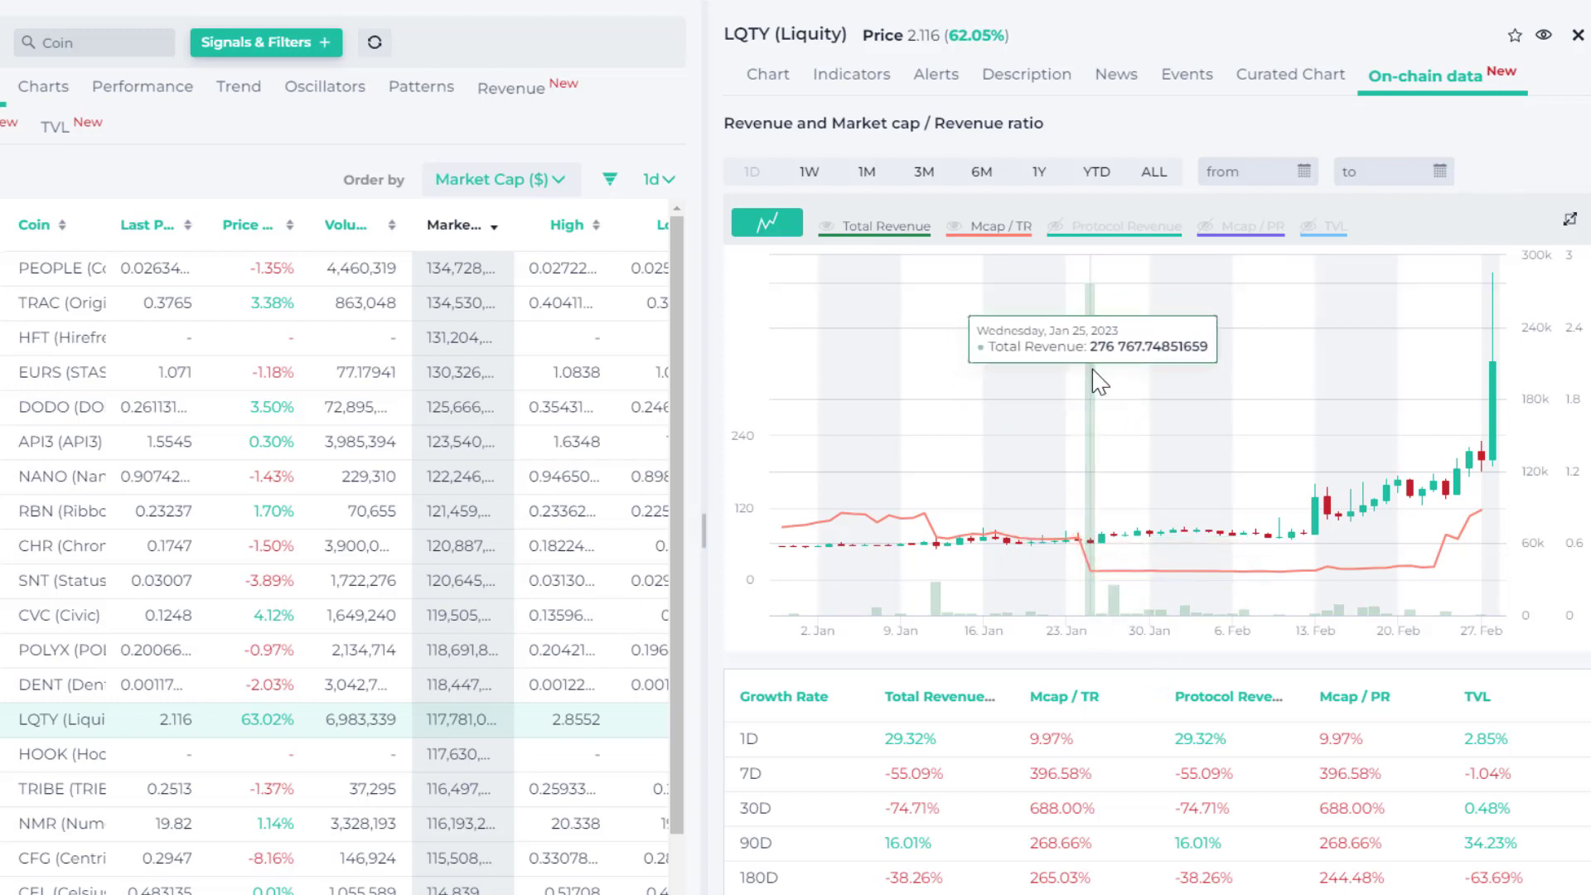
mouse_move(1418, 636)
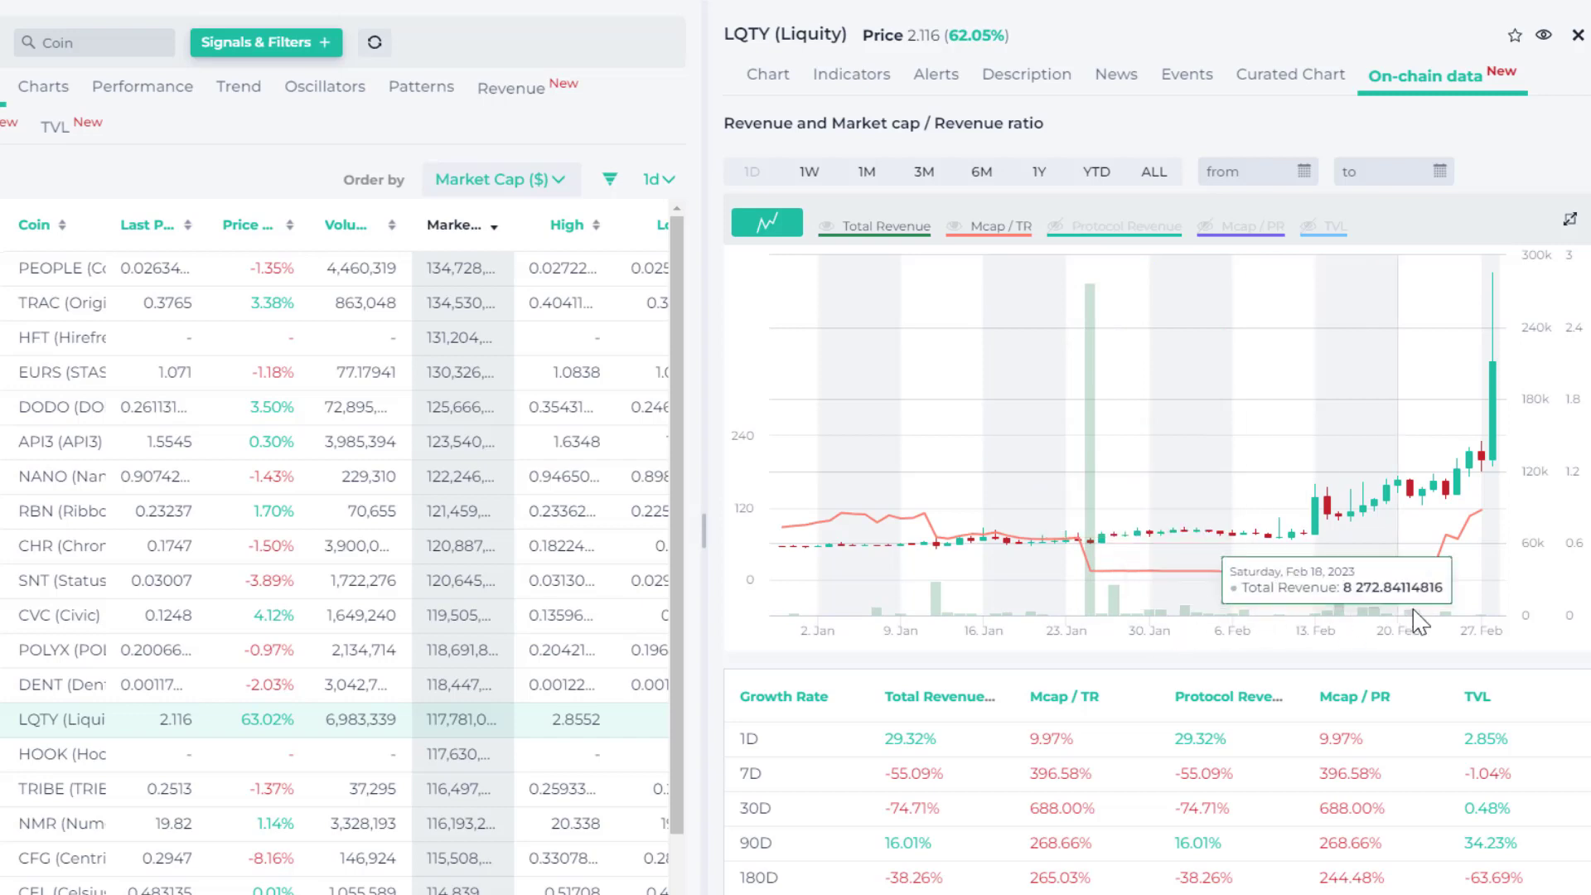
scroll("down", 3)
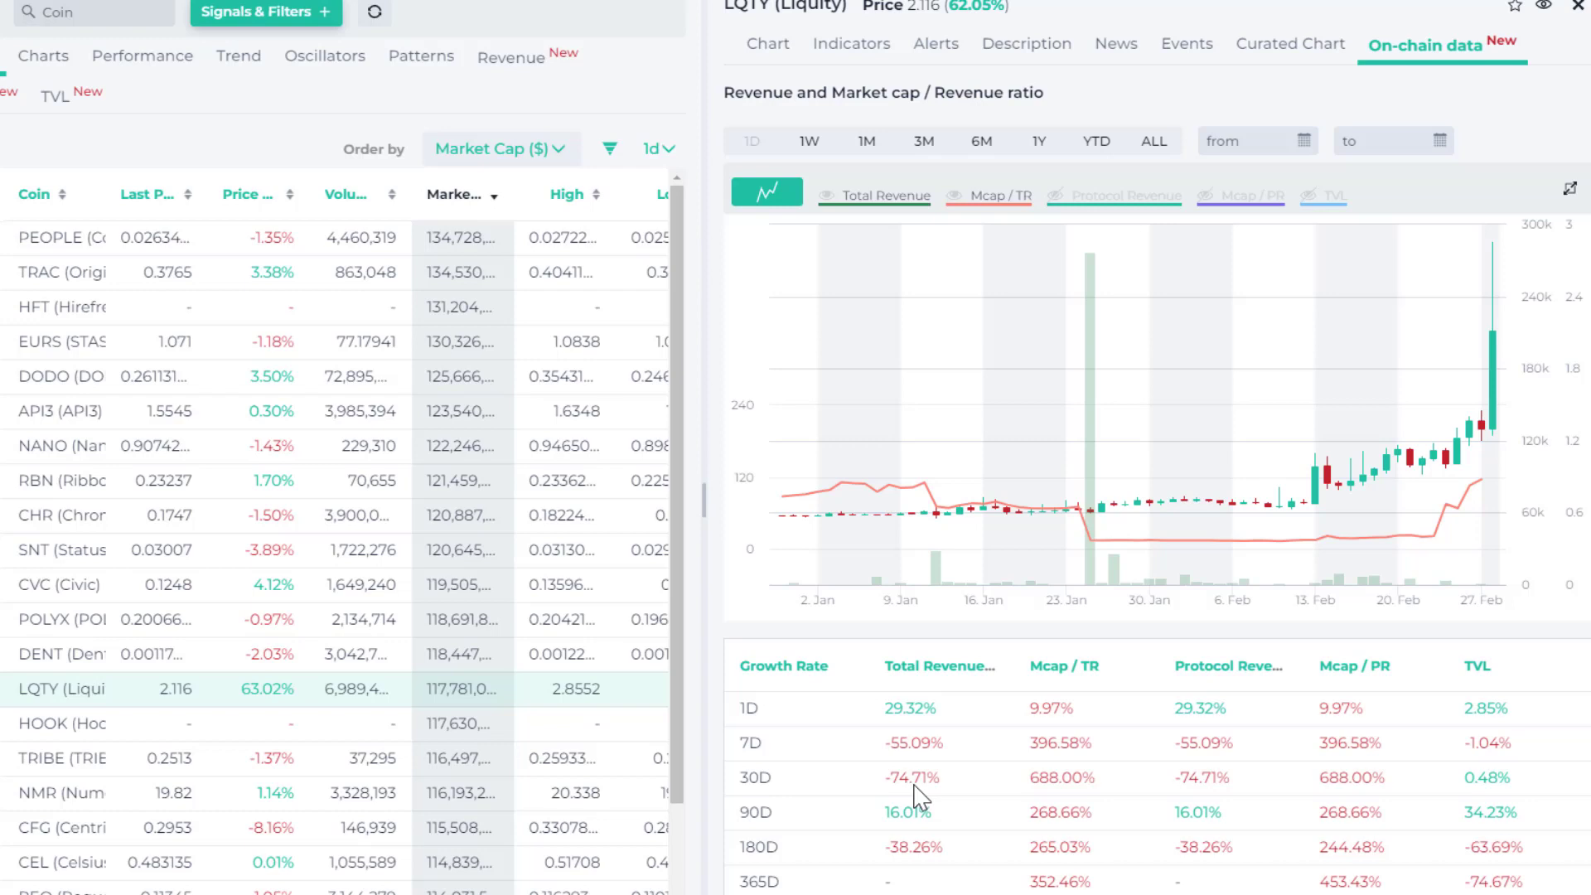
mouse_move(752, 844)
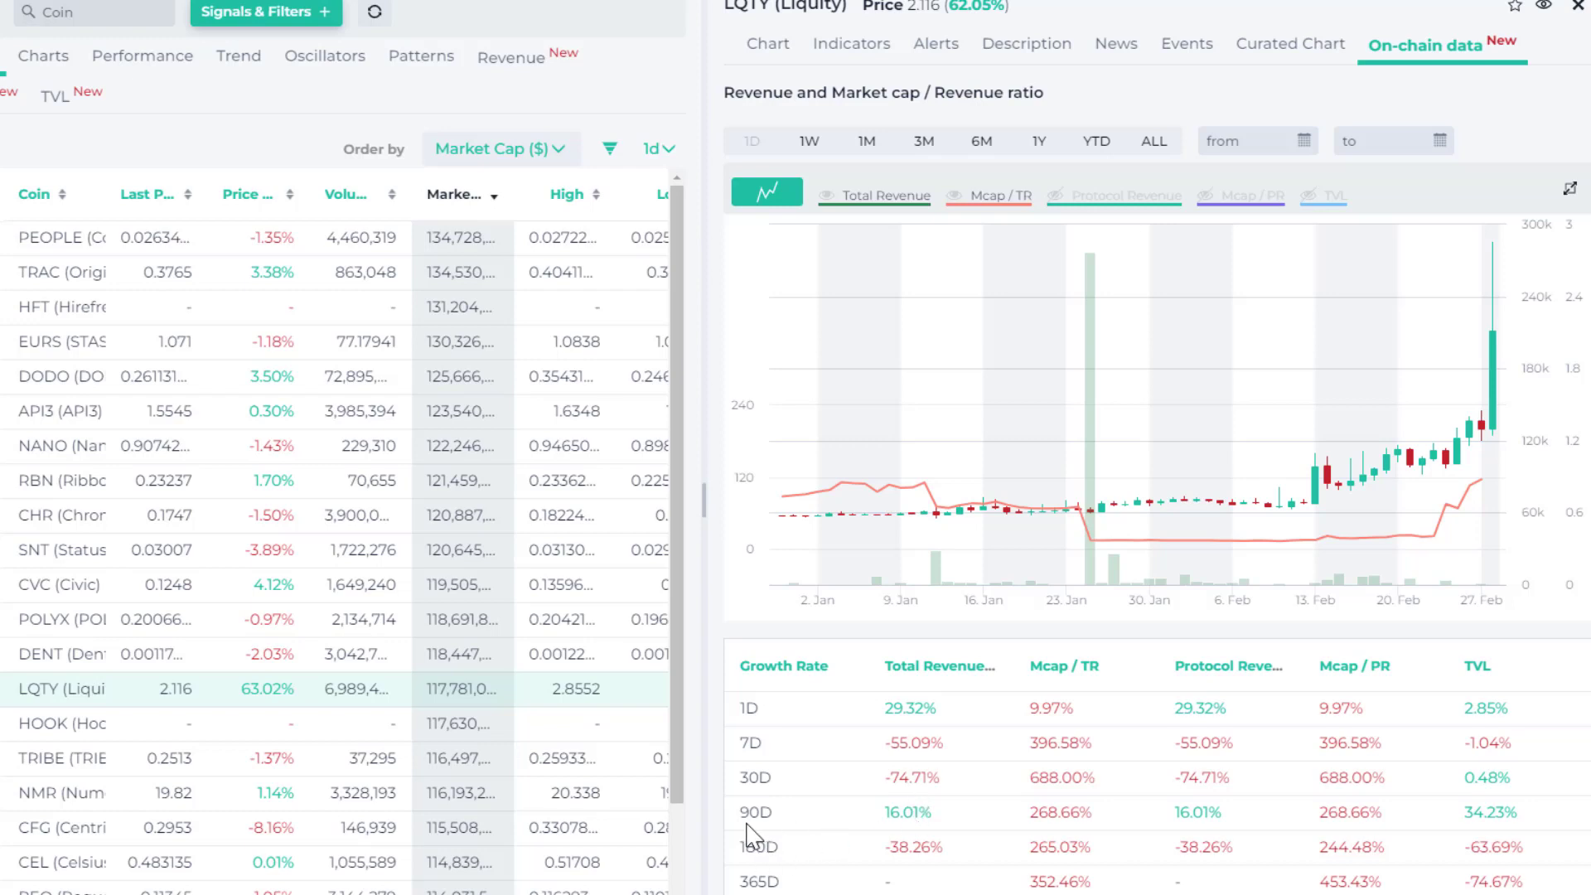
mouse_move(915, 833)
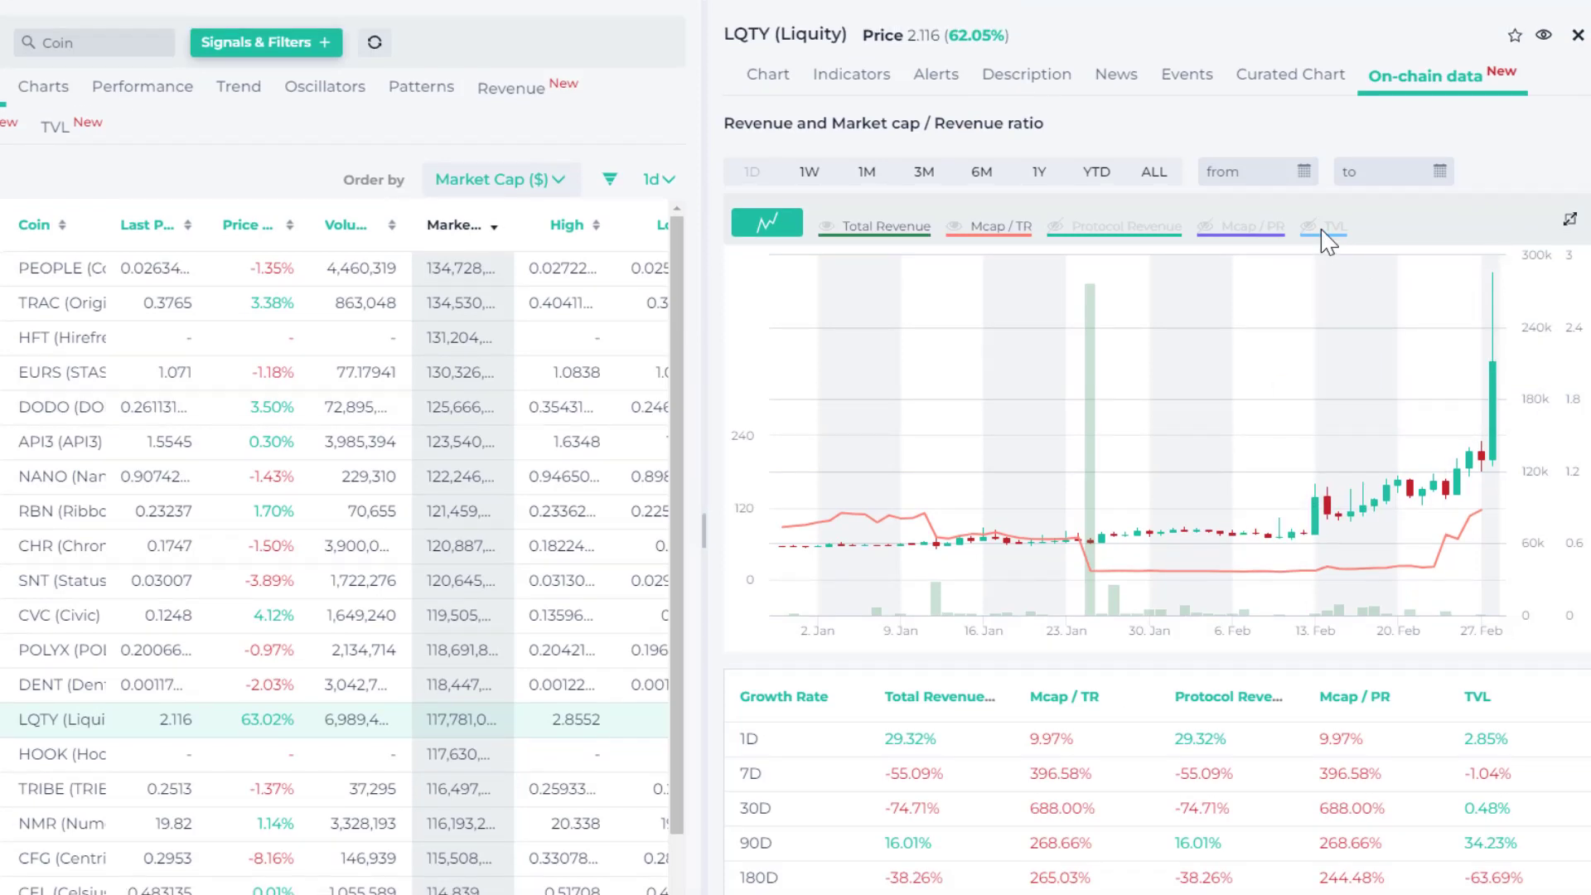
left_click(1326, 225)
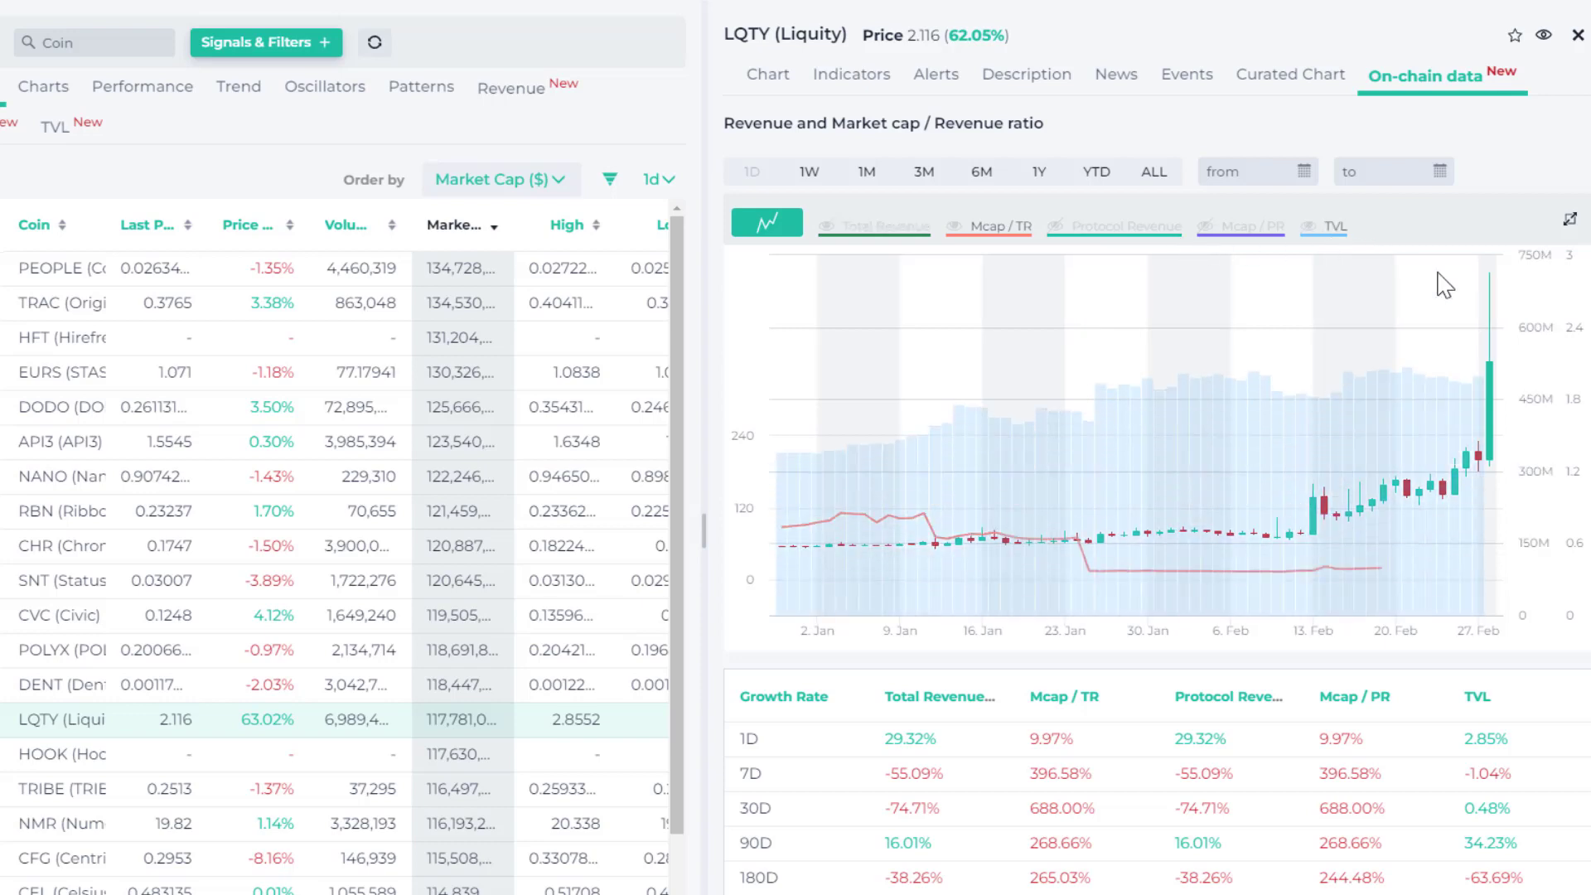
mouse_move(1498, 323)
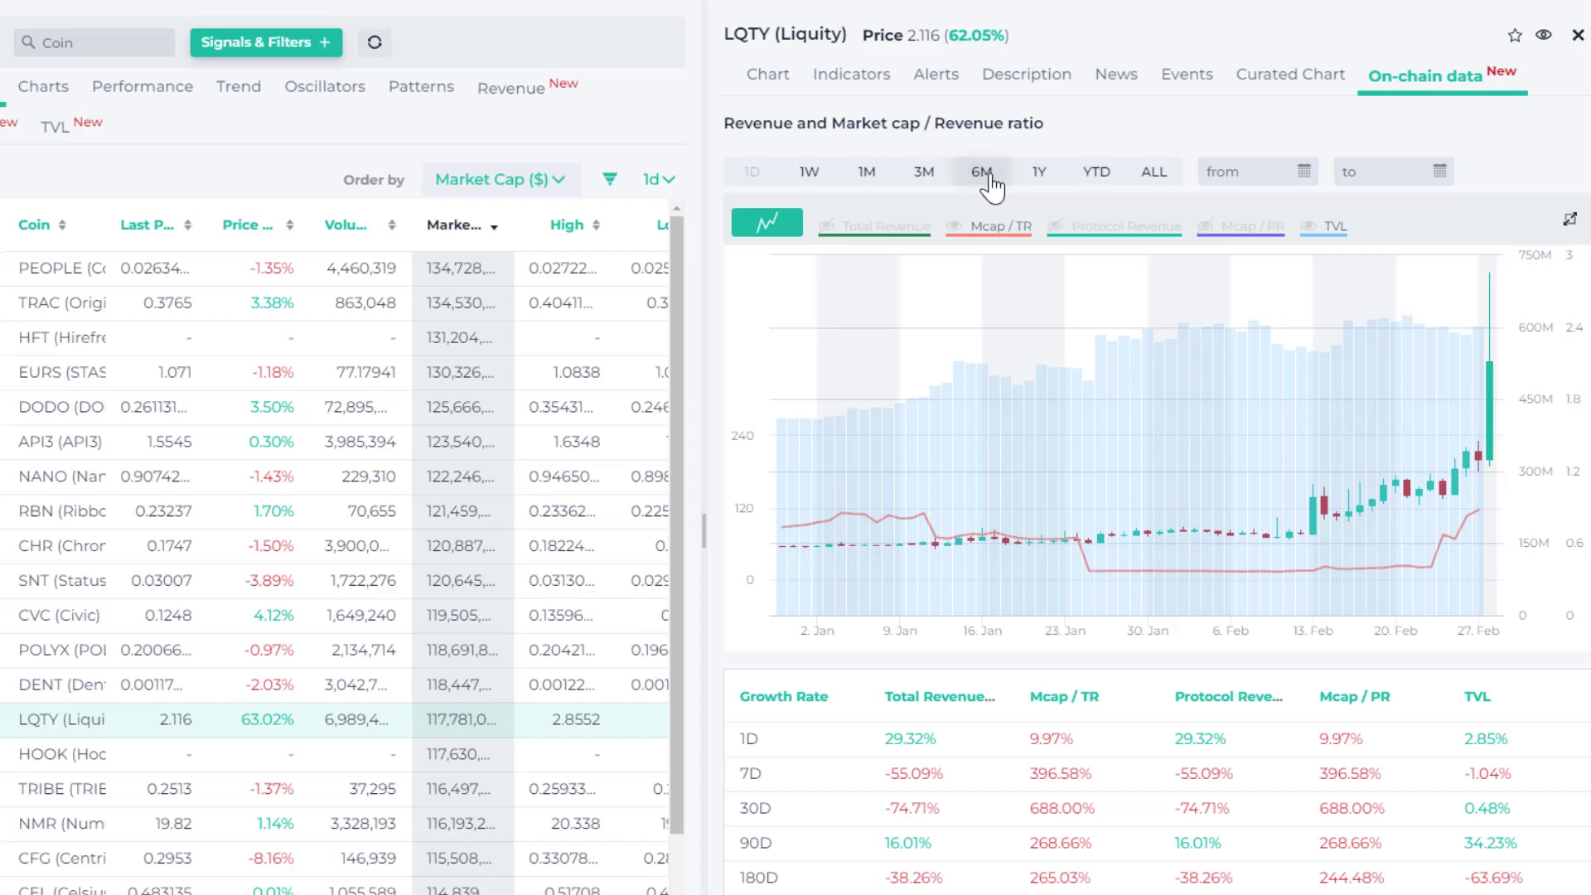
left_click(981, 171)
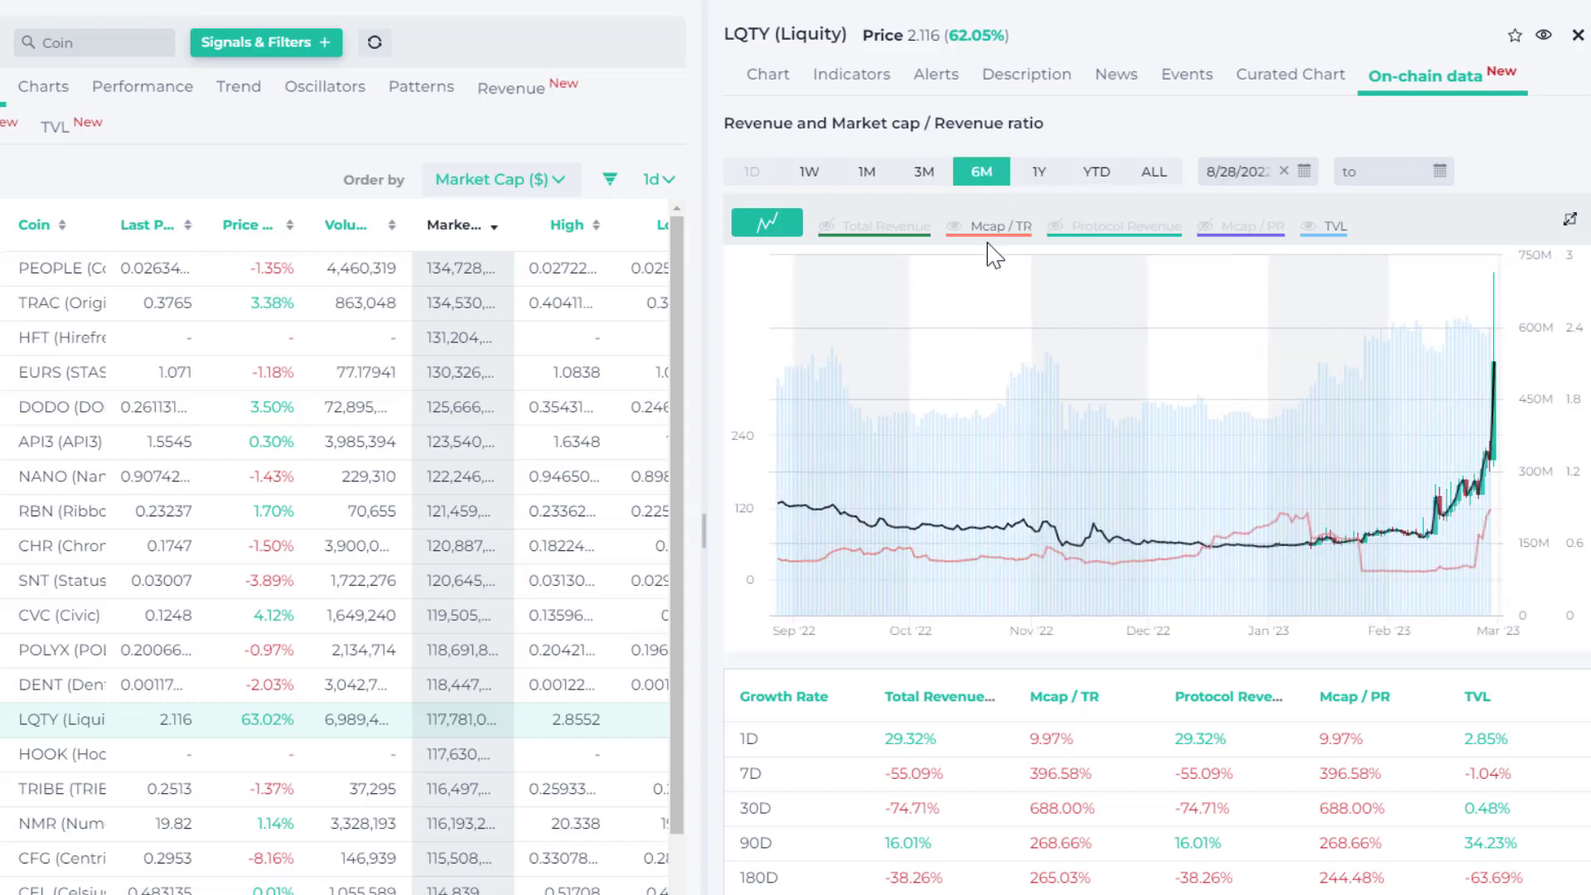
mouse_move(1243, 435)
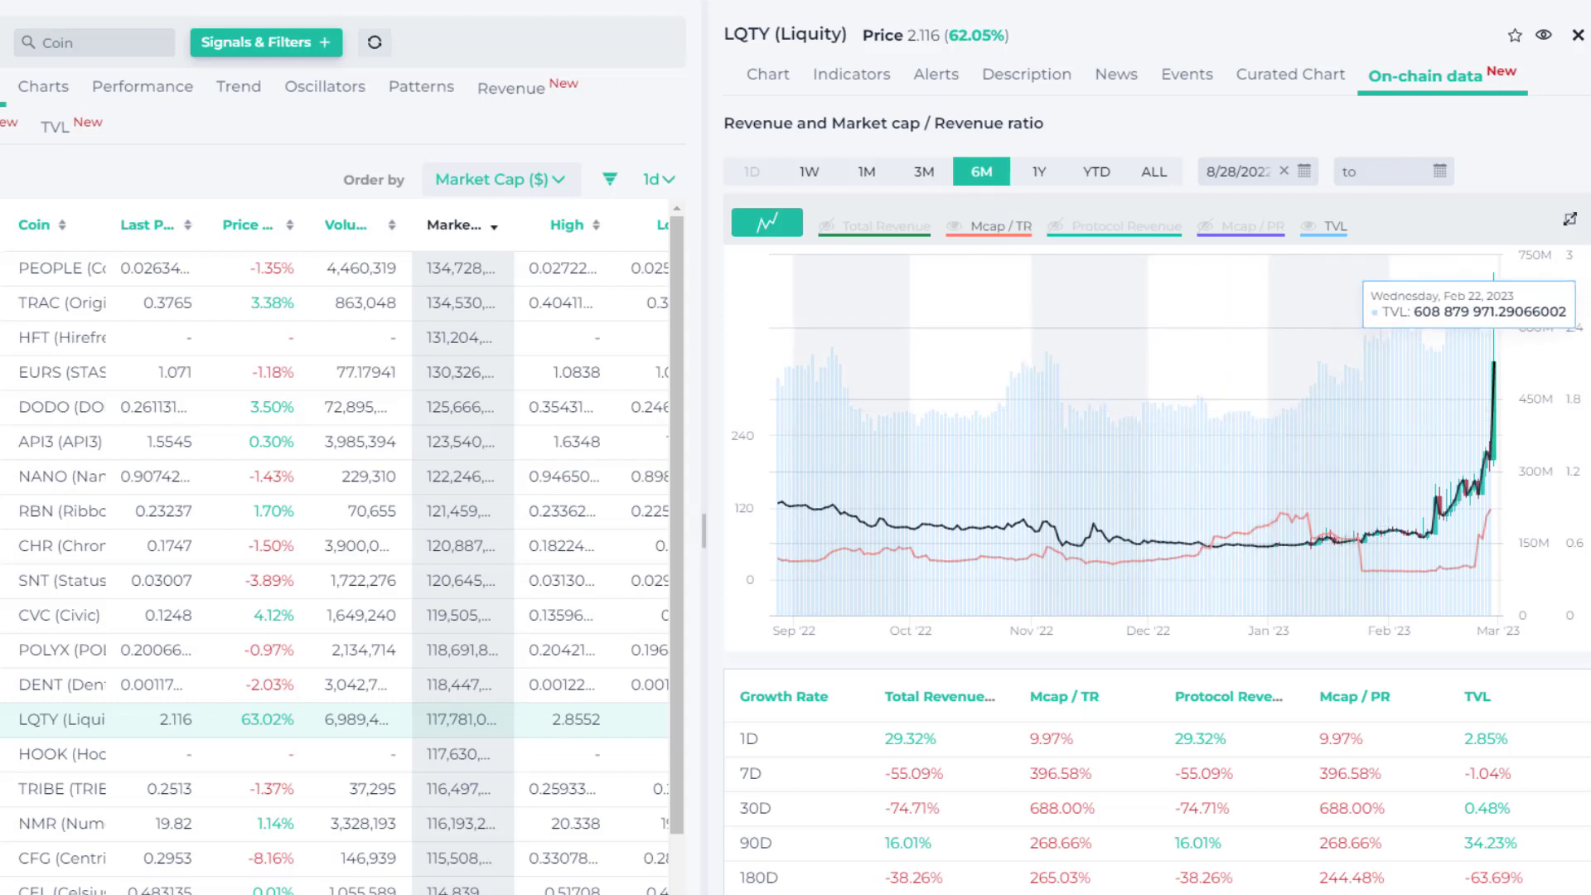
scroll("down", 3)
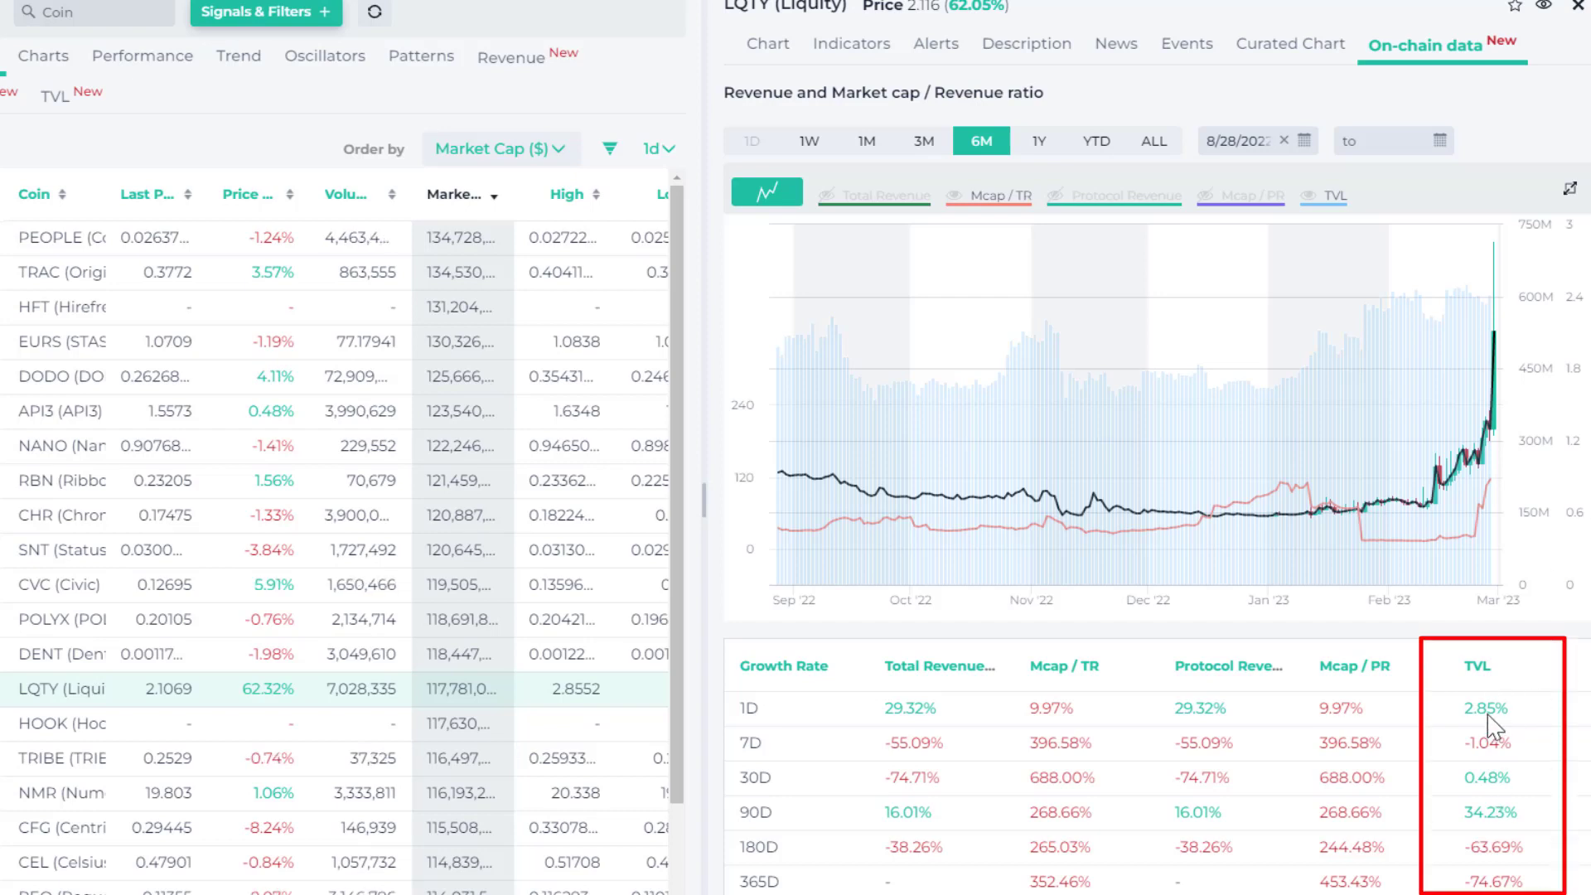
mouse_move(1484, 844)
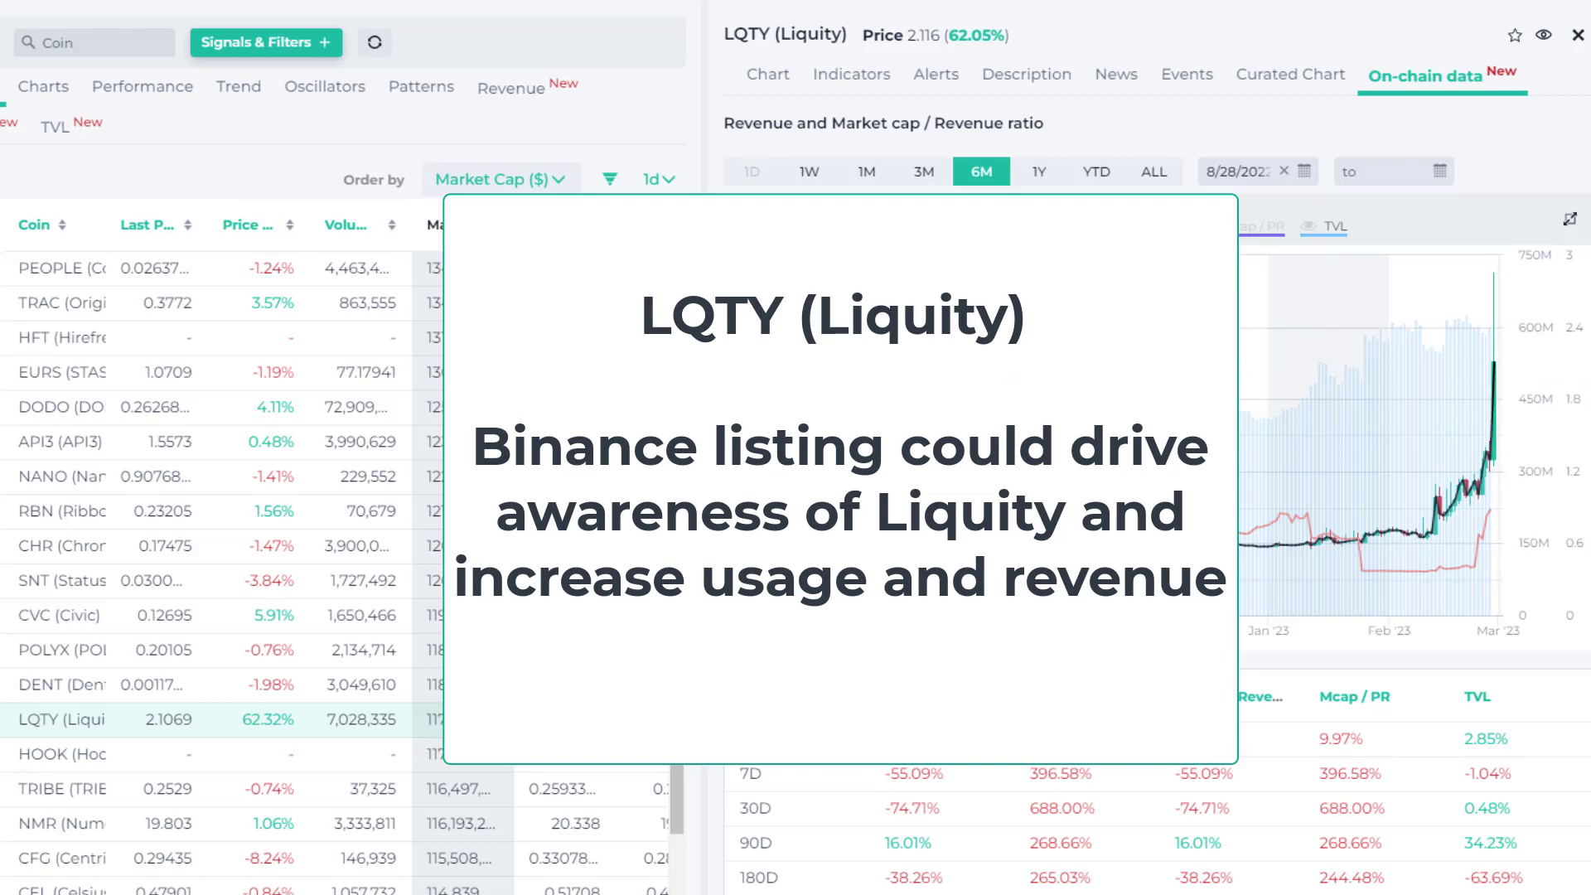
Go to the On-chain data overview and scroll to the Total Revenue comparison chart.
left_click(1573, 33)
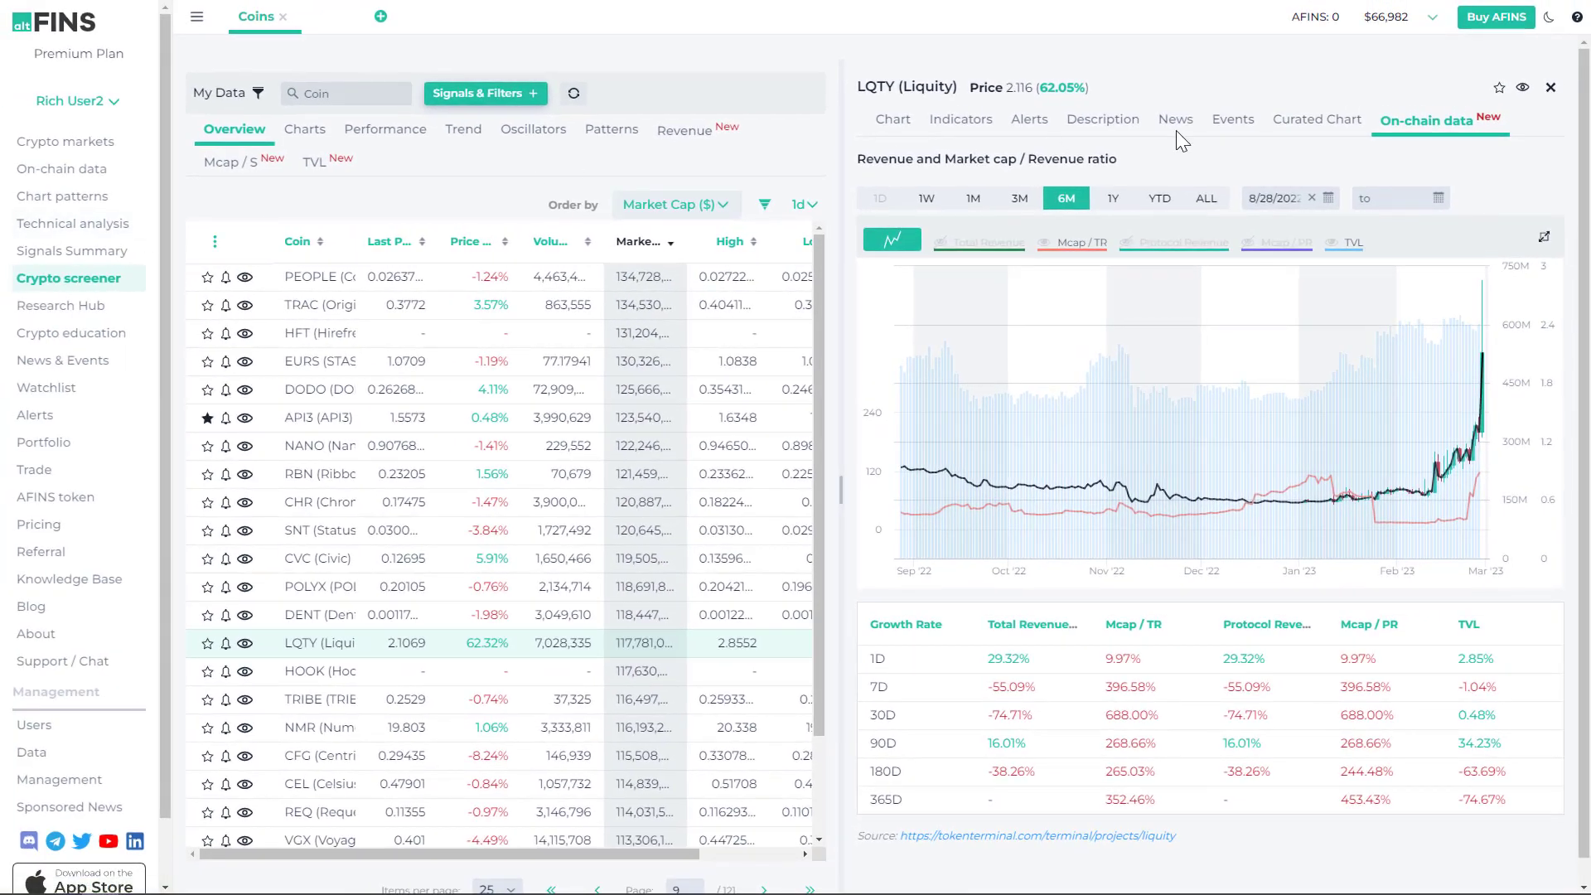
mouse_move(331, 226)
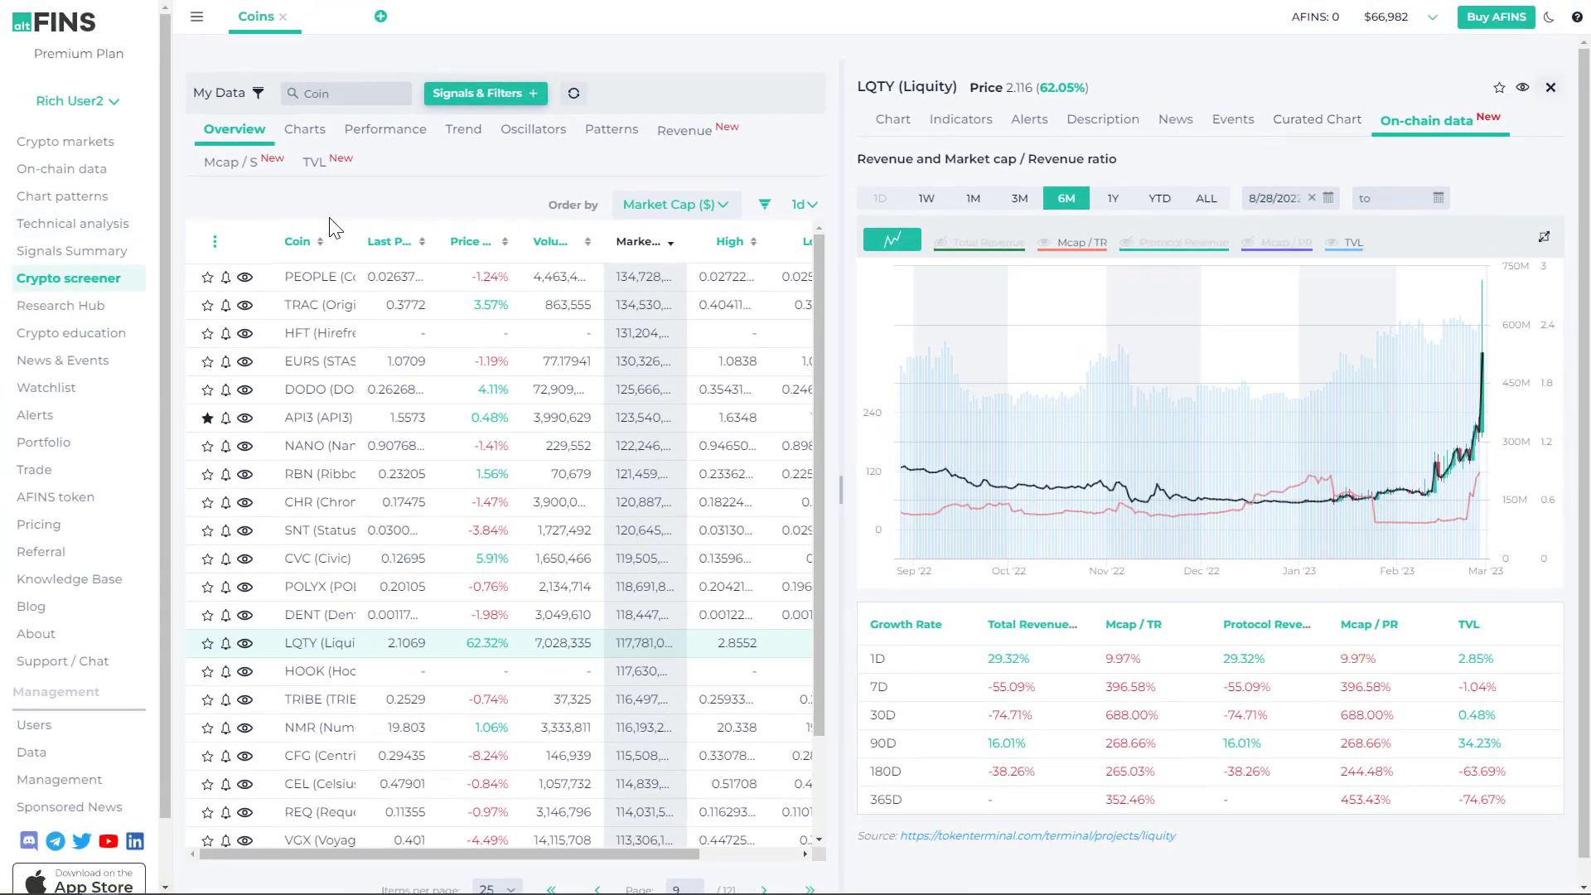
left_click(62, 169)
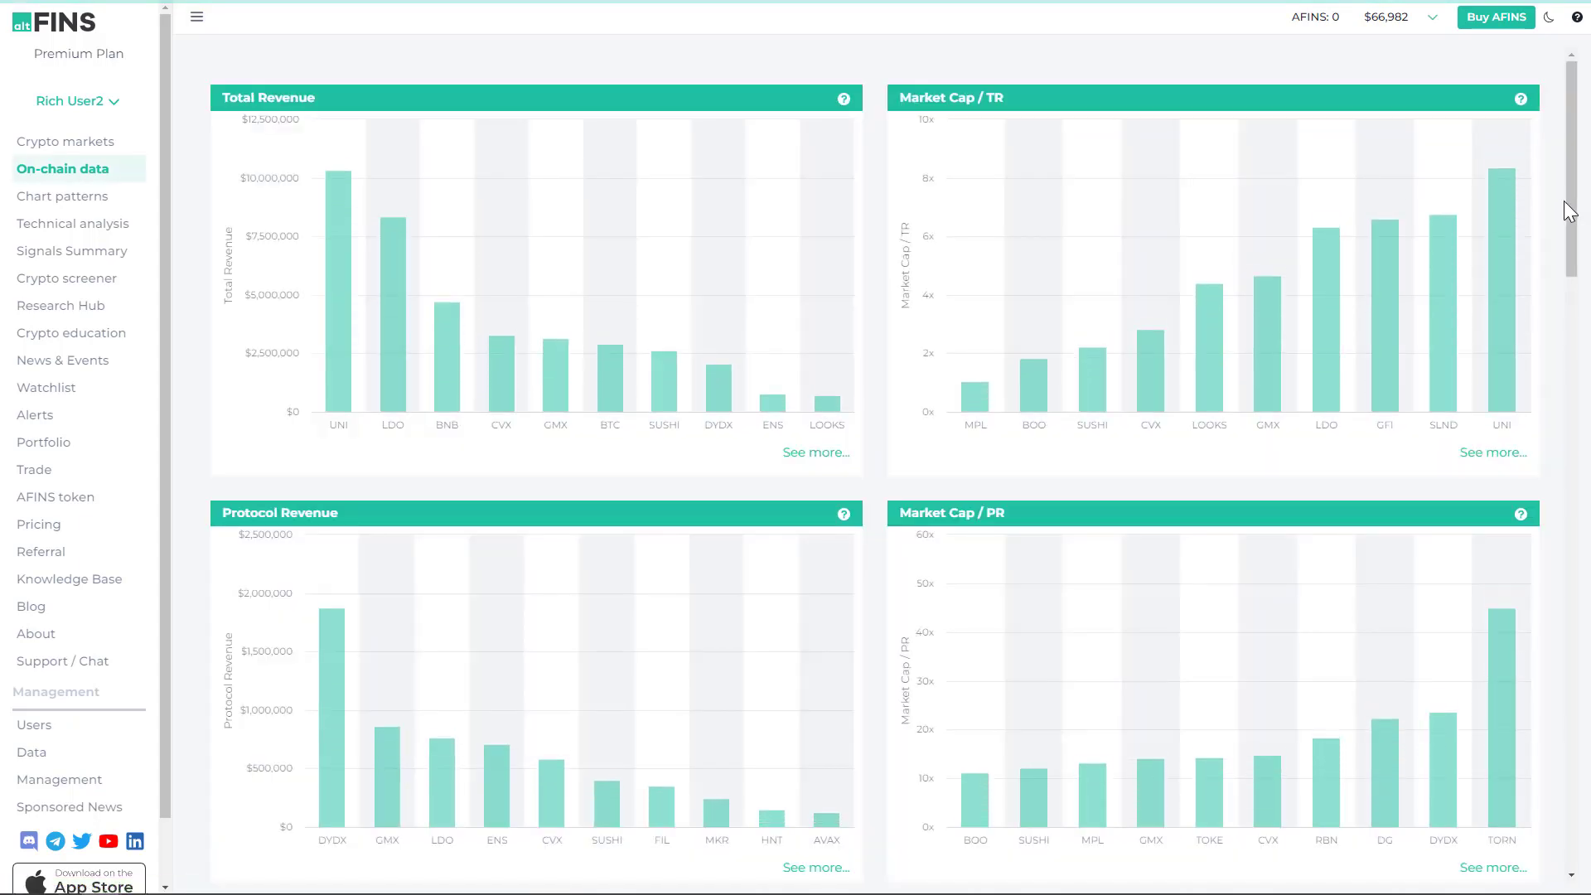
scroll("down", 3)
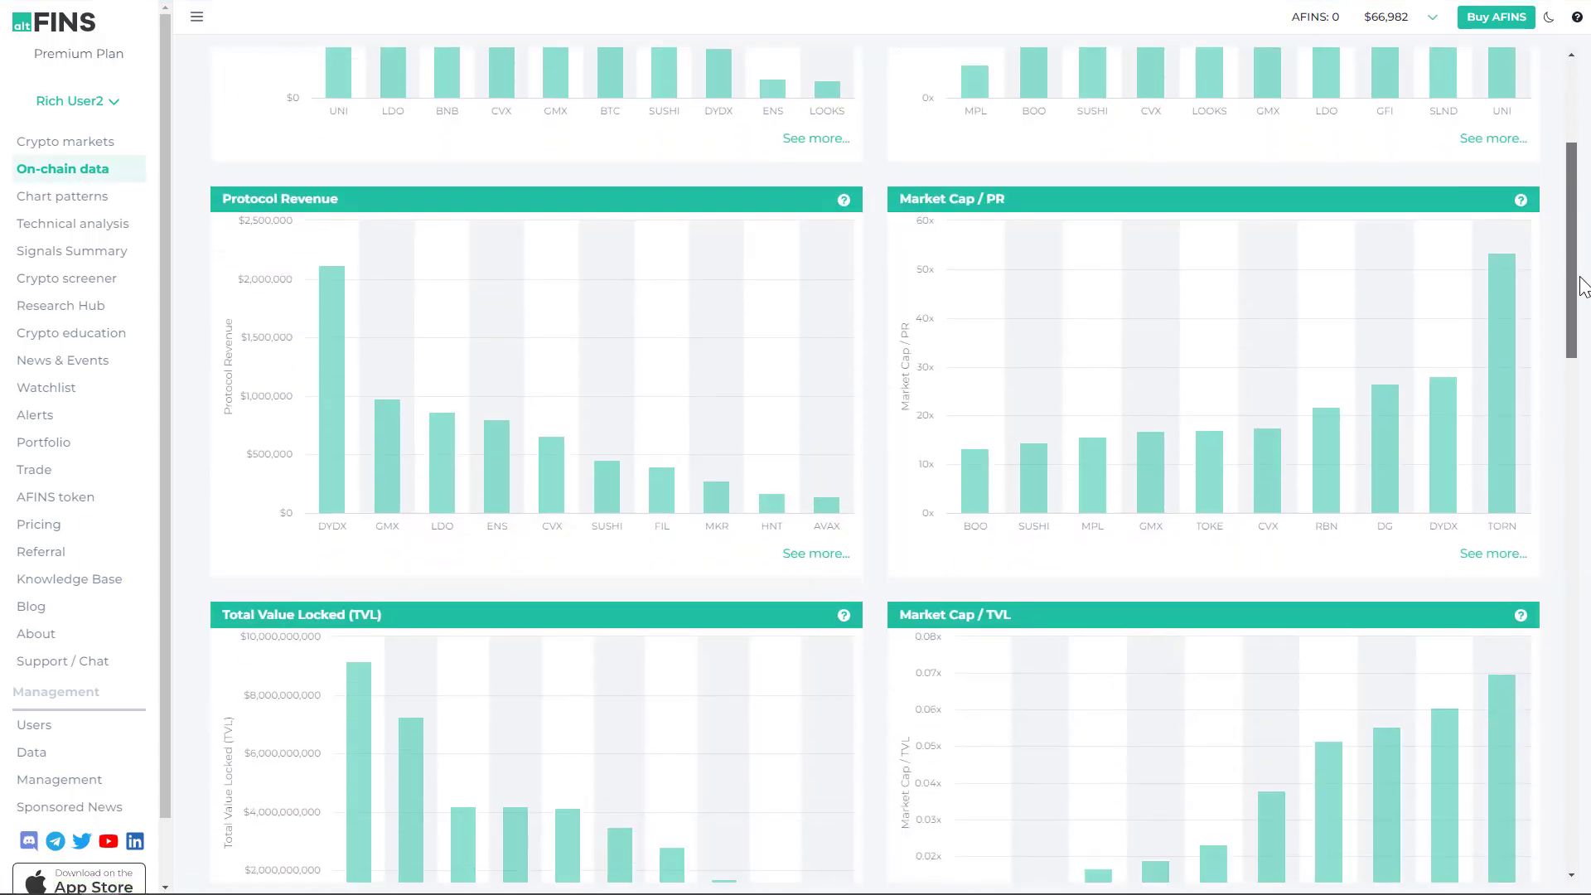
scroll("down", 3)
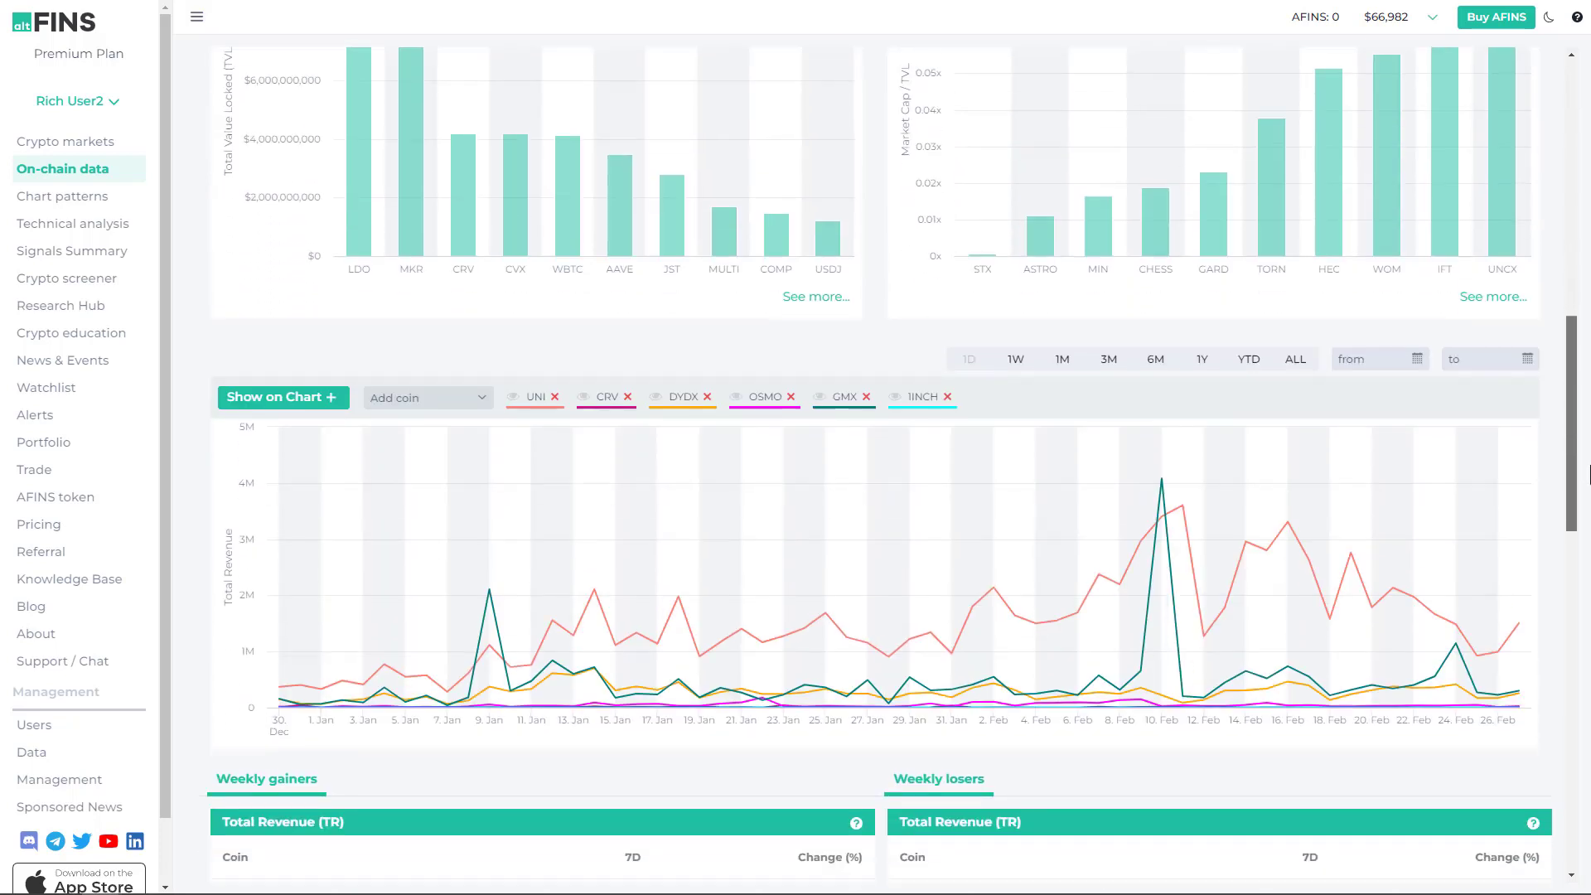
scroll("down", 3)
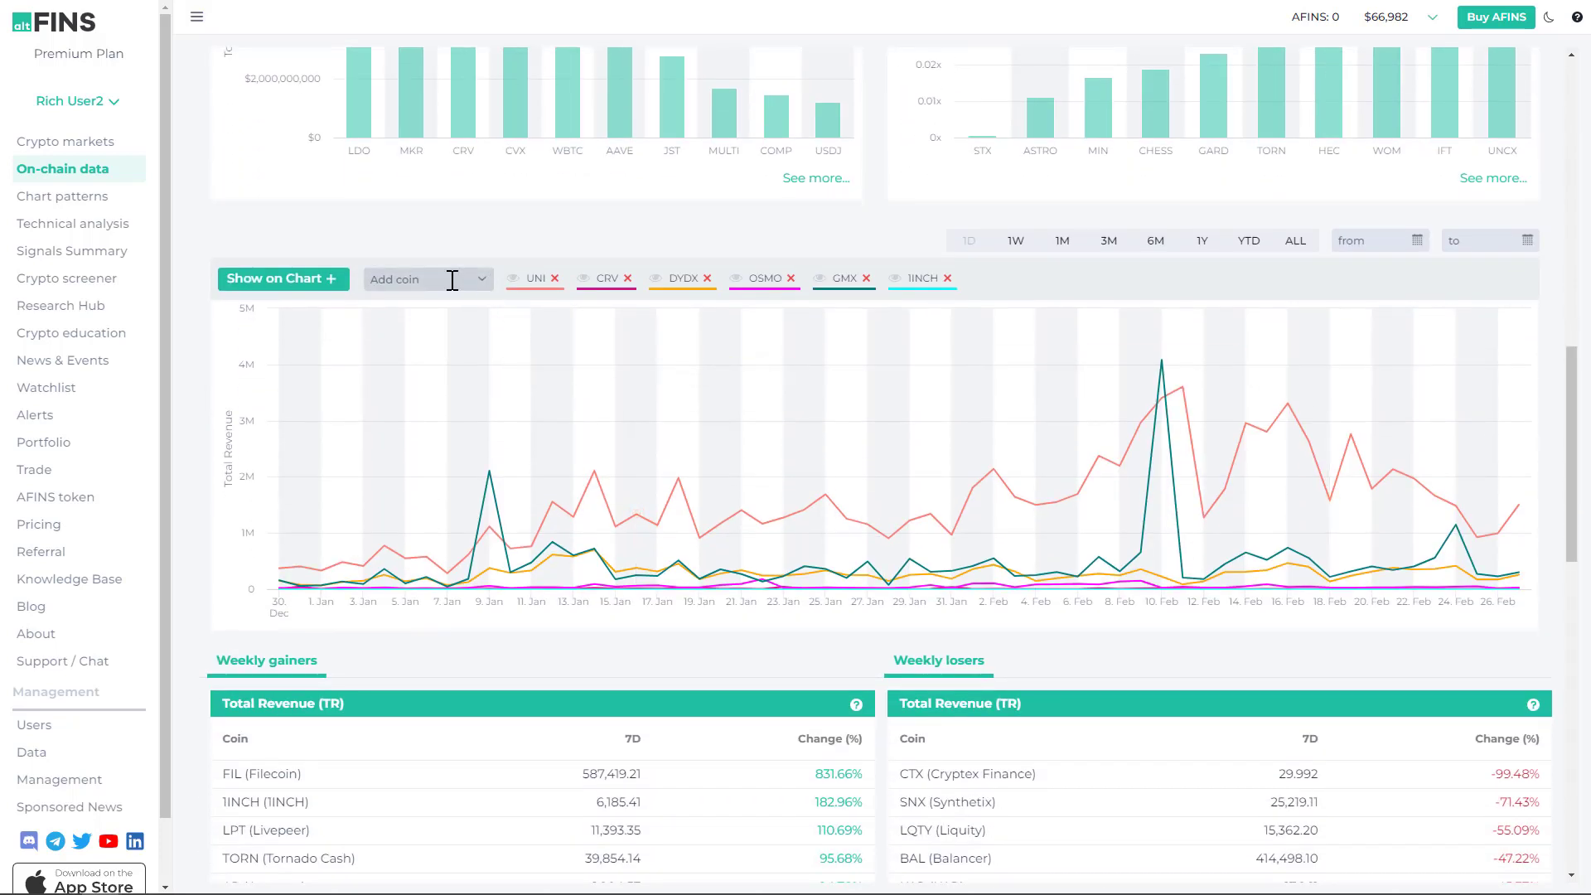
Replace the comparison chart's coins with LQTY (Liquity) only.
left_click(426, 278)
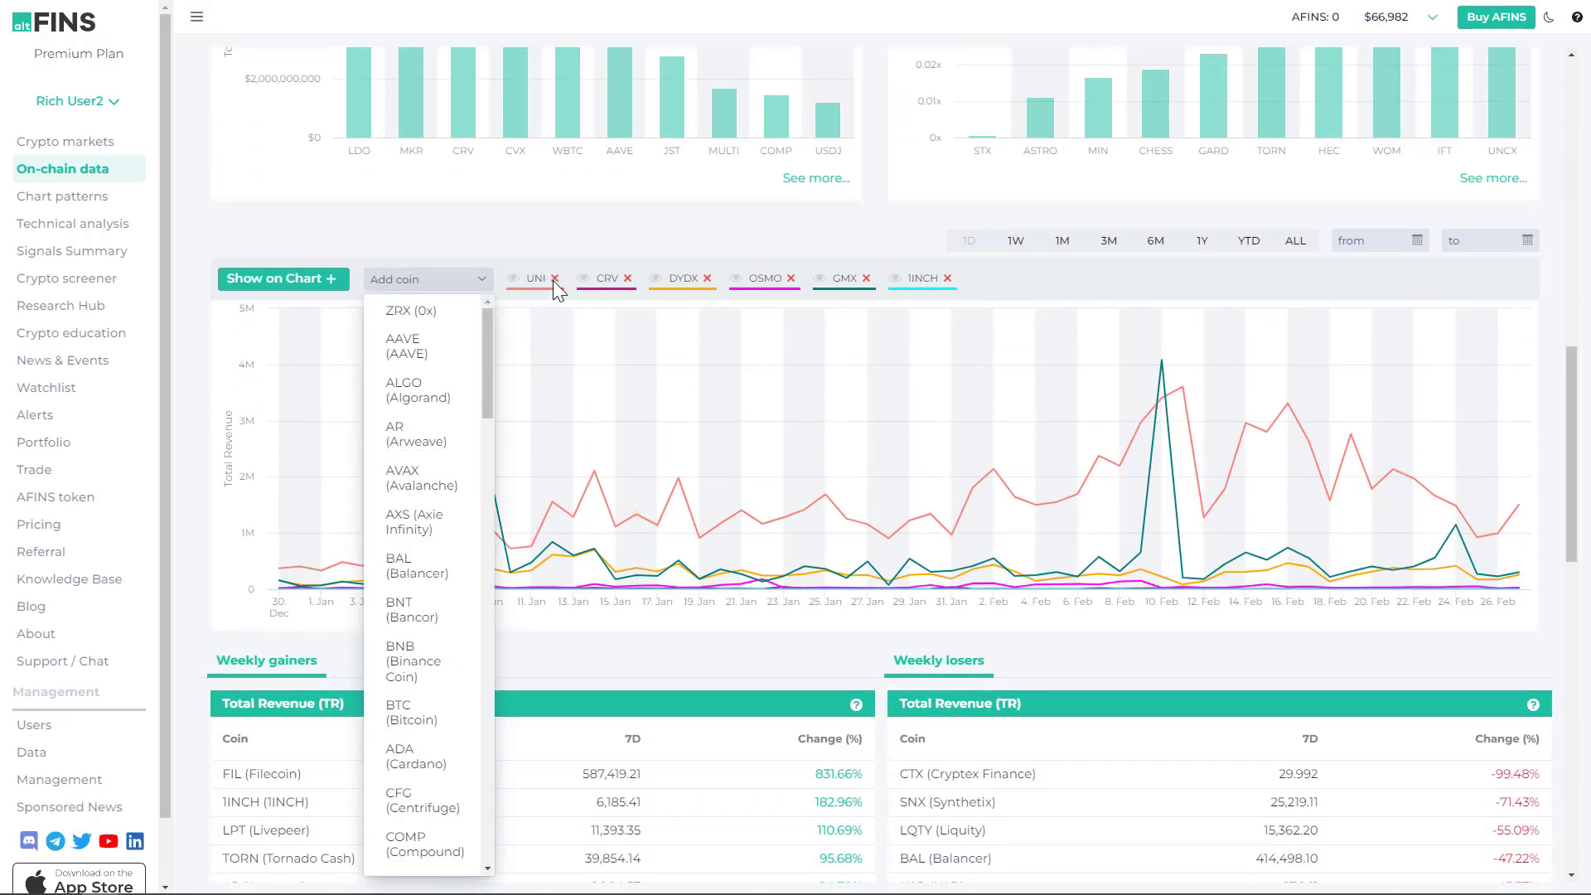
left_click(553, 289)
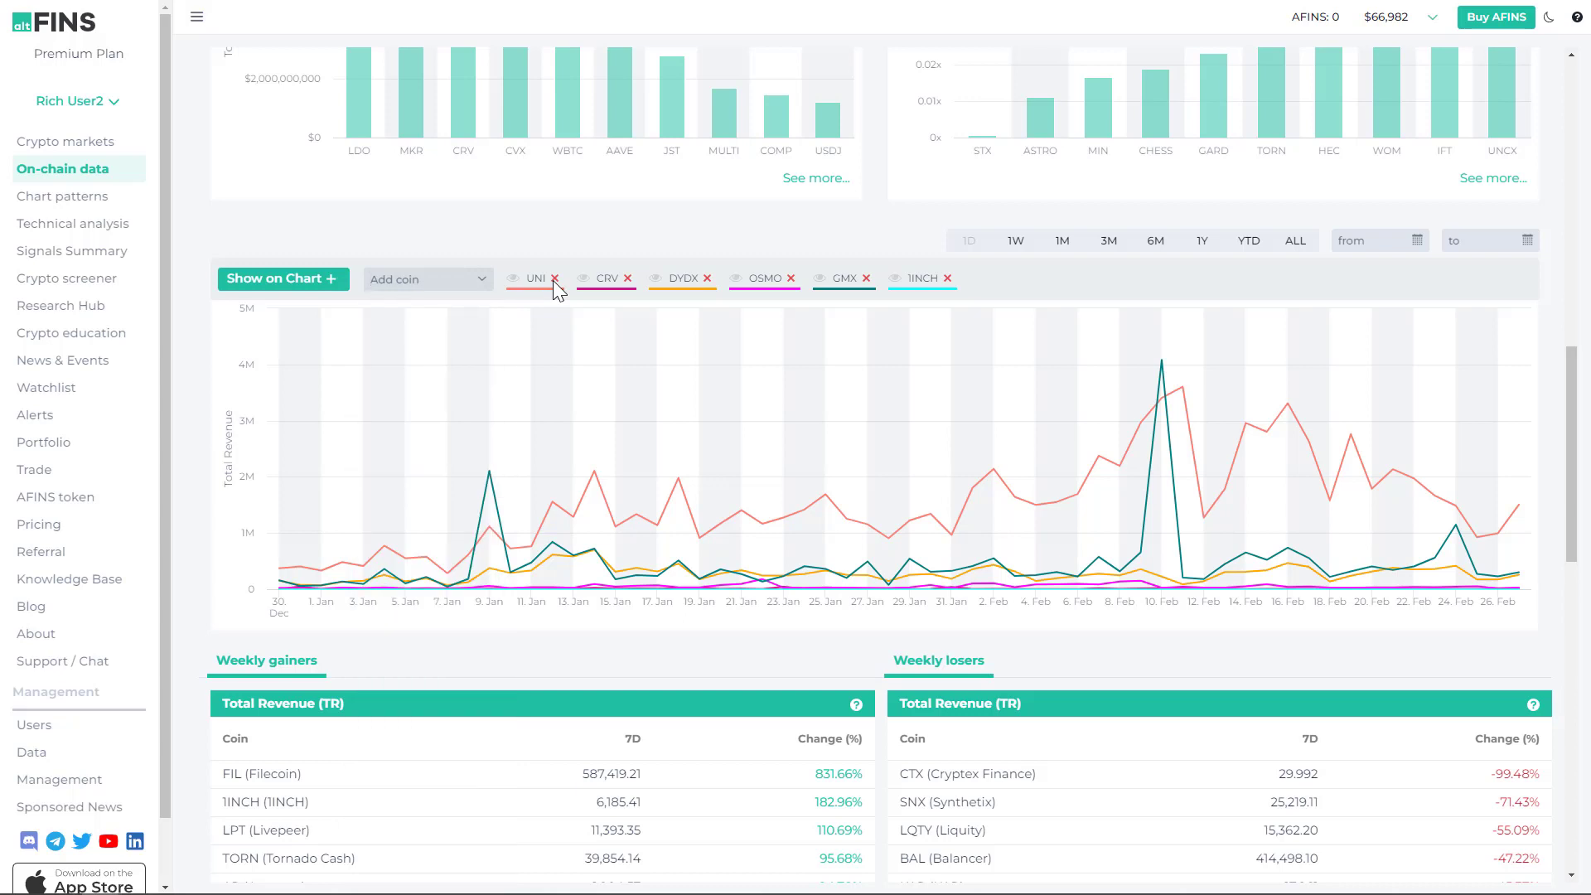
left_click(554, 278)
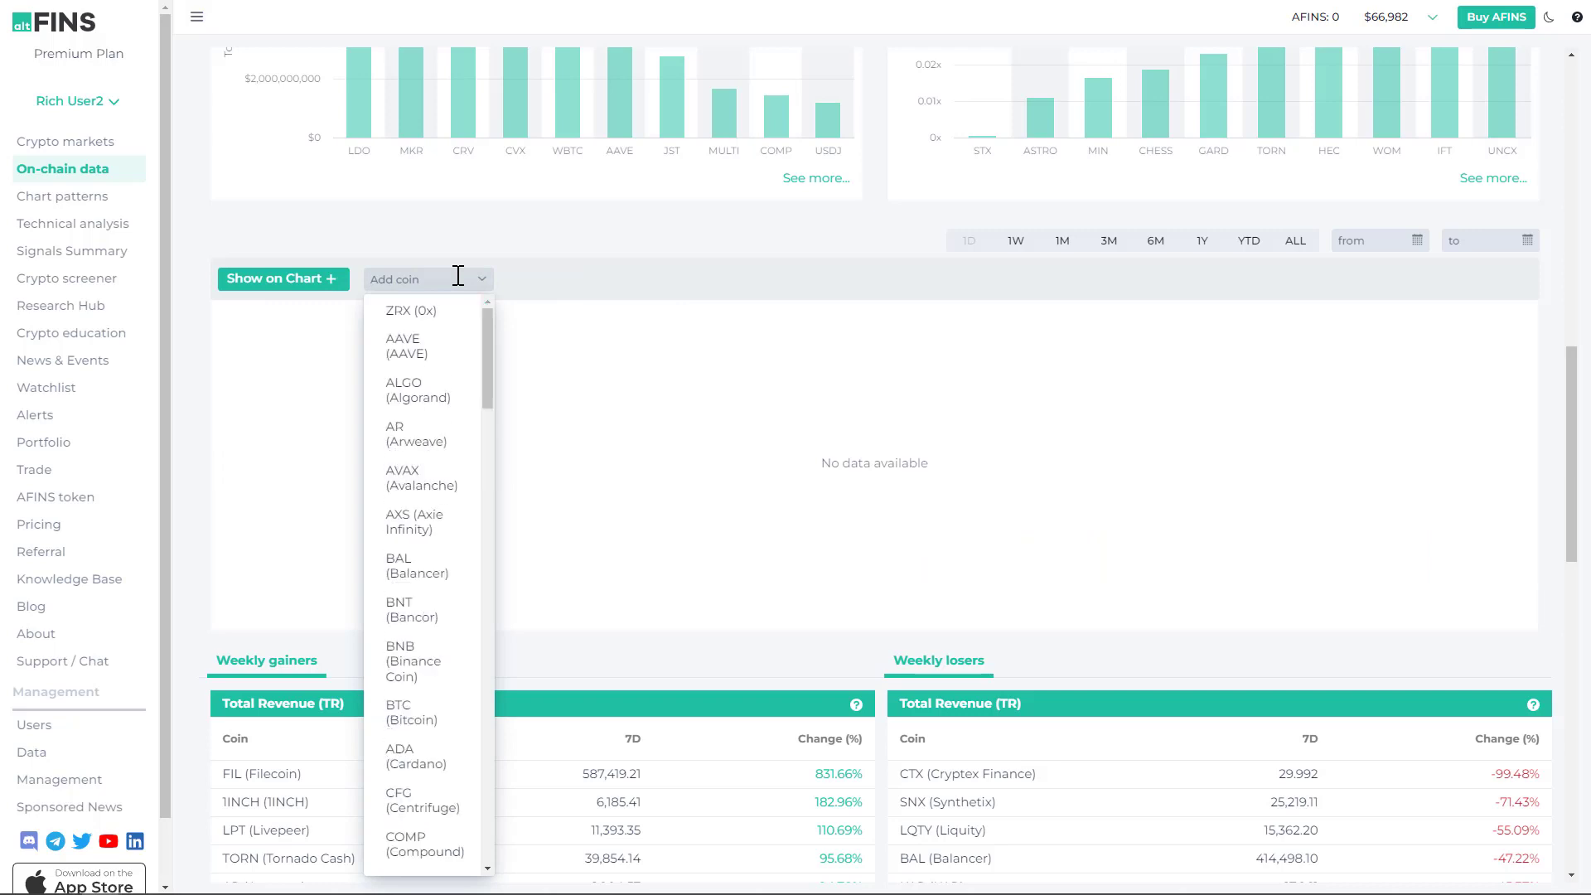
type("kqt")
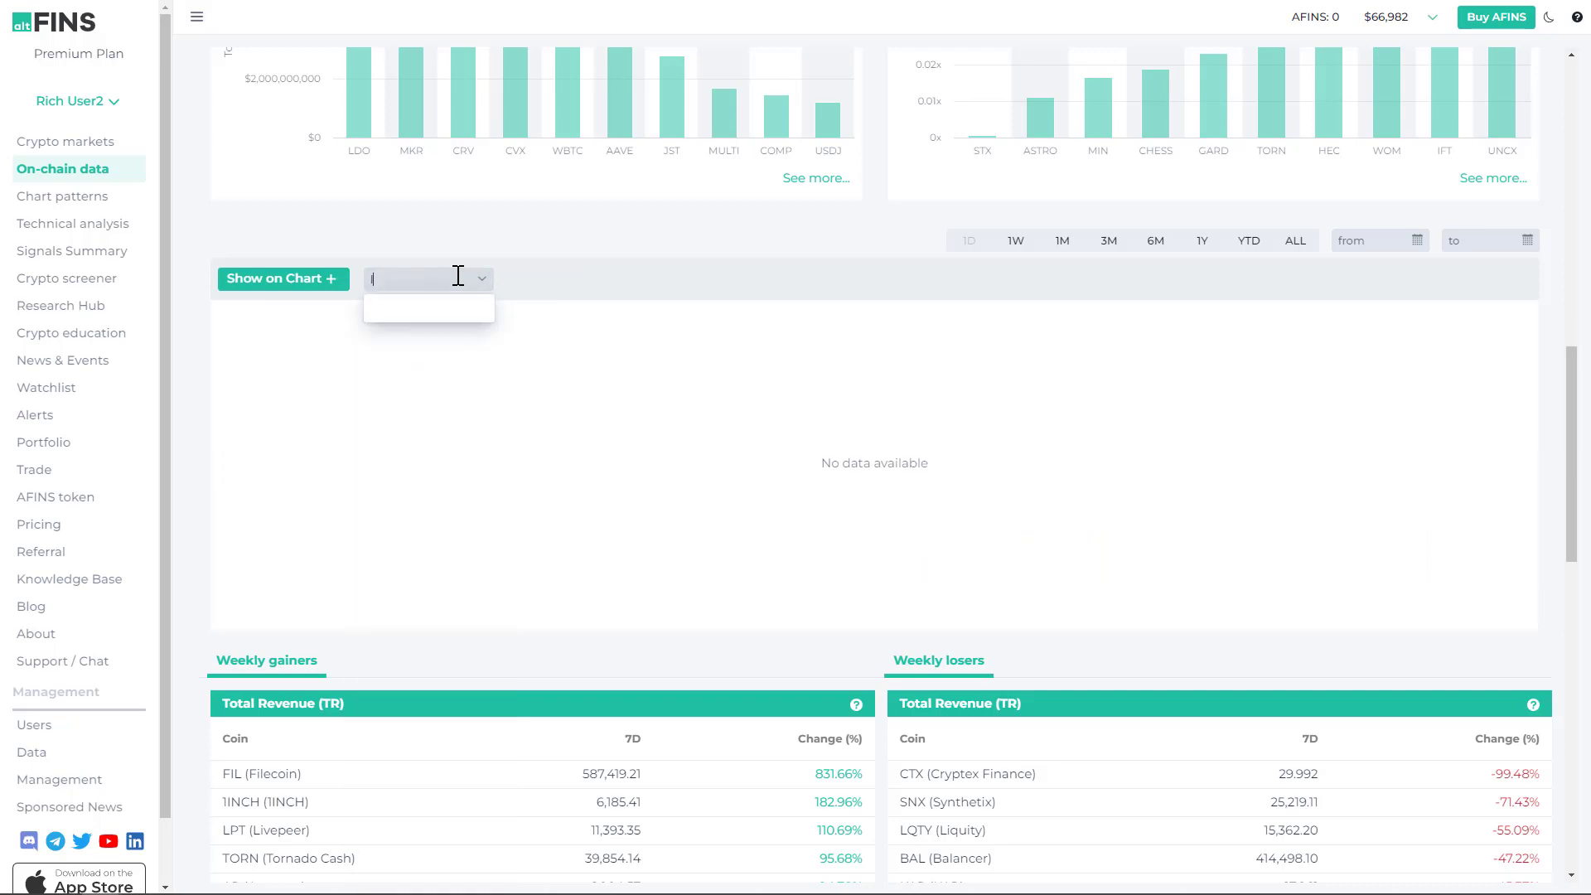
type("LQTY (Liquity)")
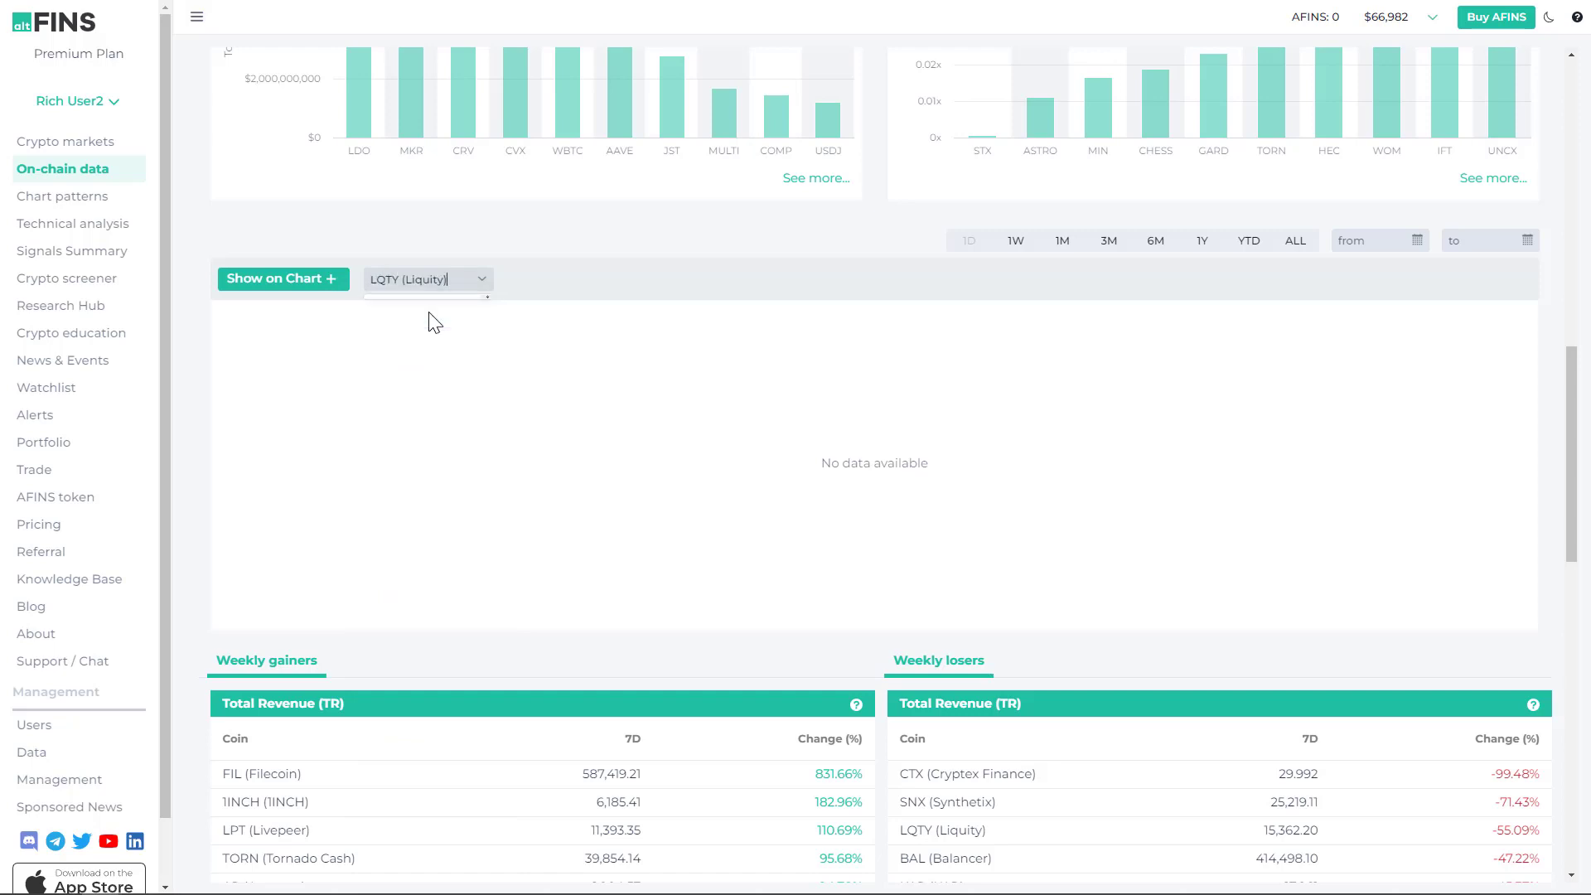
left_click(427, 279)
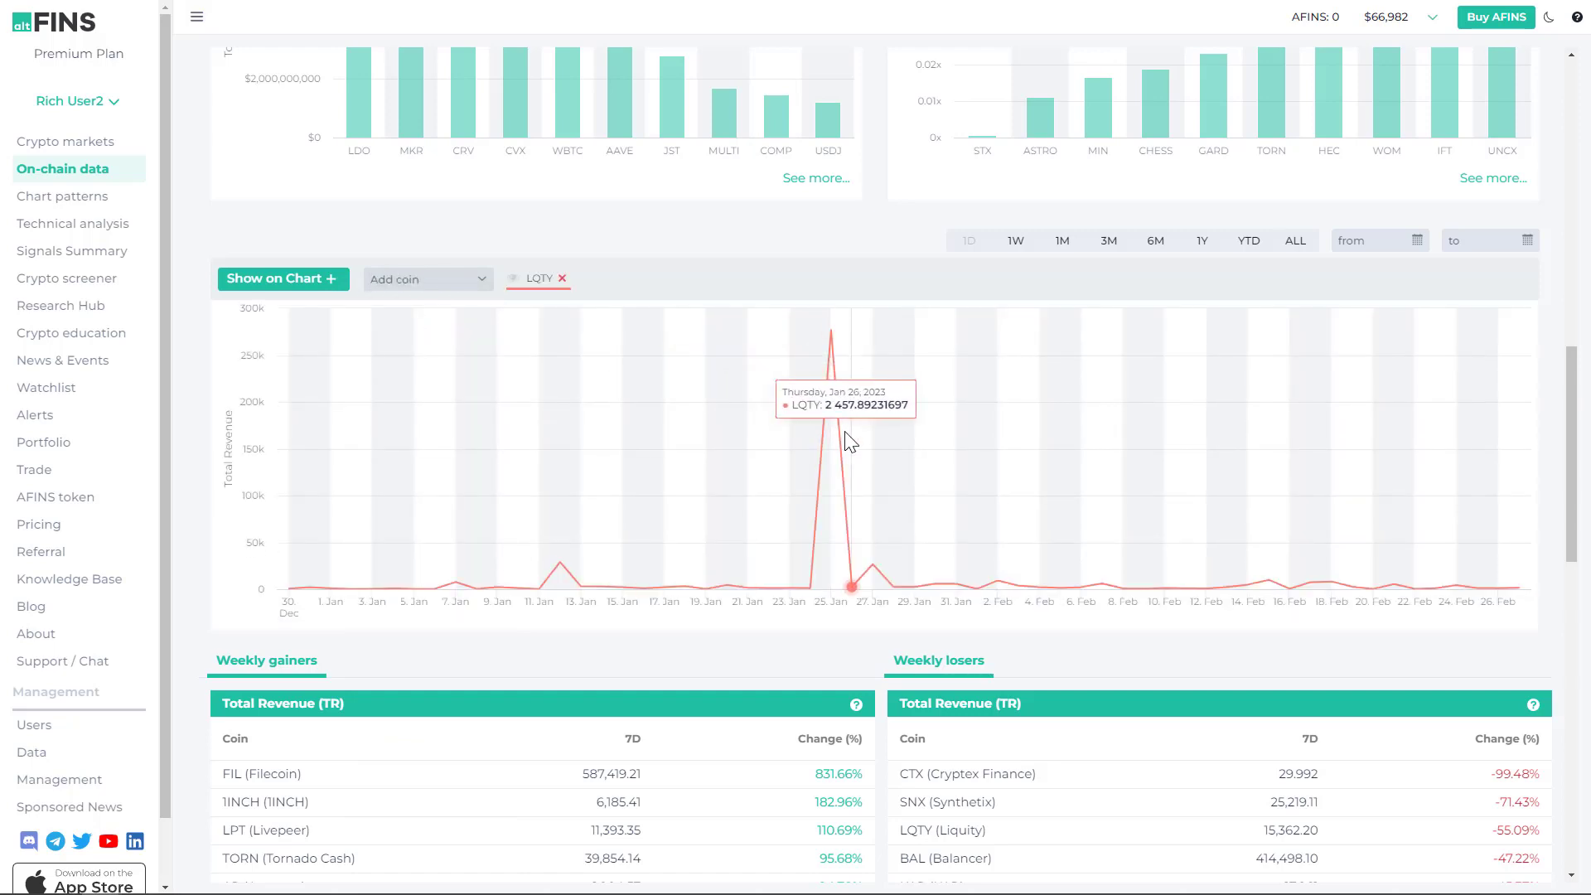
mouse_move(301, 364)
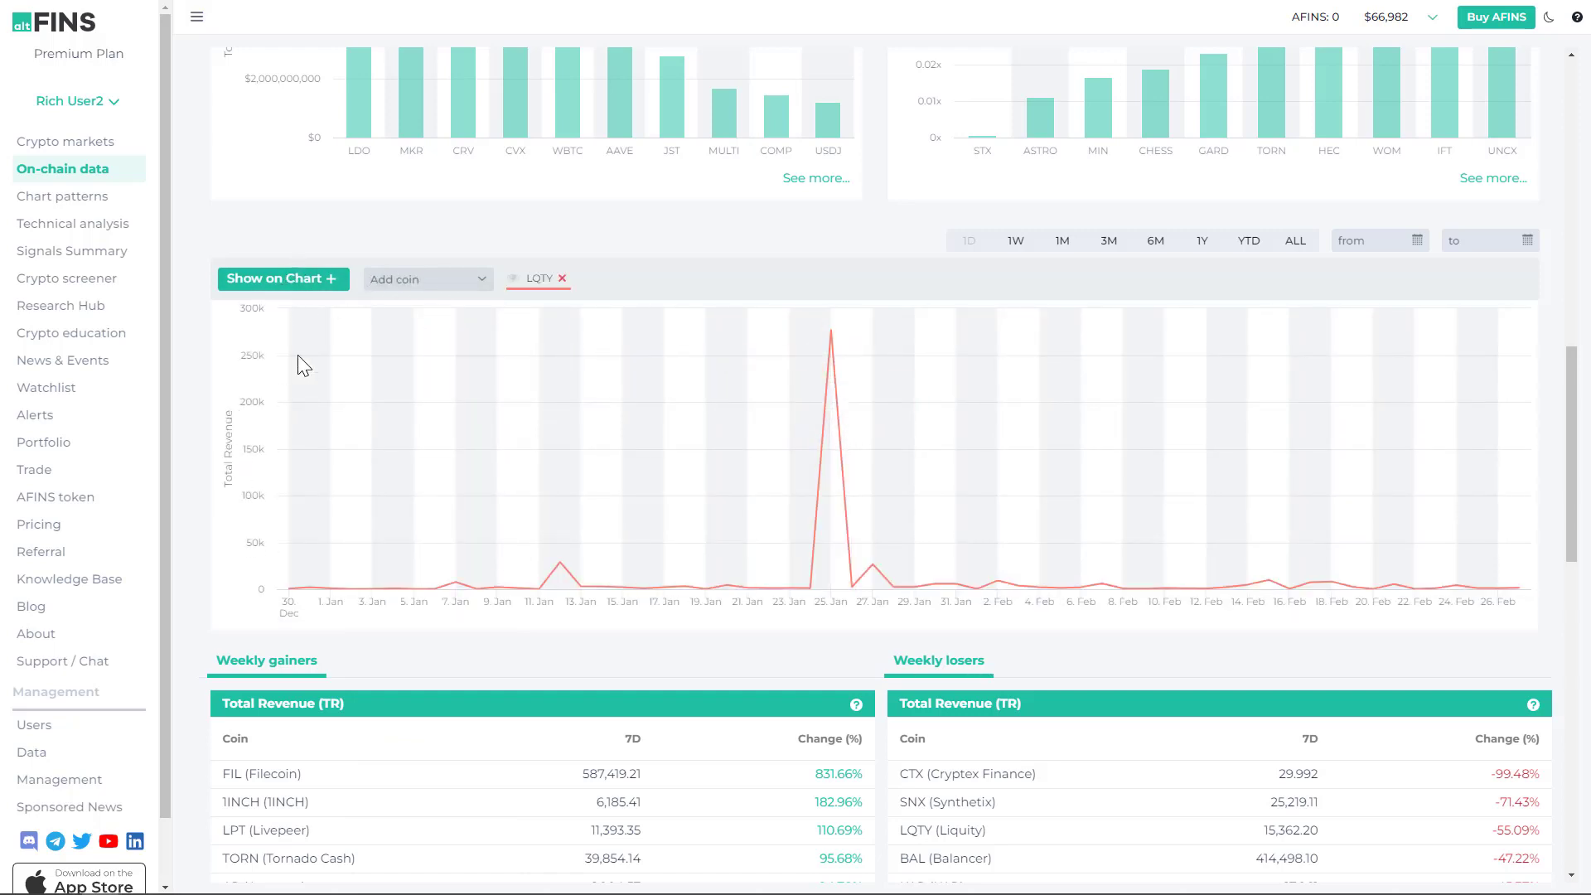
Set the comparison chart to TVL and add MKR alongside LQTY.
left_click(284, 279)
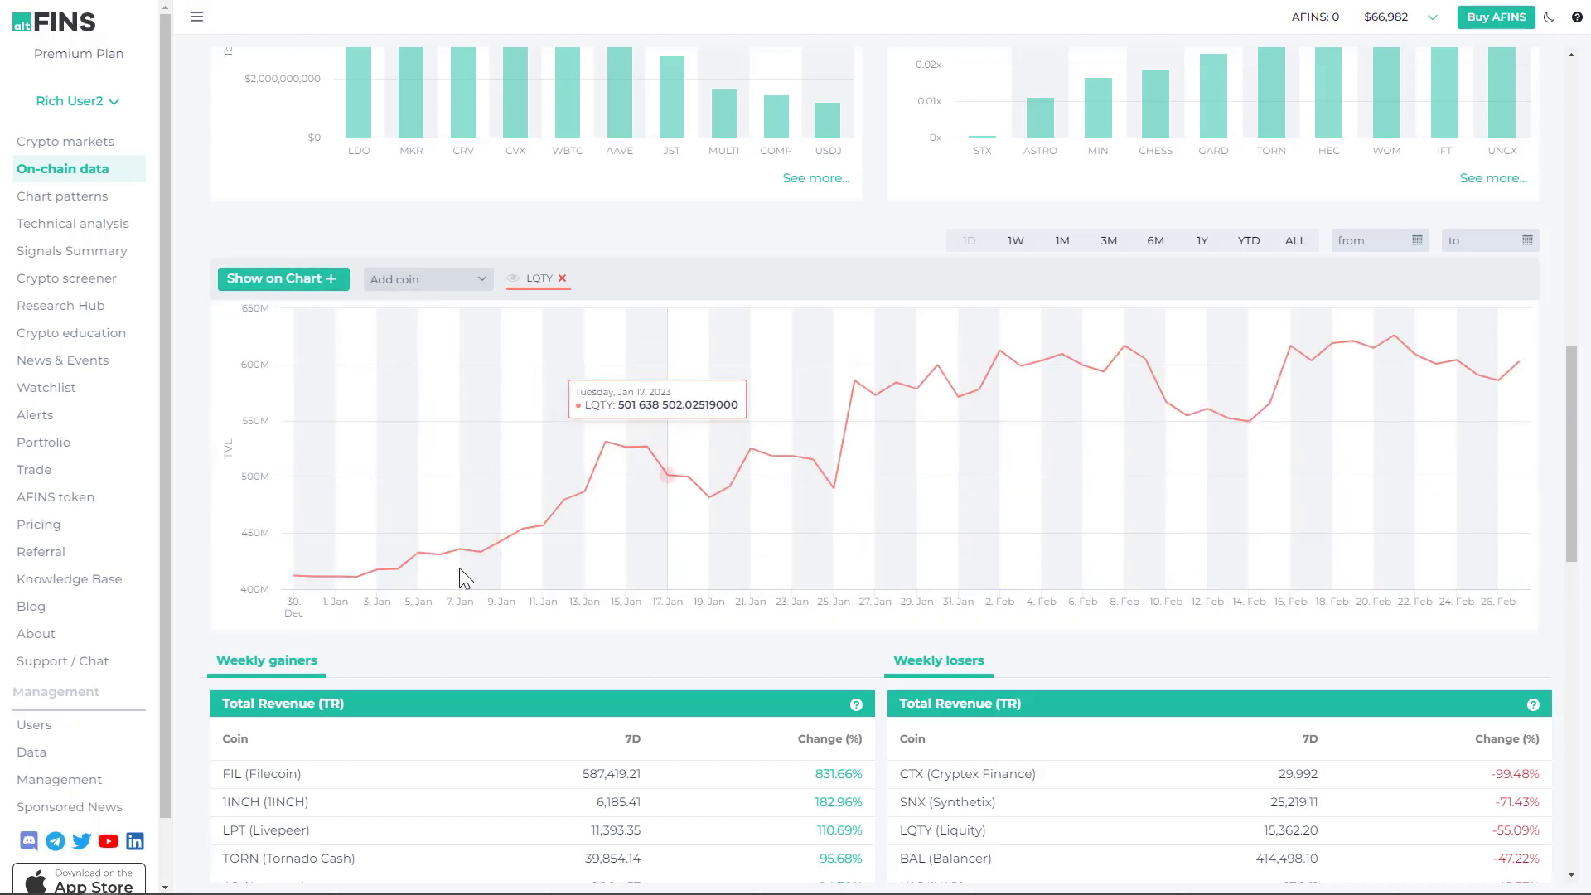
mouse_move(1329, 340)
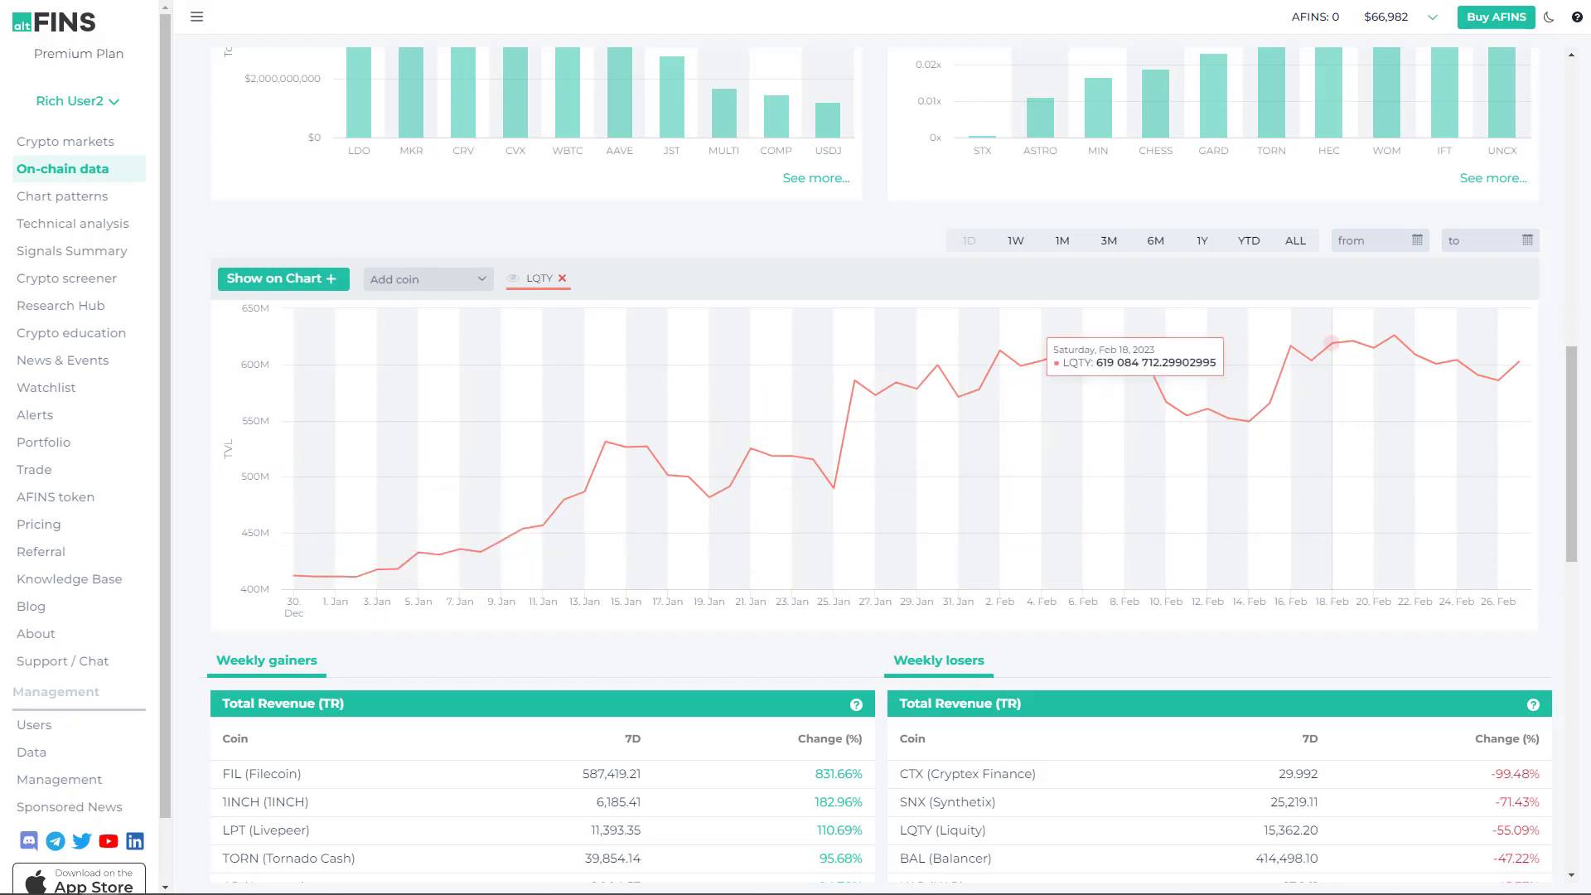
left_click(426, 278)
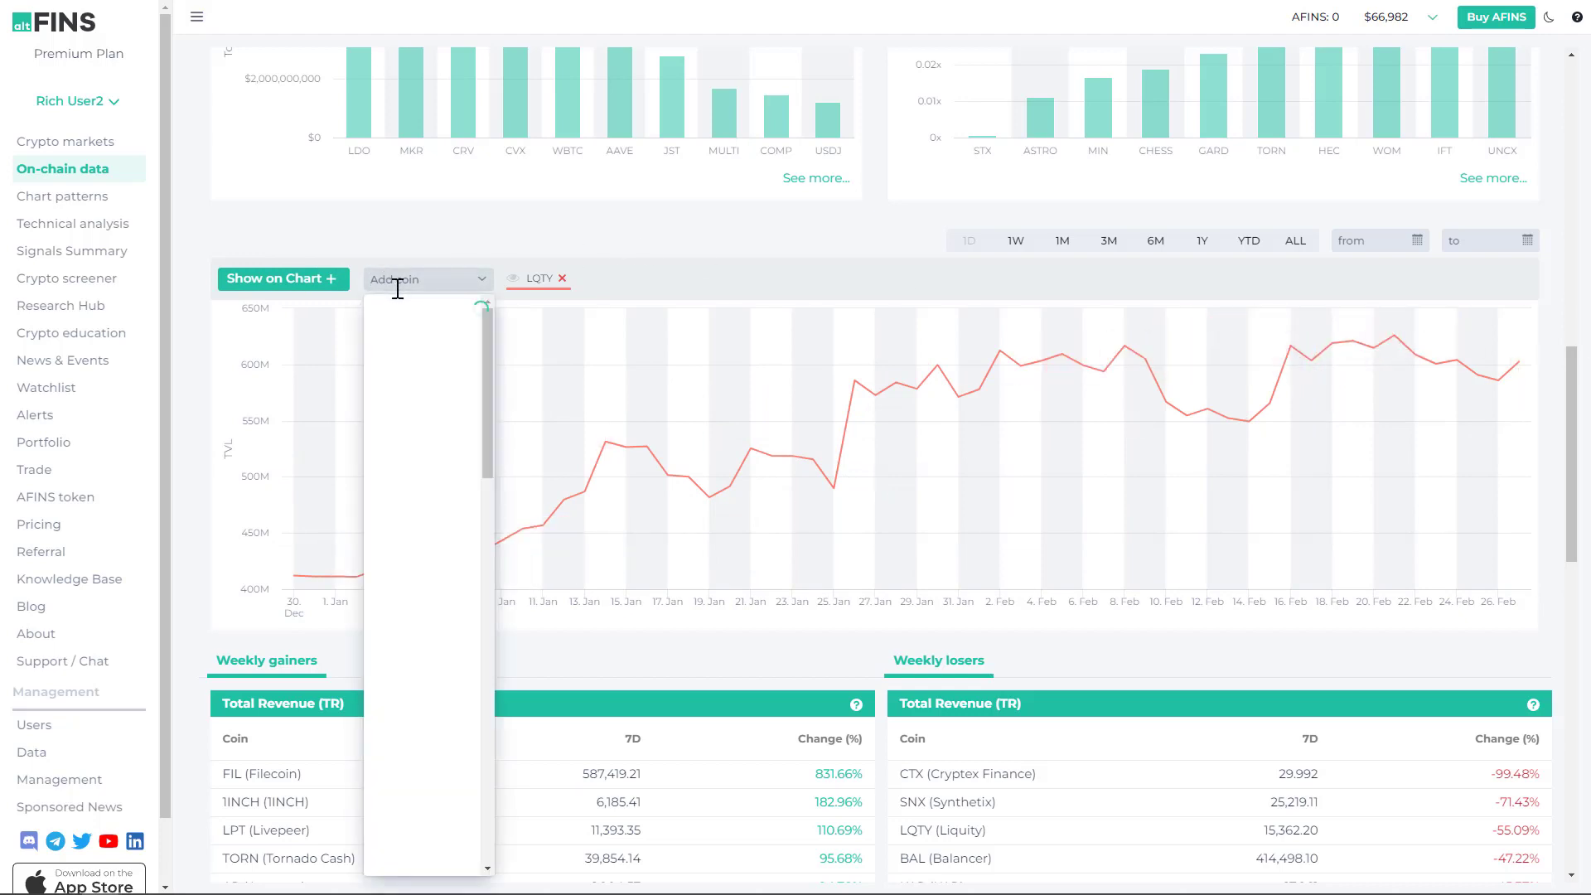
type("mkr")
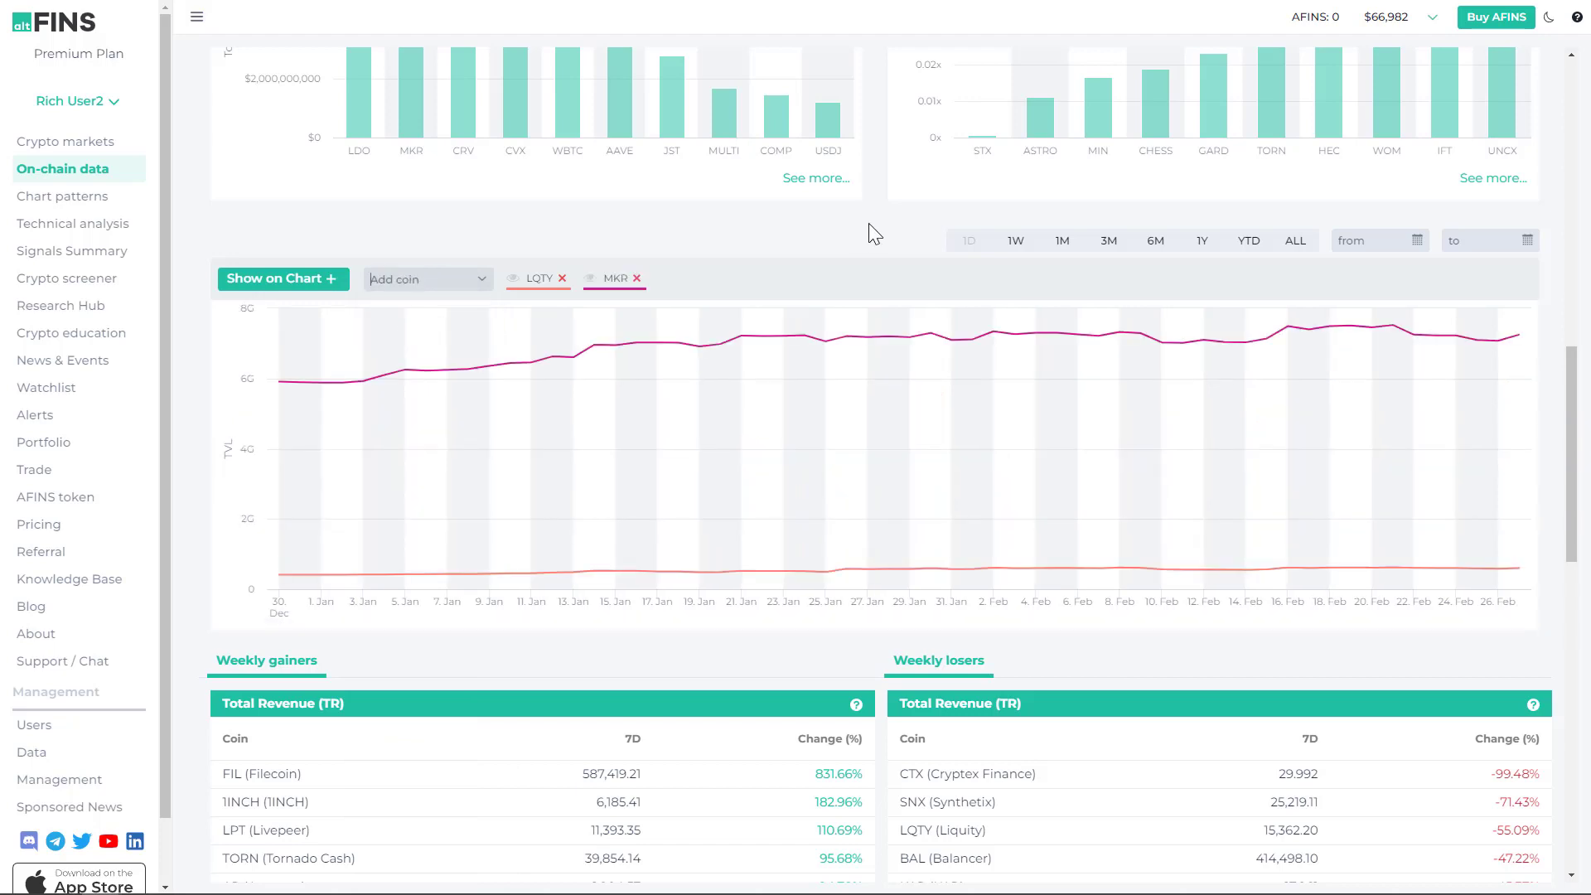
mouse_move(826, 337)
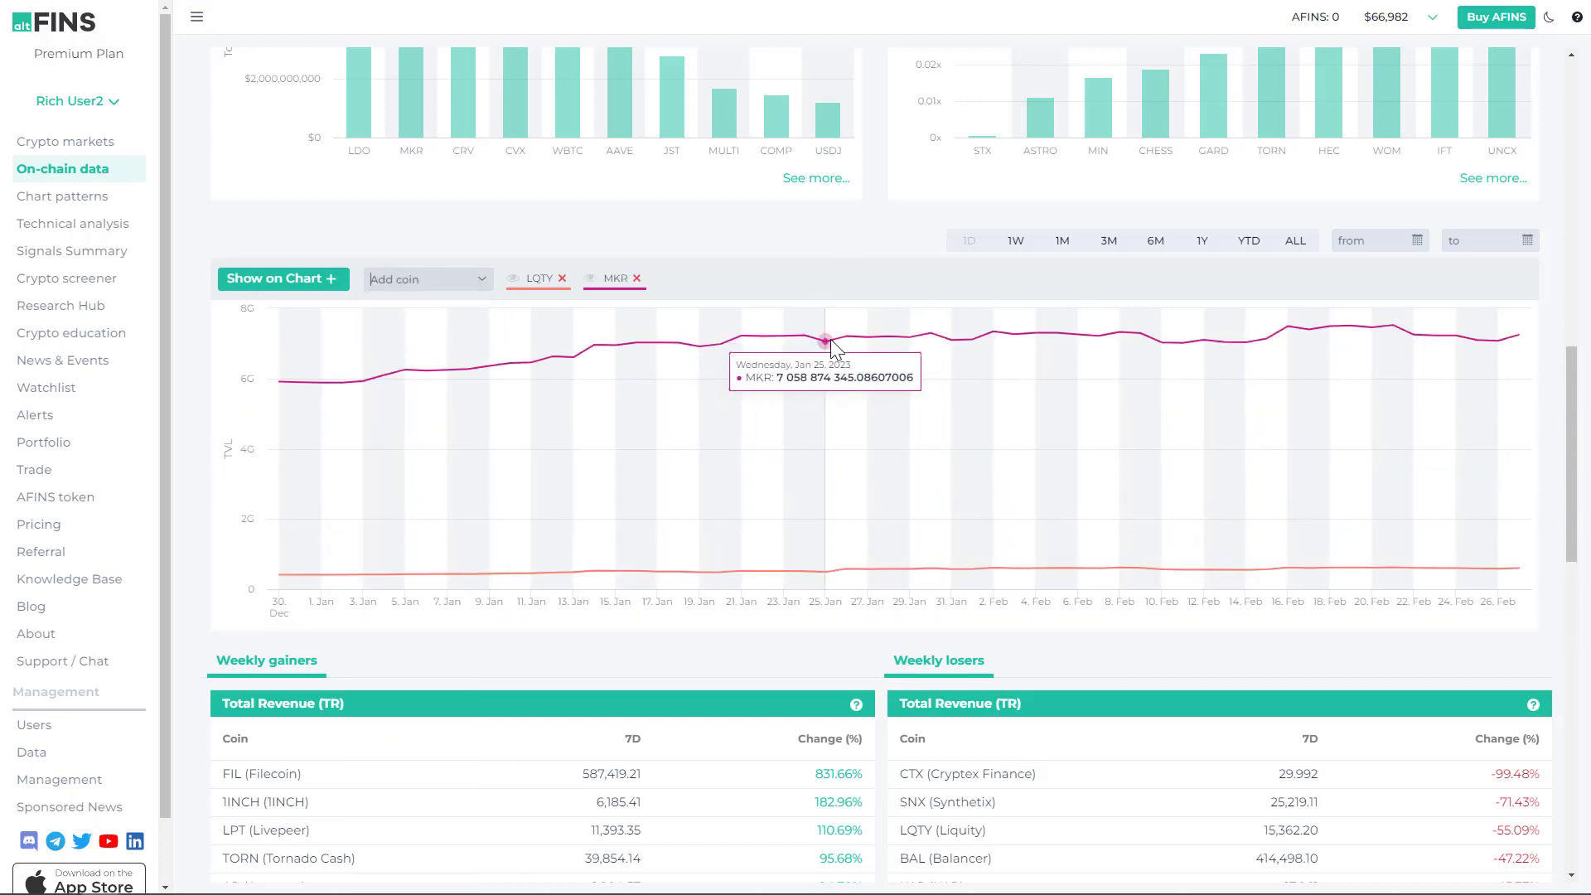
mouse_move(734, 248)
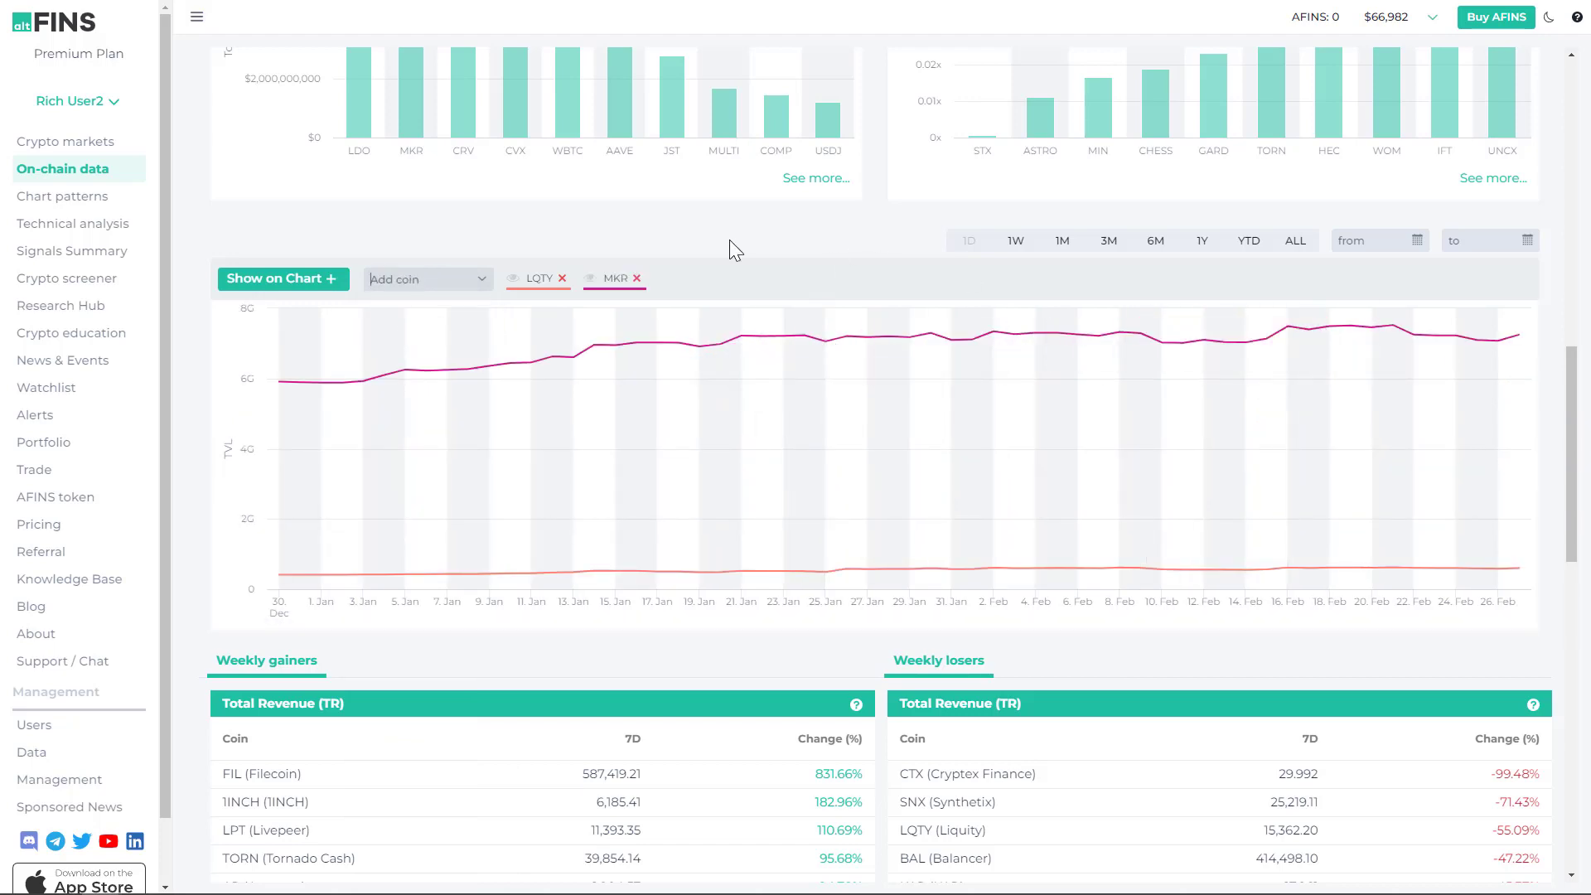